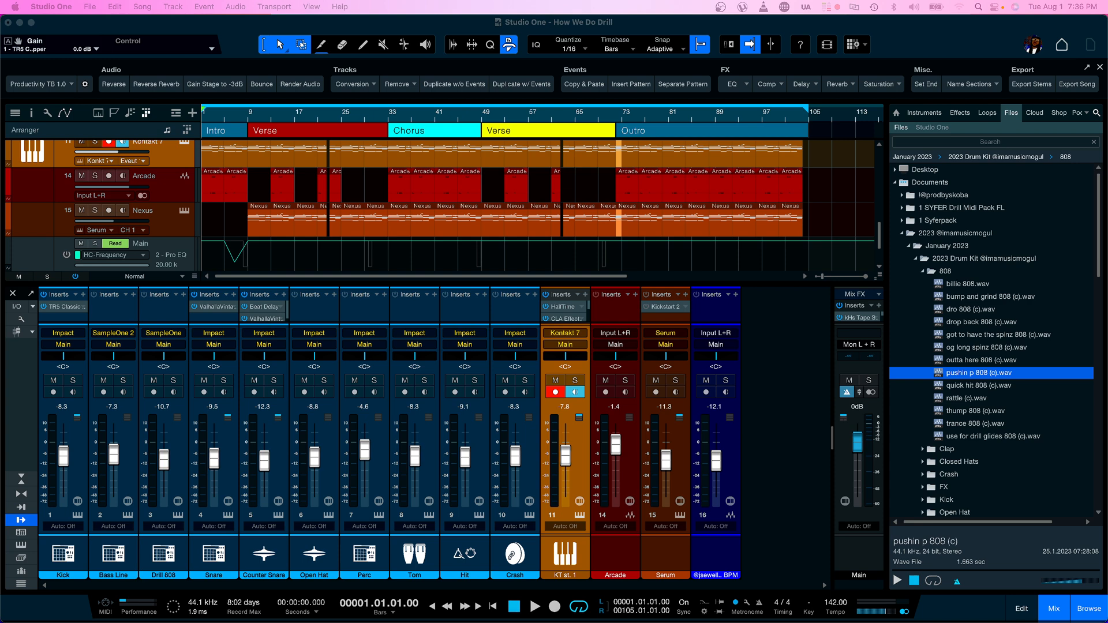
{"action": "mouse_move", "coordinate": [787, 414]}
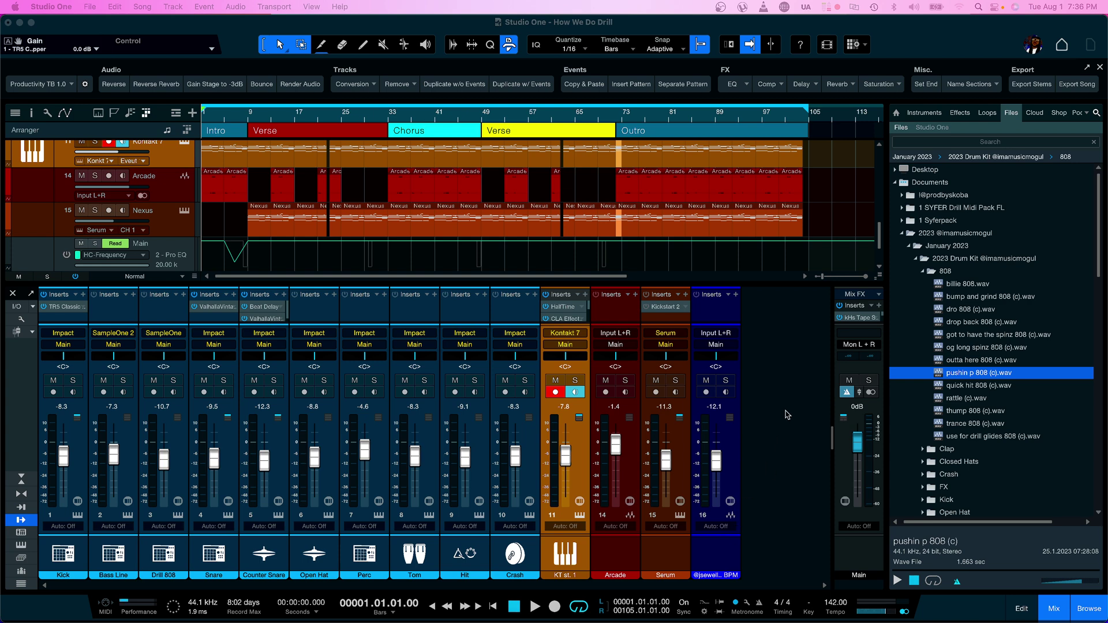
{"action": "mouse_move", "coordinate": [761, 598]}
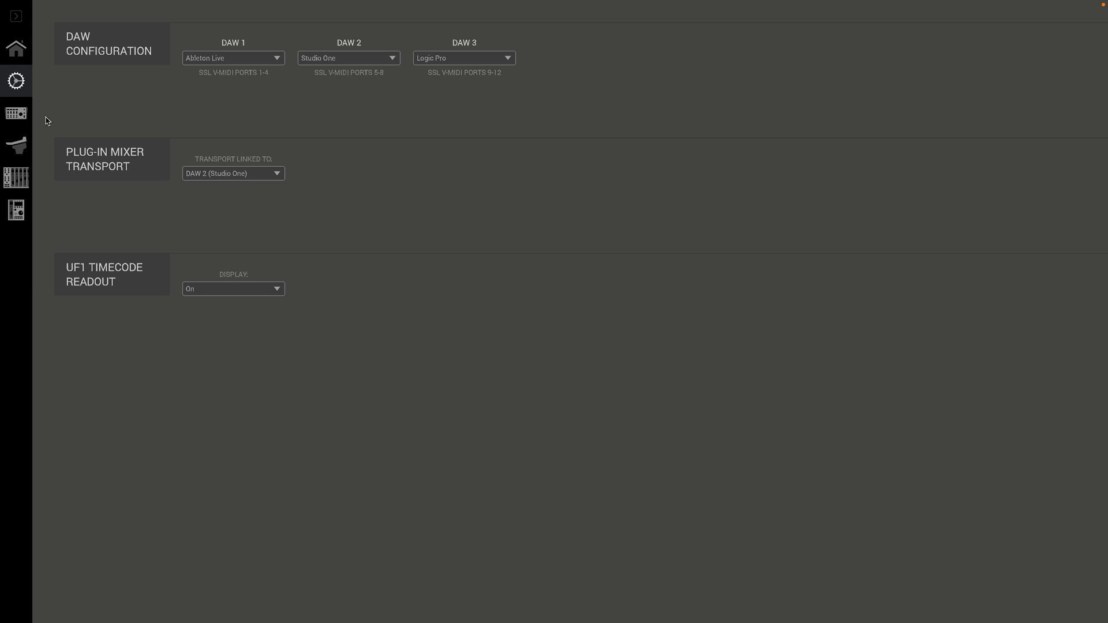
{"action": "left_click", "coordinate": [16, 48]}
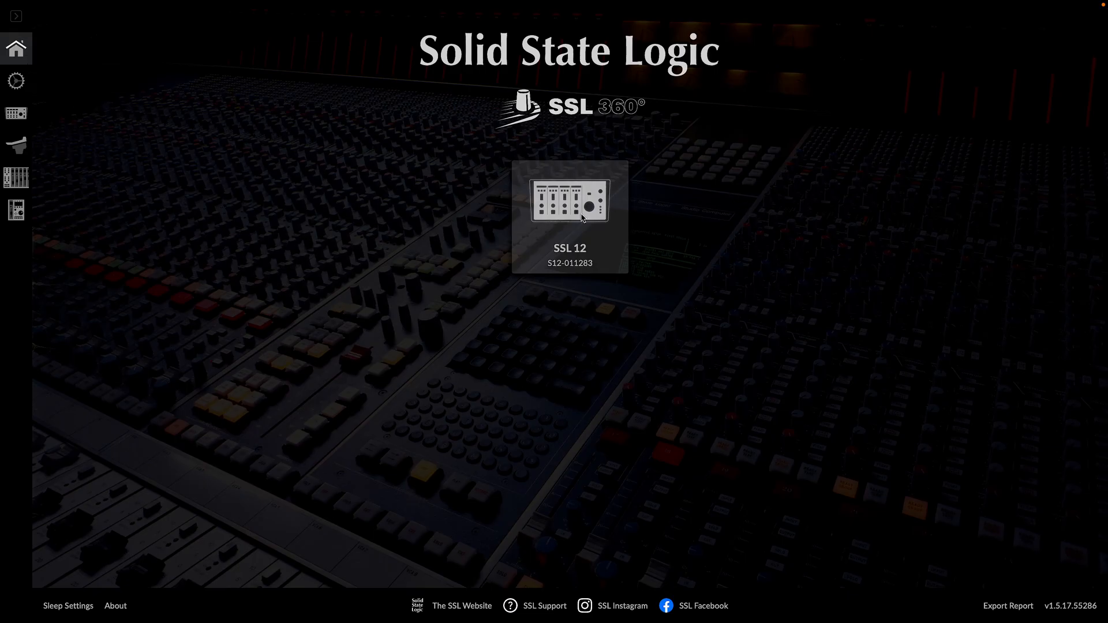
{"action": "mouse_move", "coordinate": [555, 182]}
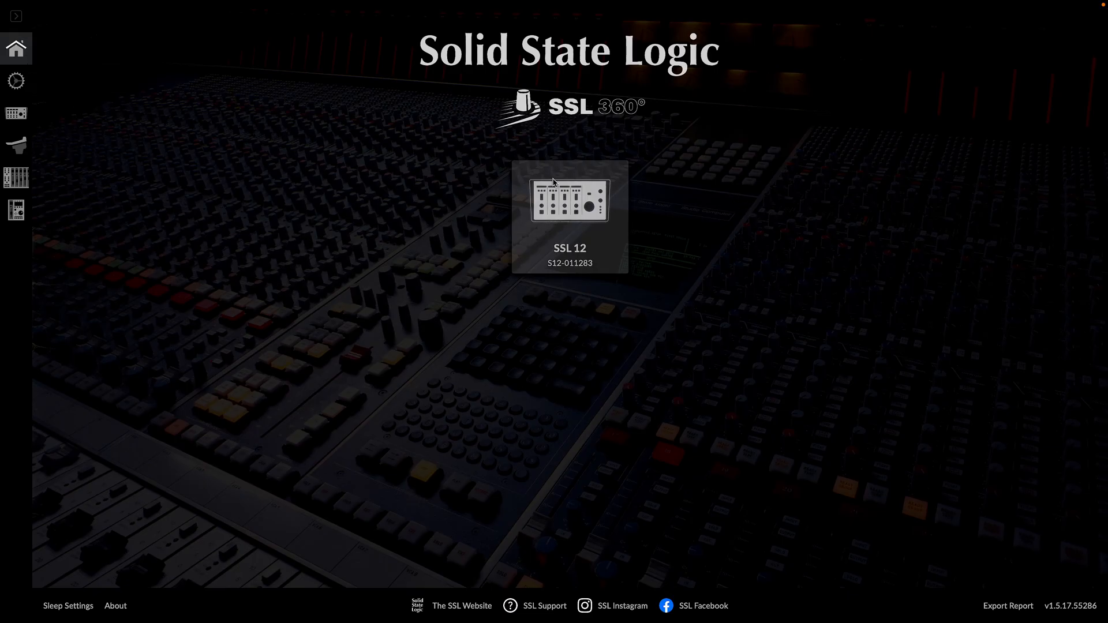
{"action": "left_click", "coordinate": [17, 80]}
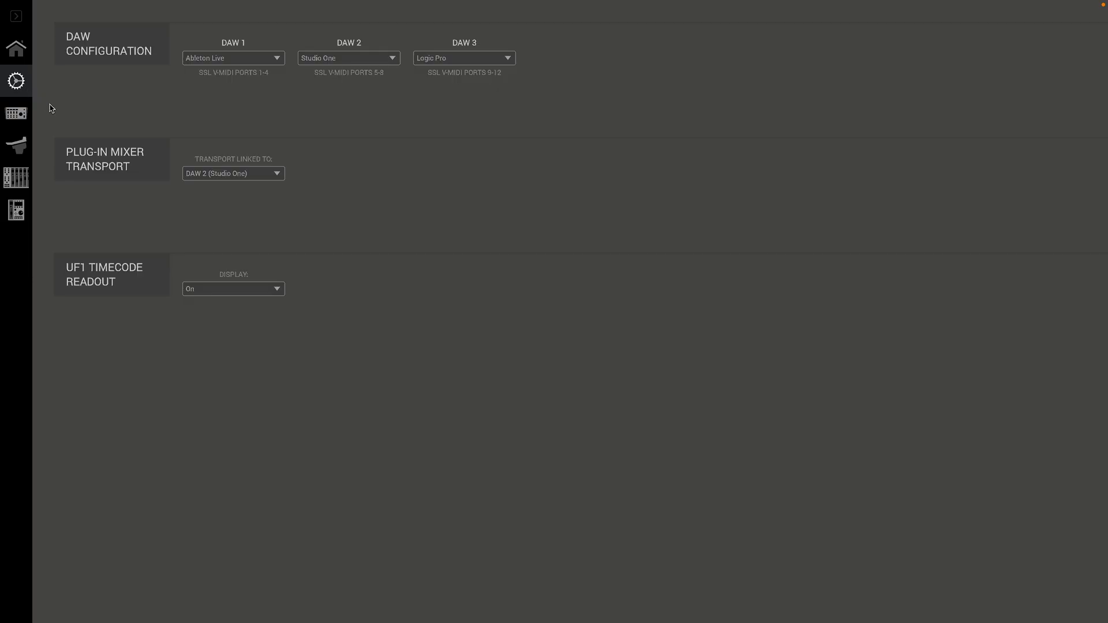
{"action": "mouse_move", "coordinate": [246, 103]}
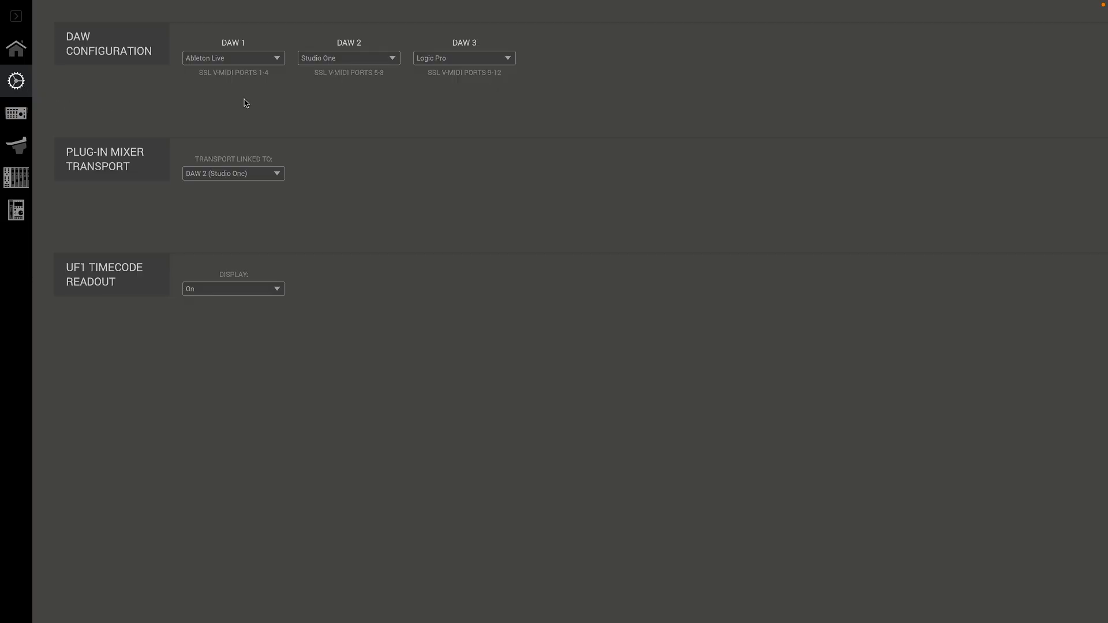
{"action": "mouse_move", "coordinate": [264, 60]}
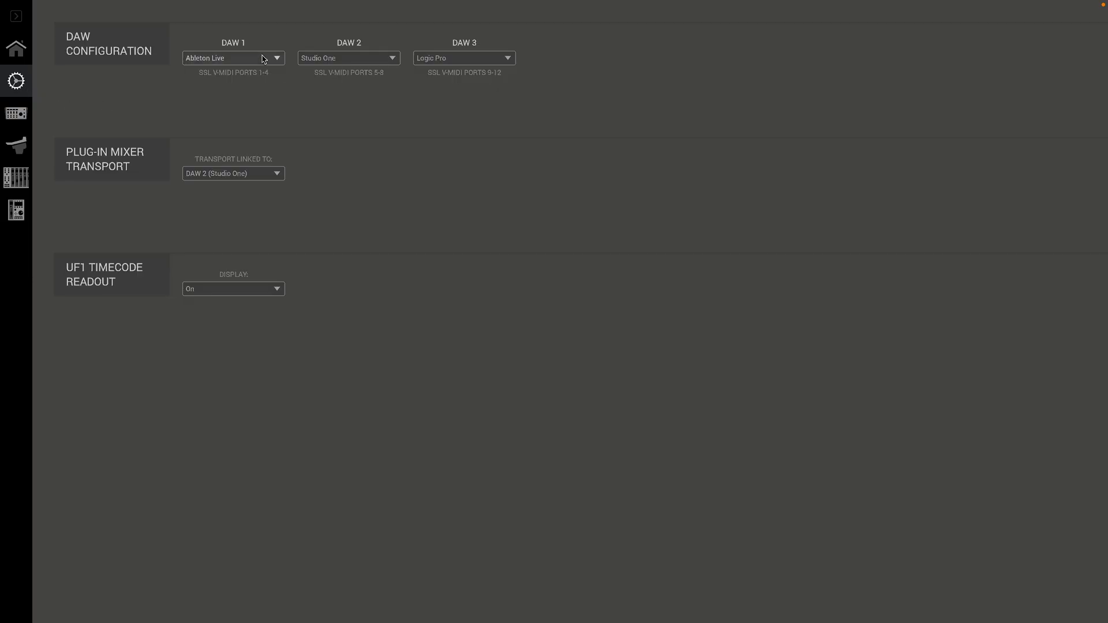
{"action": "mouse_move", "coordinate": [253, 85]}
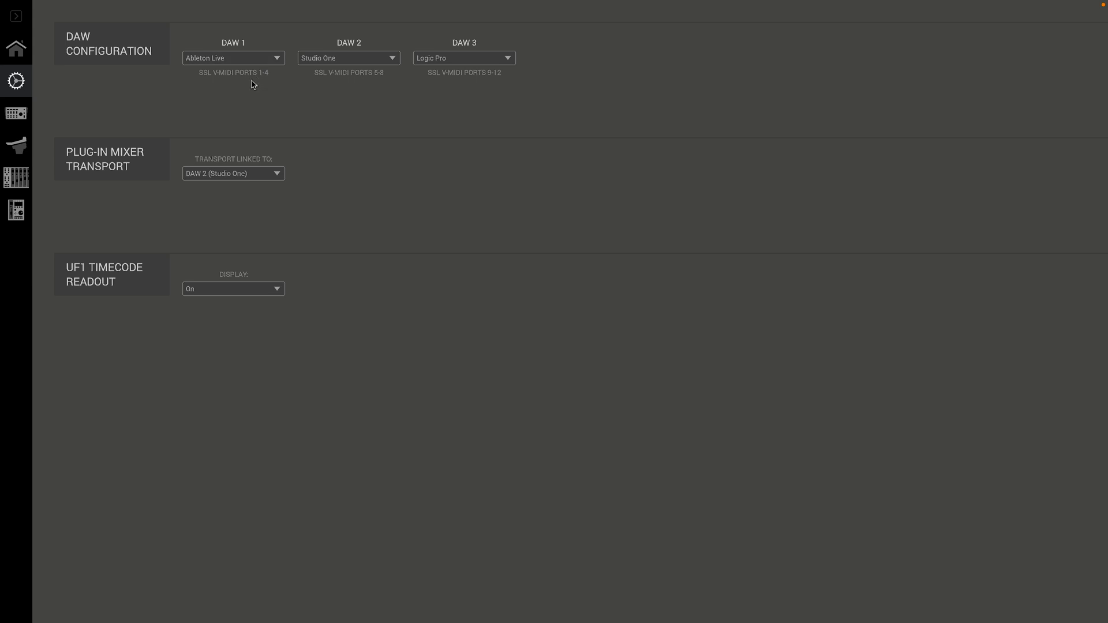
{"action": "mouse_move", "coordinate": [402, 85]}
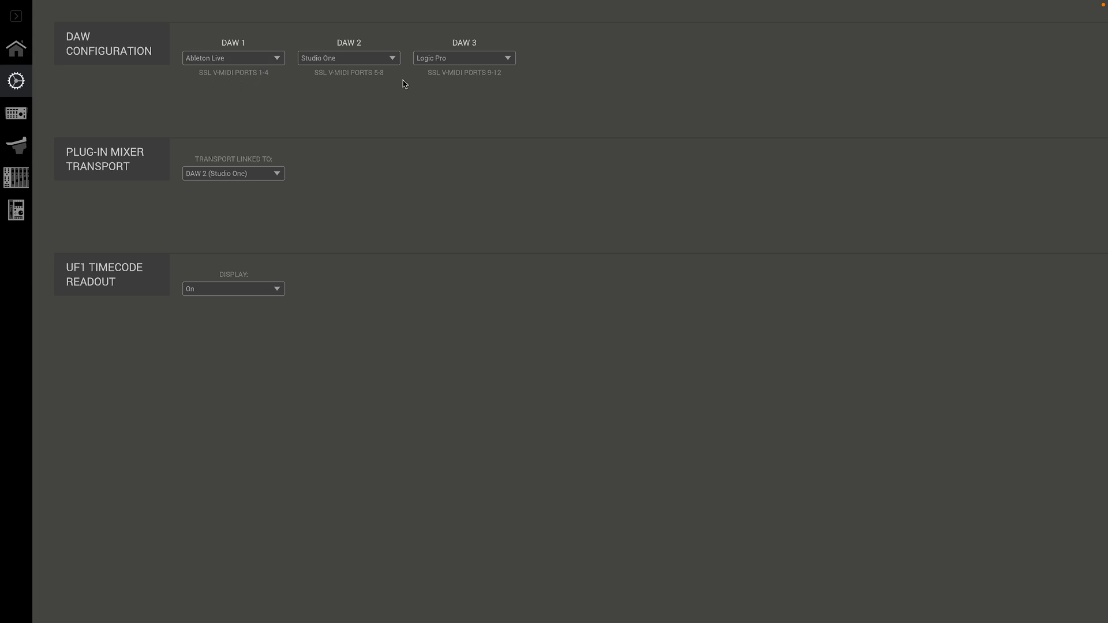
{"action": "mouse_move", "coordinate": [420, 125]}
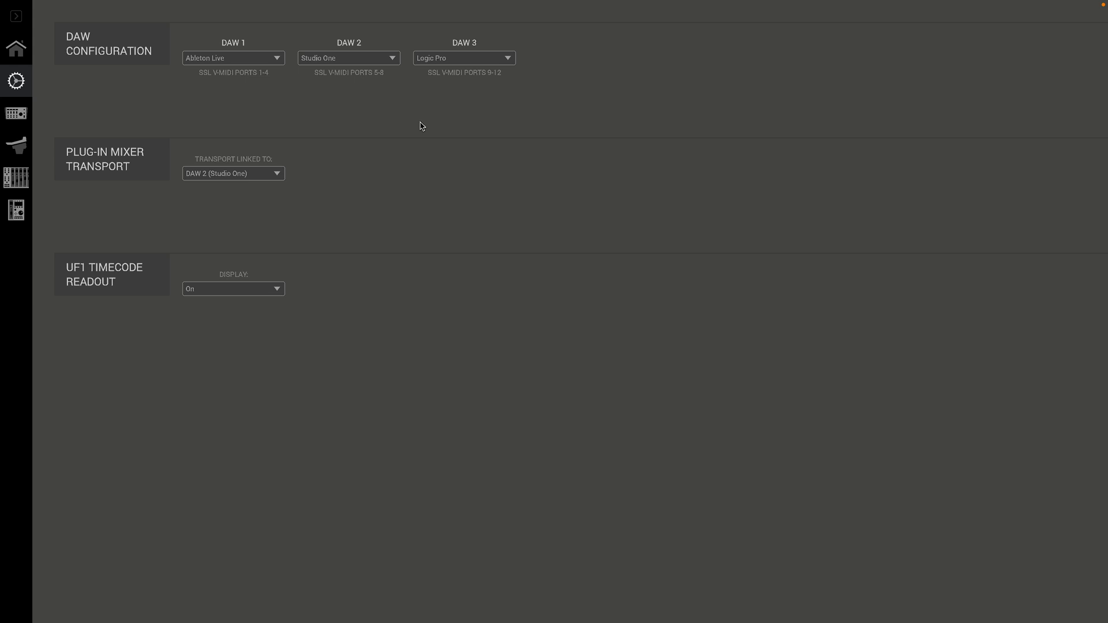
{"action": "mouse_move", "coordinate": [347, 122]}
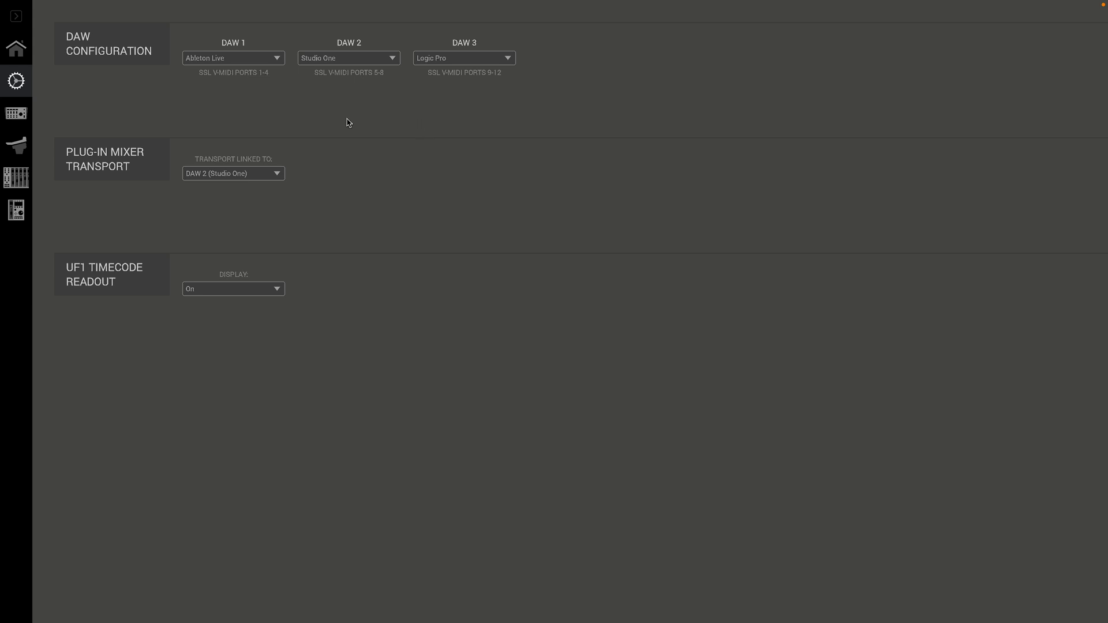
{"action": "mouse_move", "coordinate": [277, 118]}
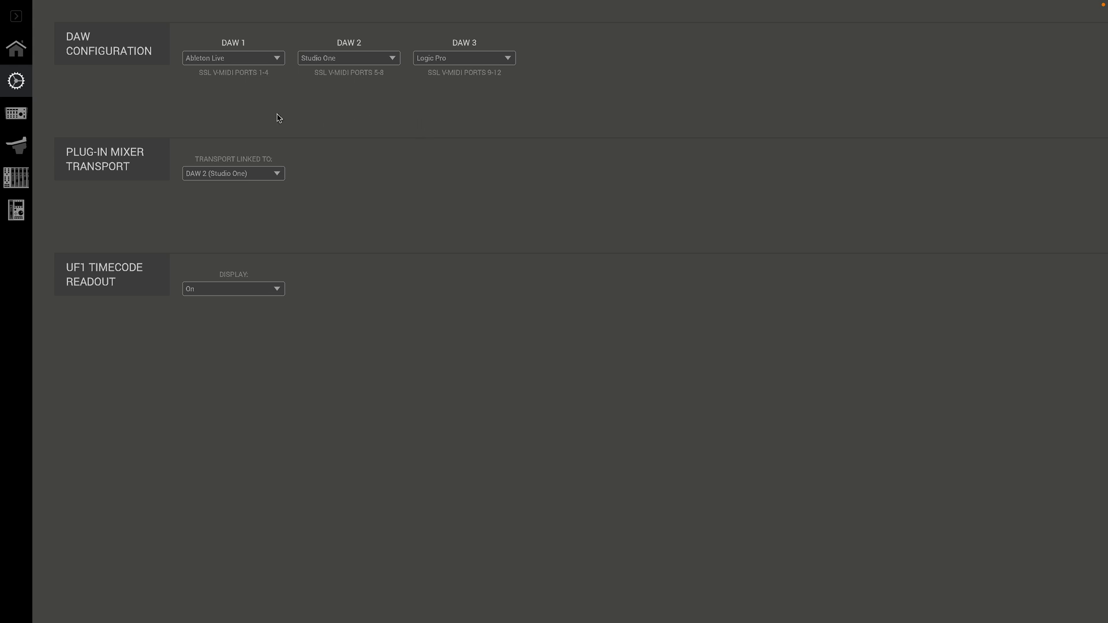
{"action": "mouse_move", "coordinate": [18, 144]}
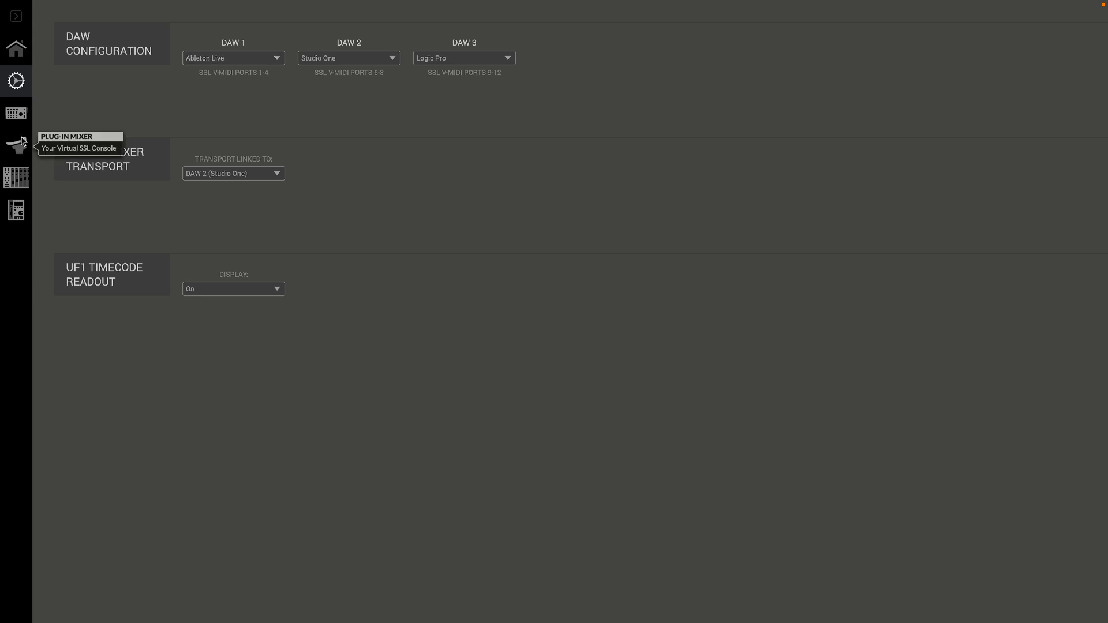
{"action": "left_click", "coordinate": [15, 143]}
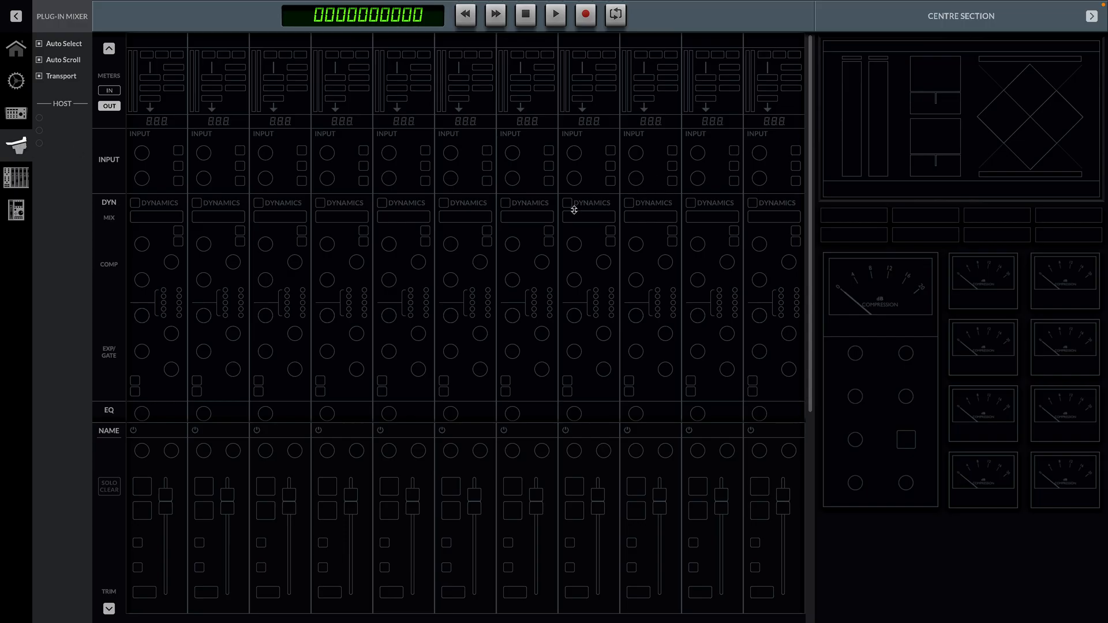
{"action": "mouse_move", "coordinate": [169, 186]}
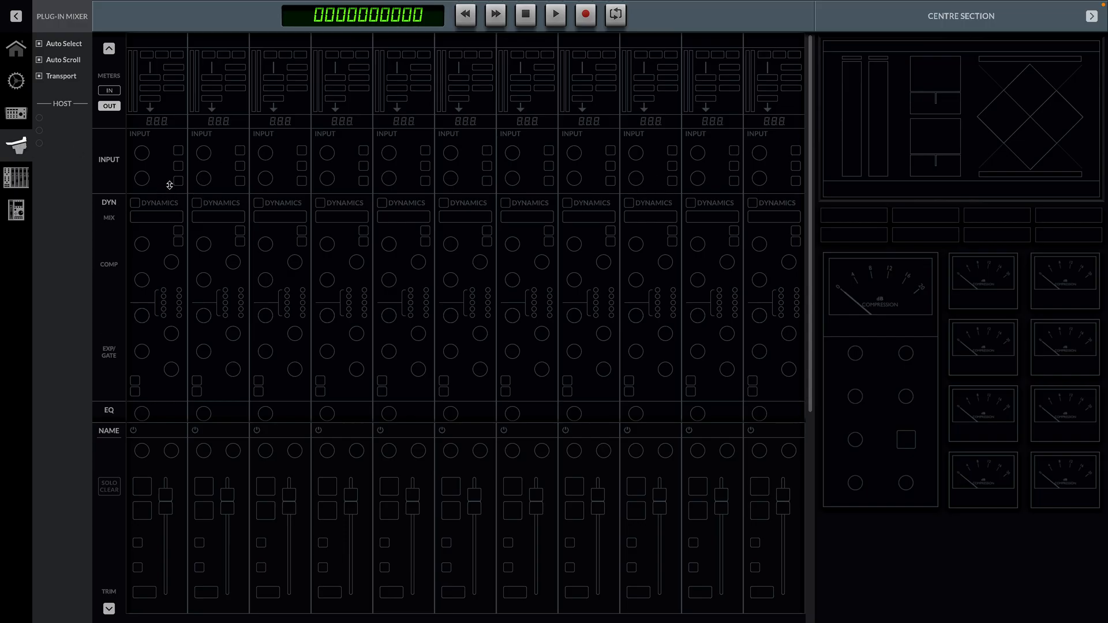
{"action": "mouse_move", "coordinate": [1083, 34]}
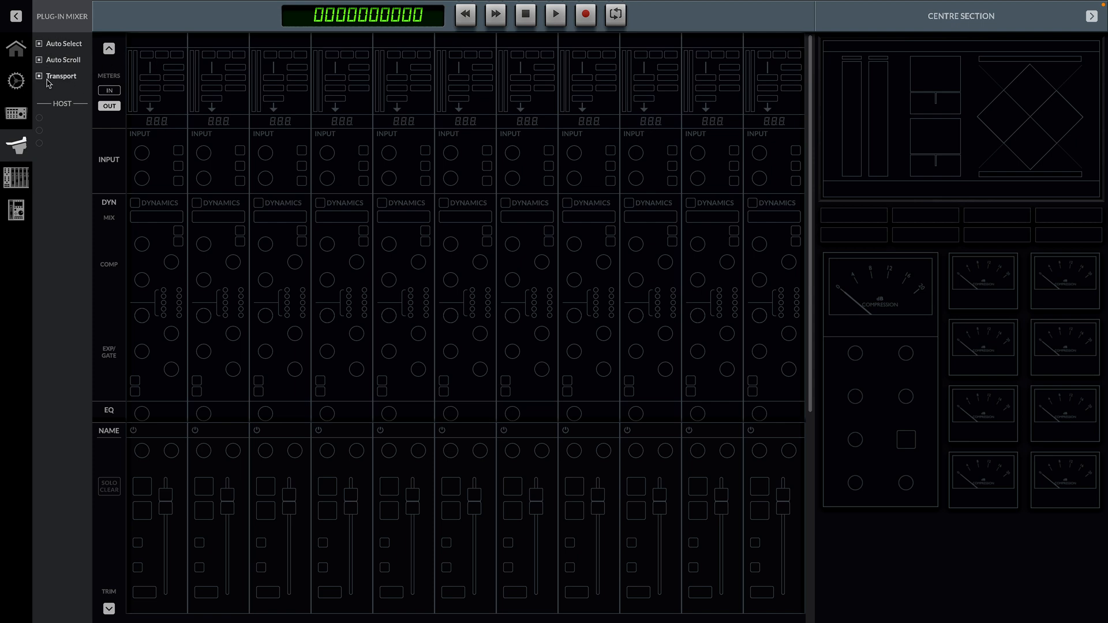
{"action": "mouse_move", "coordinate": [13, 114]}
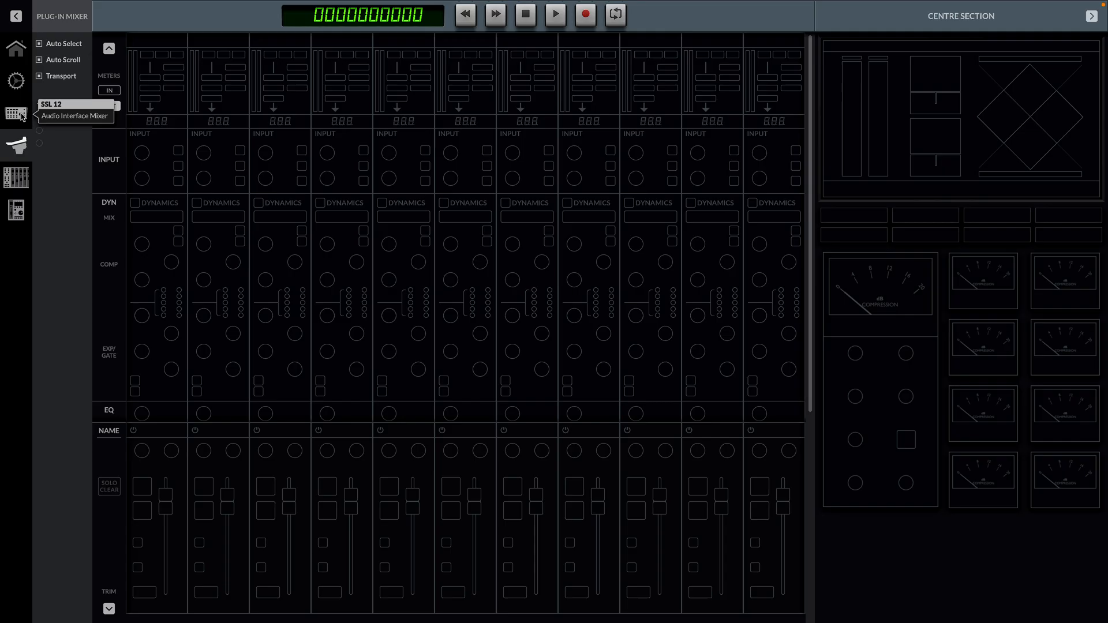
{"action": "left_click", "coordinate": [17, 81]}
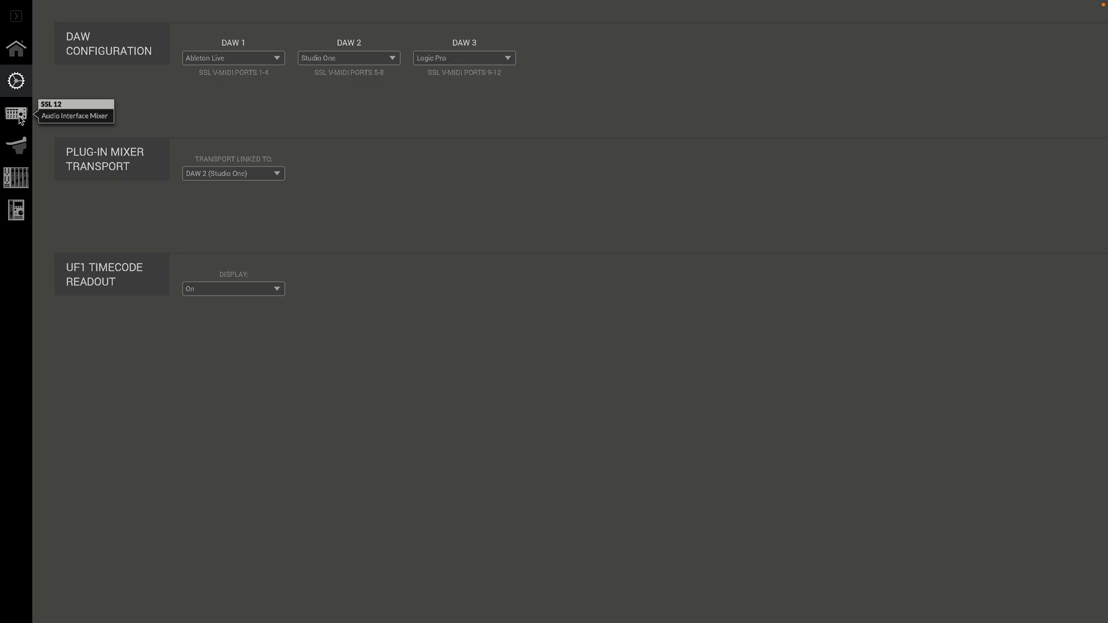
- Show the SSL 12 interface mixer, scrolled to its digital inputs and playback returns
{"action": "left_click", "coordinate": [17, 114]}
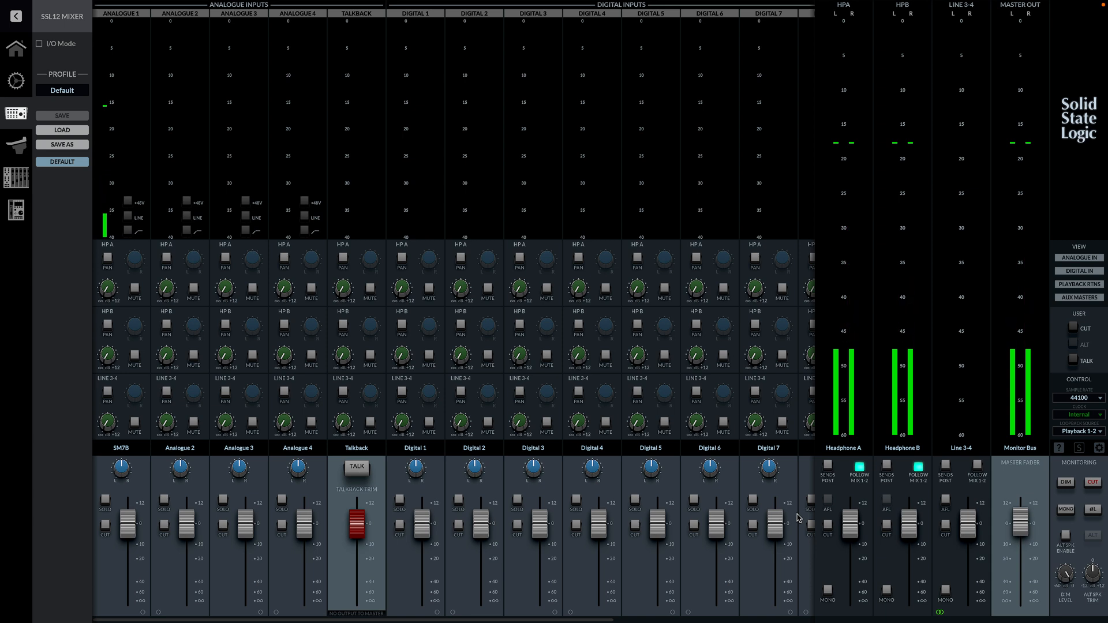
{"action": "scroll", "scroll_direction": "right", "scroll_amount": 3}
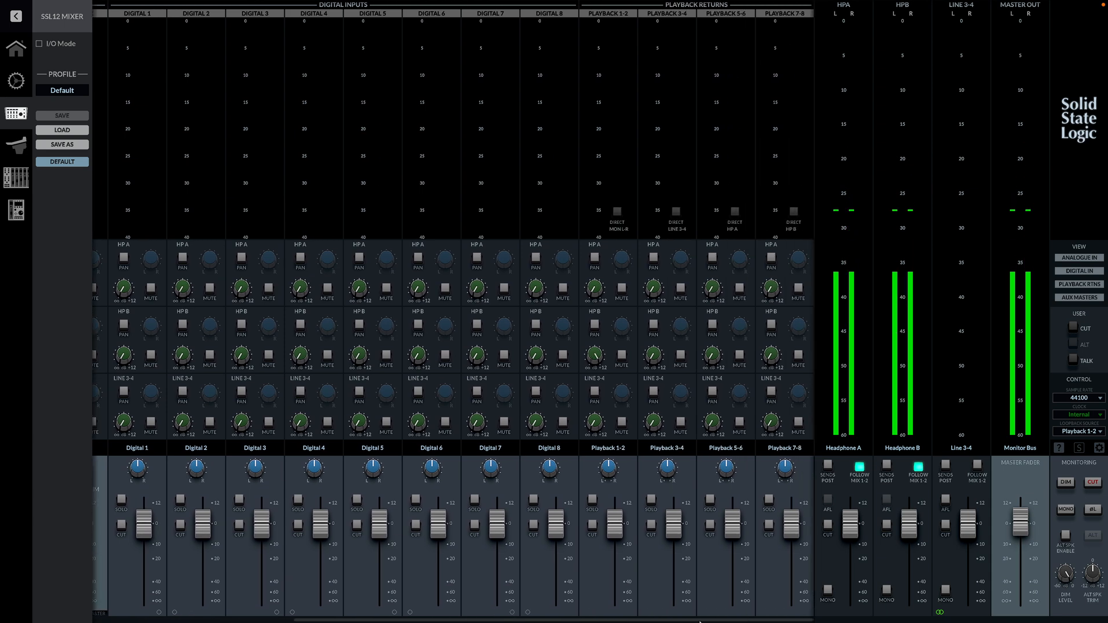
{"action": "left_click", "coordinate": [1078, 257]}
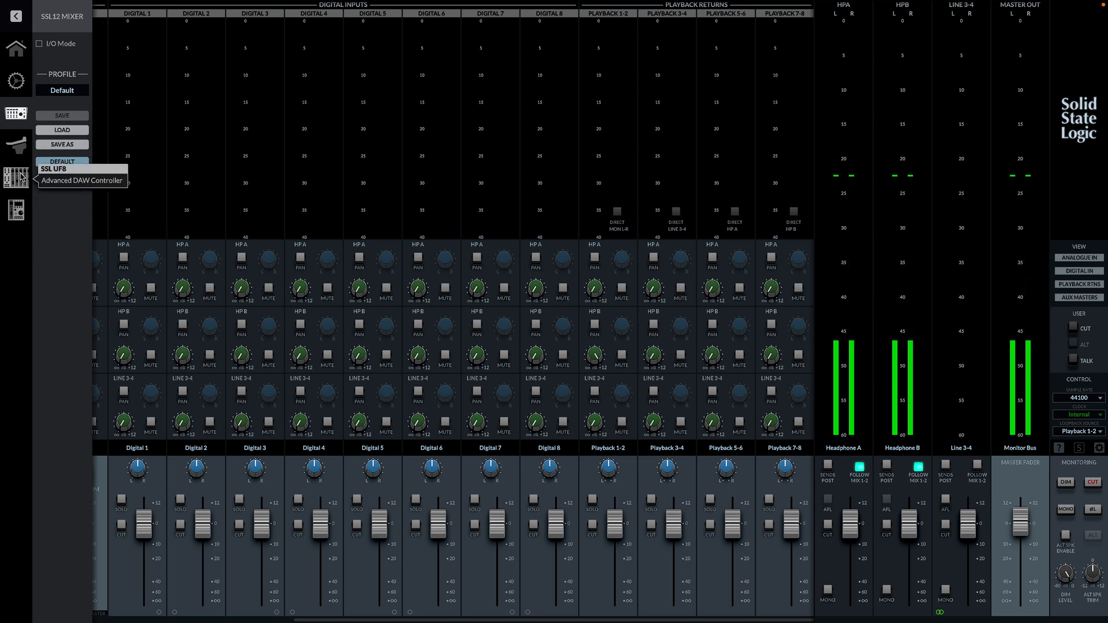
{"action": "mouse_move", "coordinate": [15, 81]}
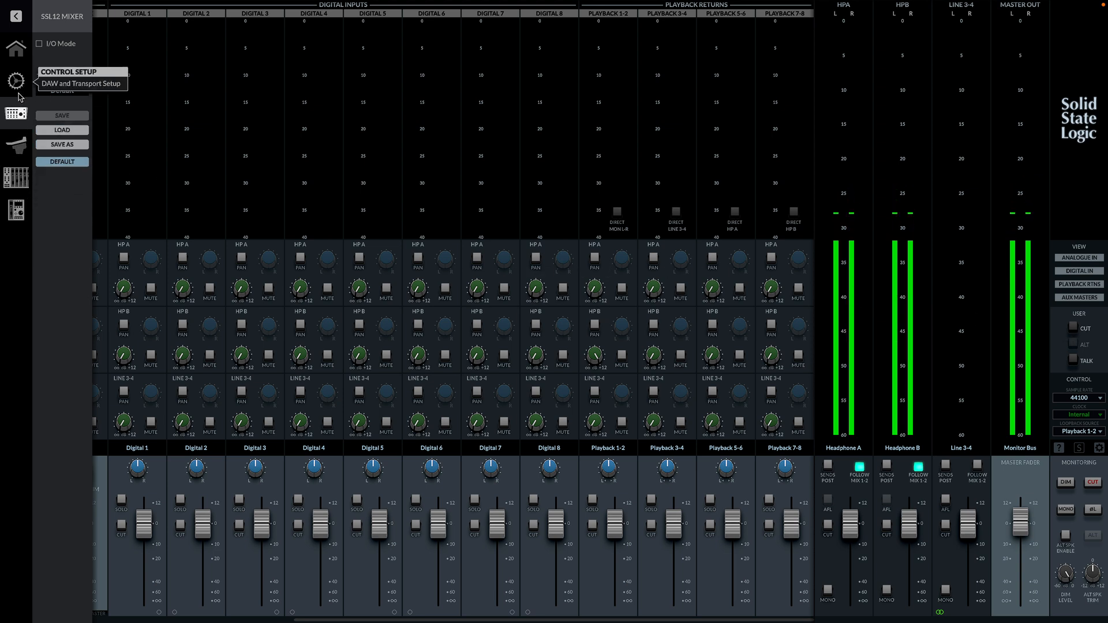
- Switch SSL 360 from the SSL 12 mixer to the plug-in mixer console
{"action": "left_click", "coordinate": [15, 142]}
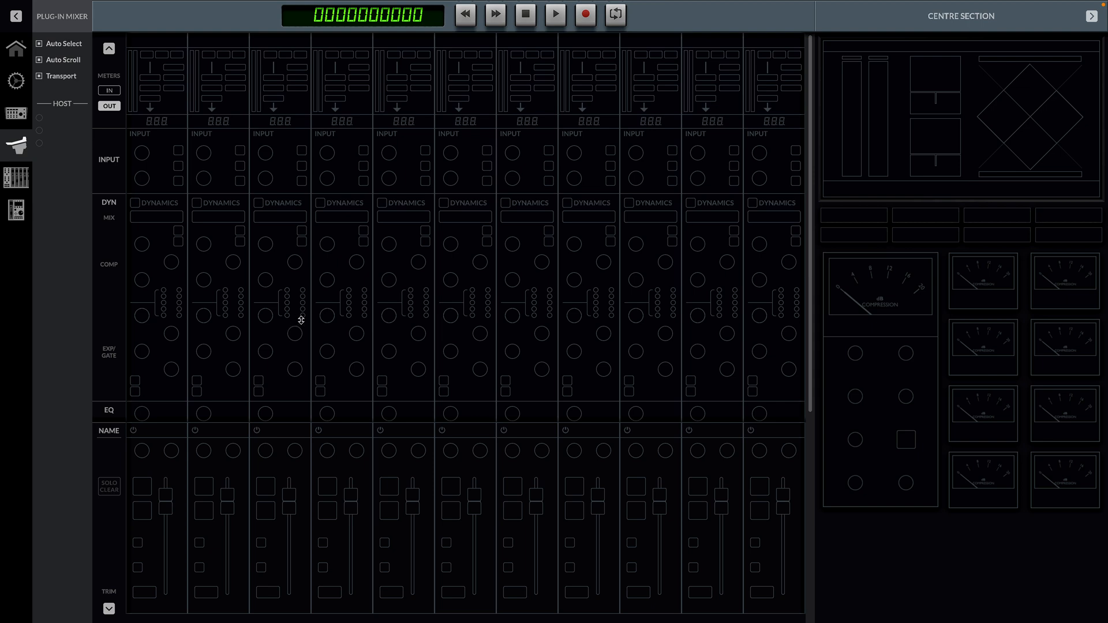
{"action": "mouse_move", "coordinate": [553, 169]}
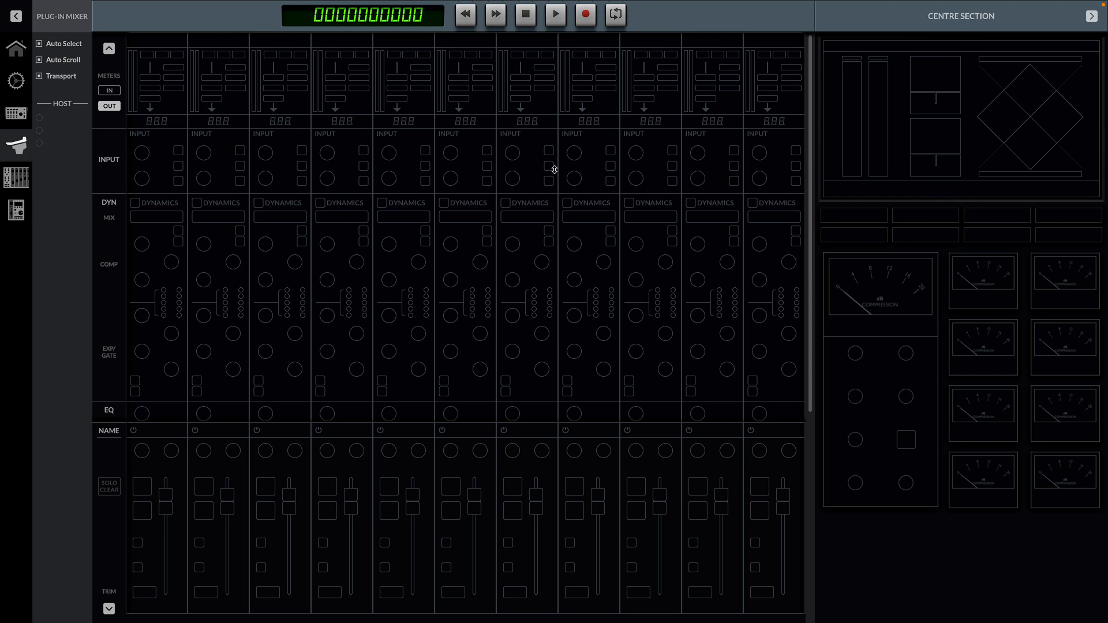
{"action": "mouse_move", "coordinate": [550, 169]}
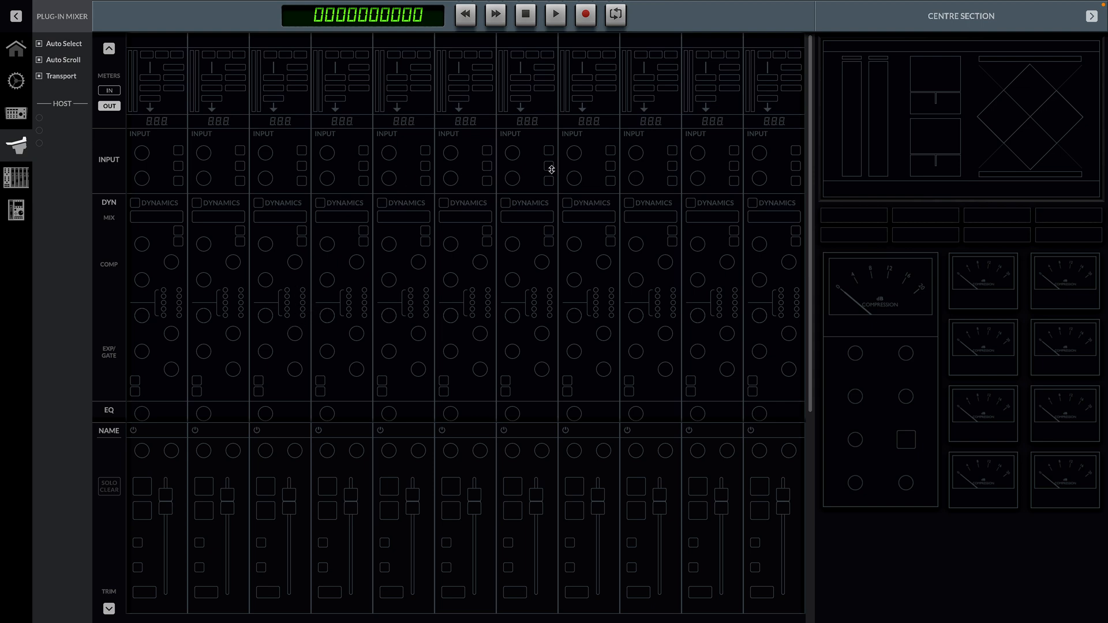
{"action": "mouse_move", "coordinate": [498, 160]}
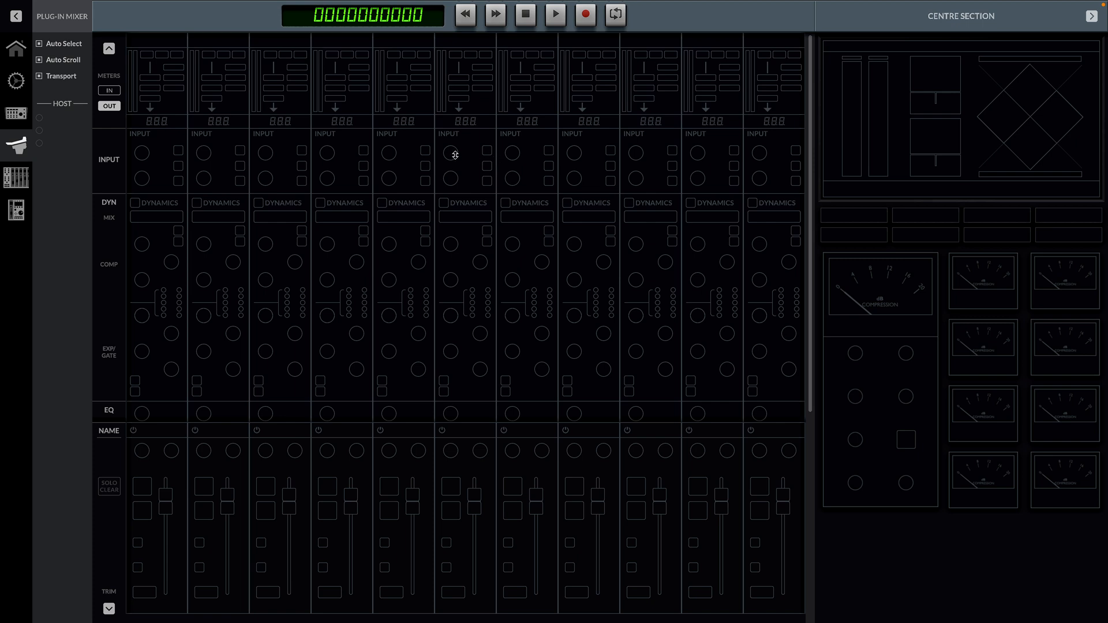
{"action": "mouse_move", "coordinate": [881, 282]}
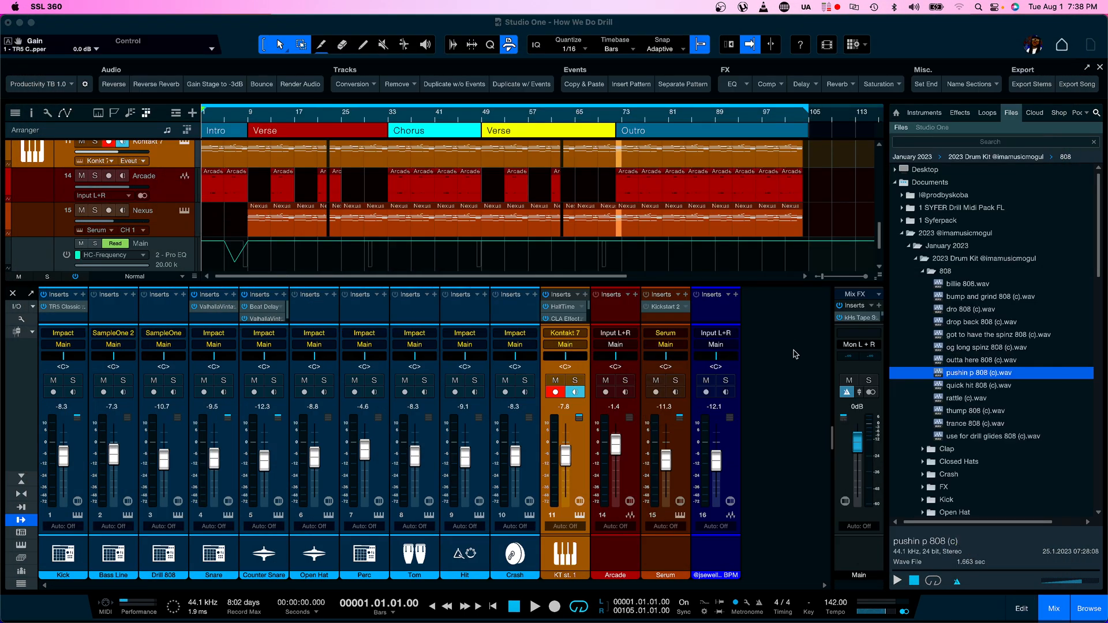
{"action": "mouse_move", "coordinate": [339, 28]}
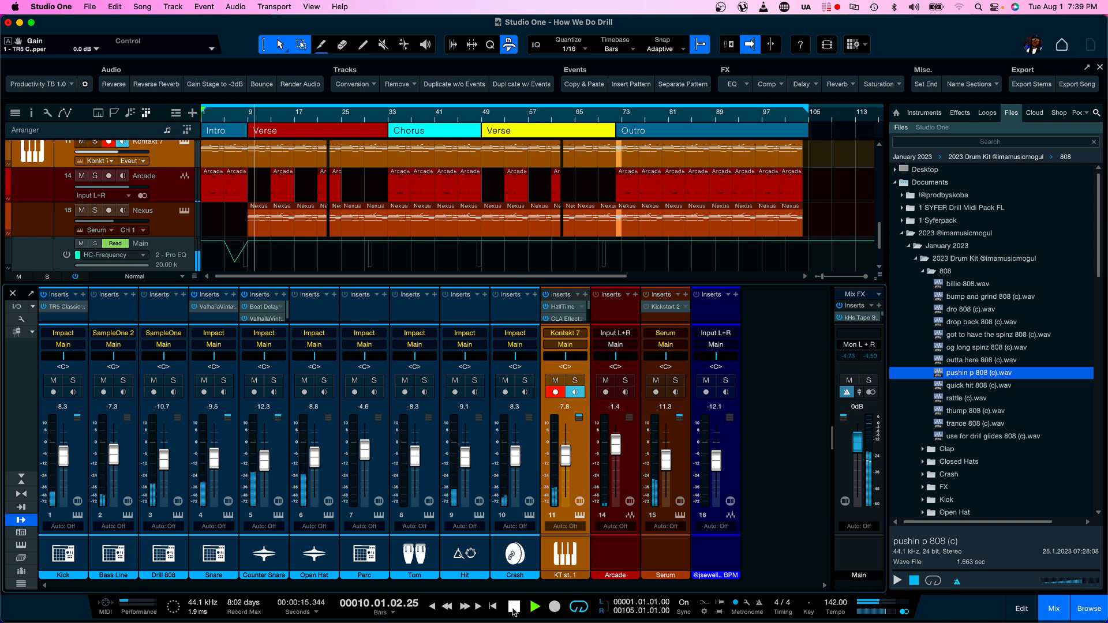
{"action": "mouse_move", "coordinate": [890, 597]}
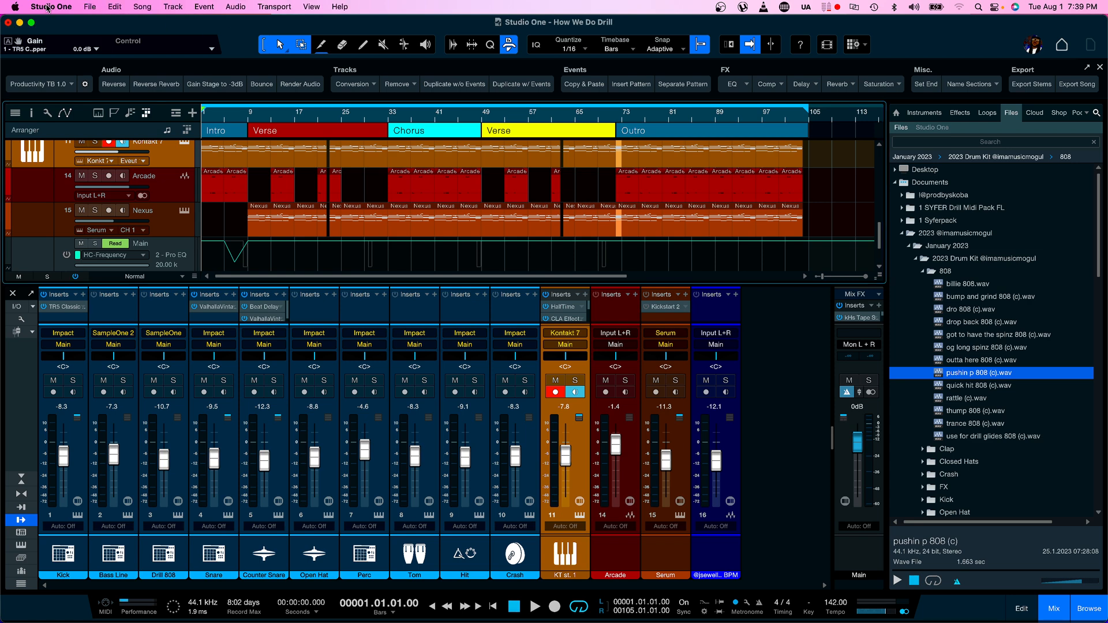
- Show the External Devices page of Studio One's Preferences
{"action": "left_click", "coordinate": [51, 6]}
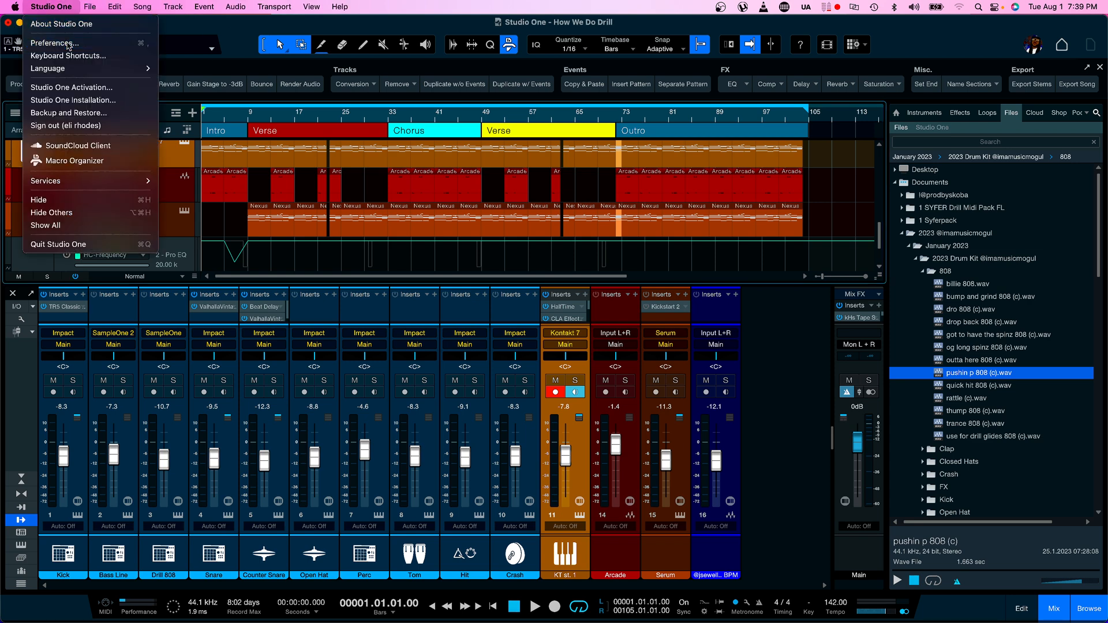
{"action": "left_click", "coordinate": [37, 42]}
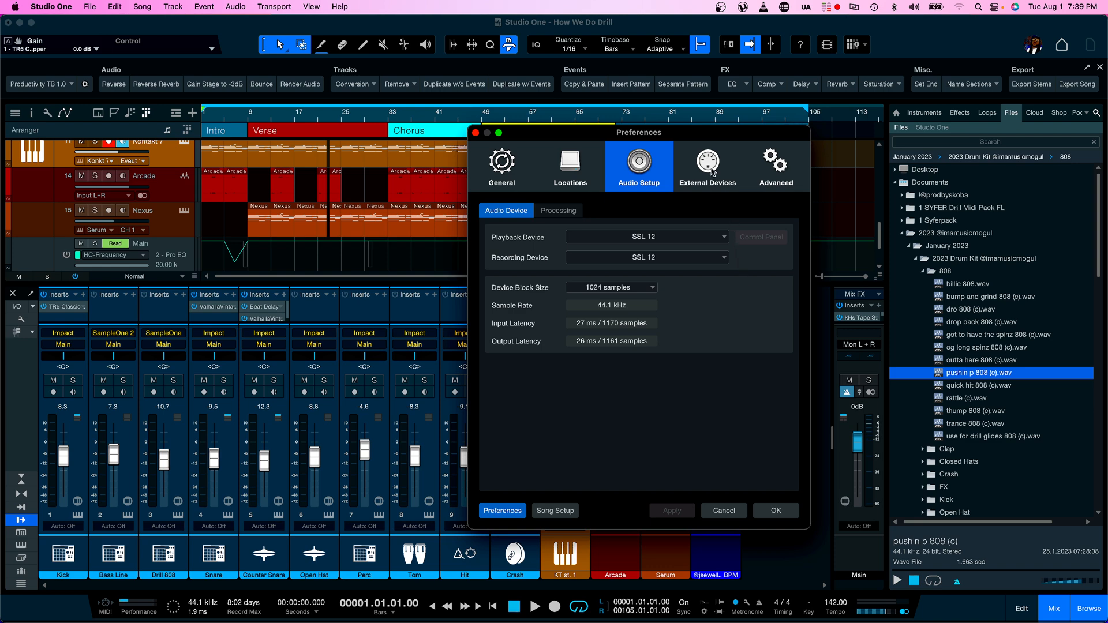
{"action": "left_click", "coordinate": [708, 164]}
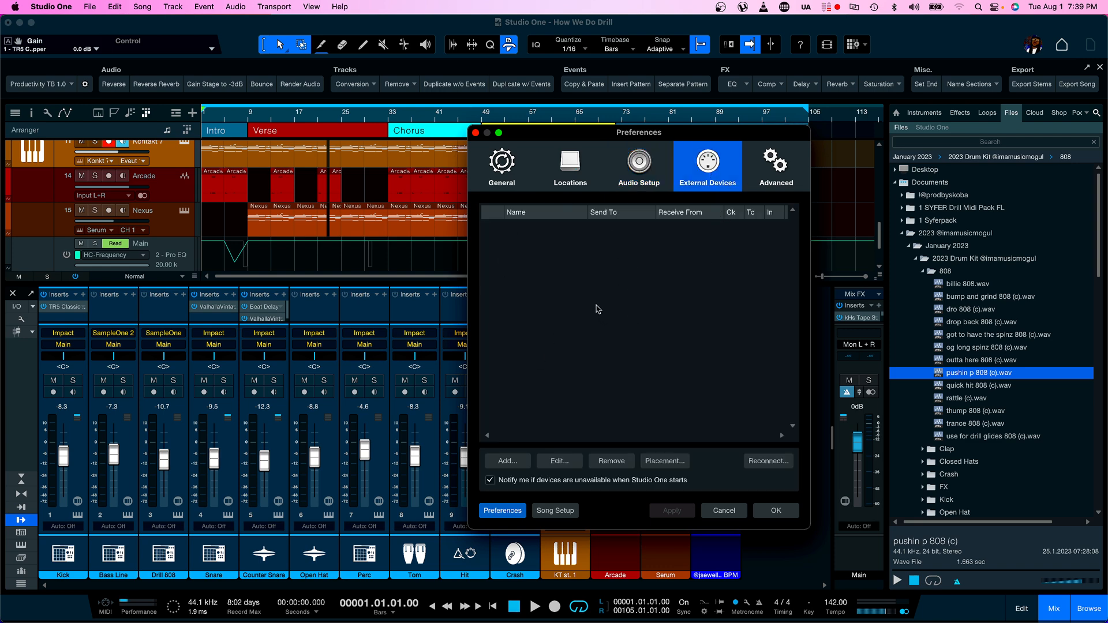
{"action": "mouse_move", "coordinate": [603, 277]}
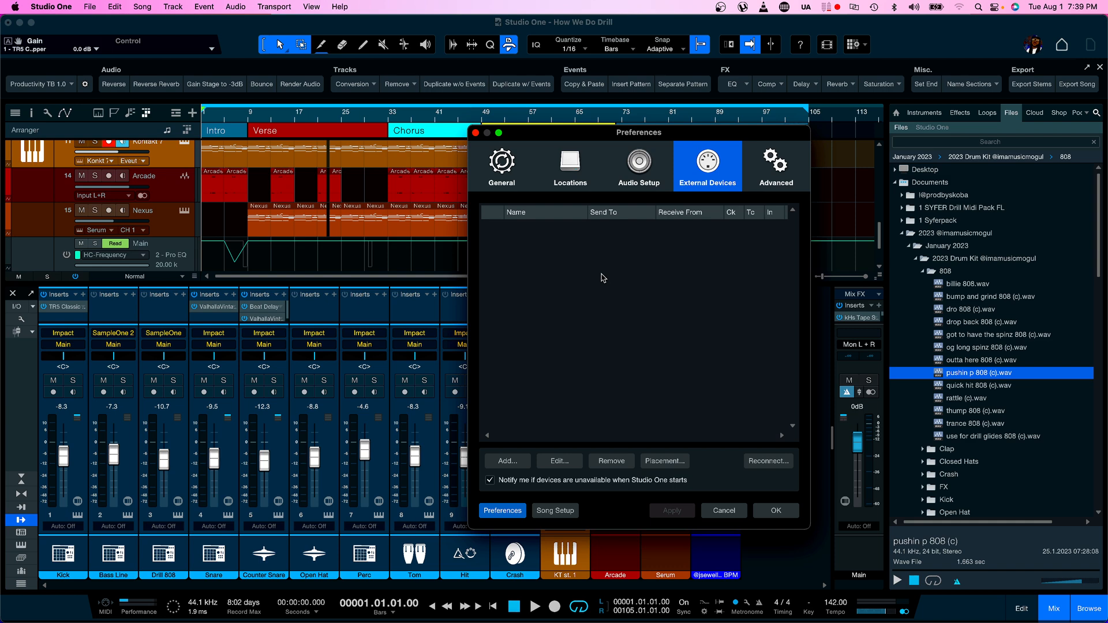
{"action": "mouse_move", "coordinate": [548, 431]}
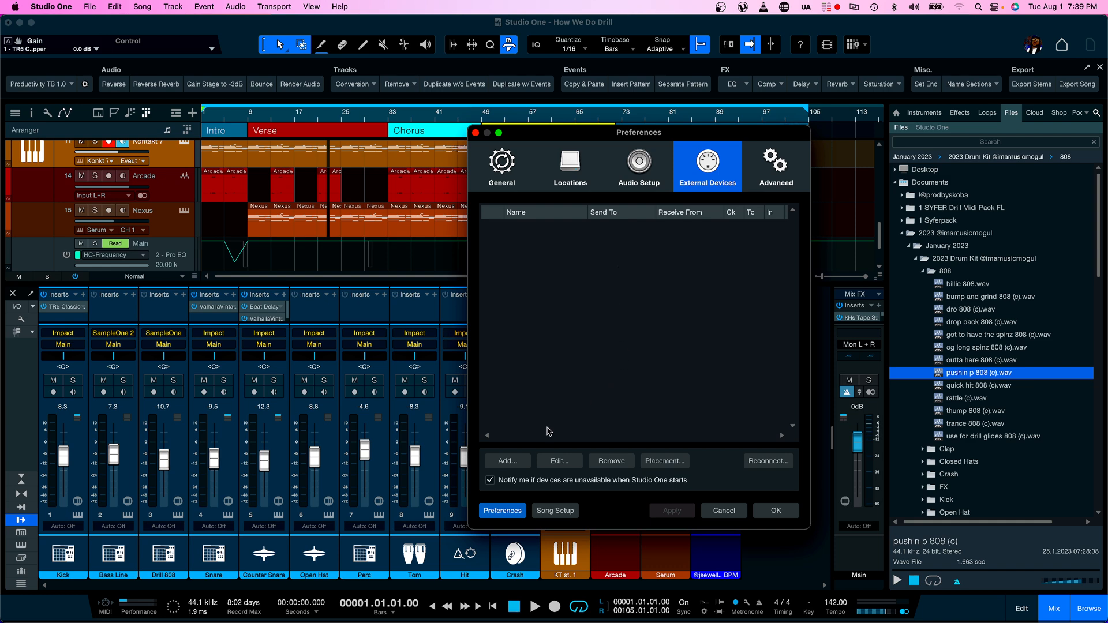
- Start adding a new external device with Mackie HUI as the model
{"action": "left_click", "coordinate": [507, 461]}
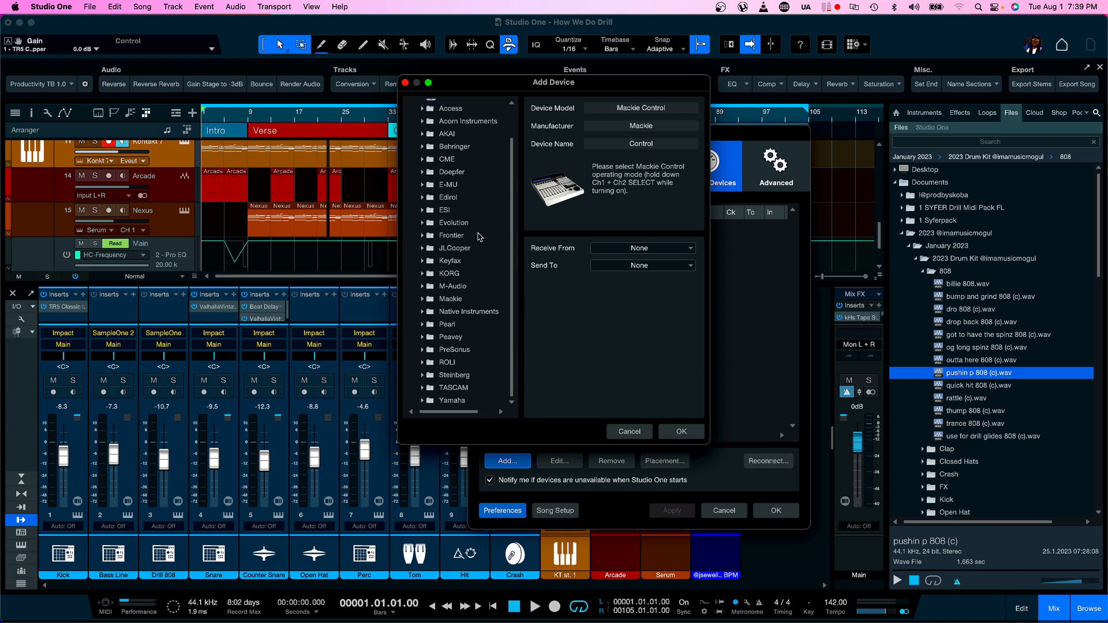
{"action": "left_click", "coordinate": [422, 299]}
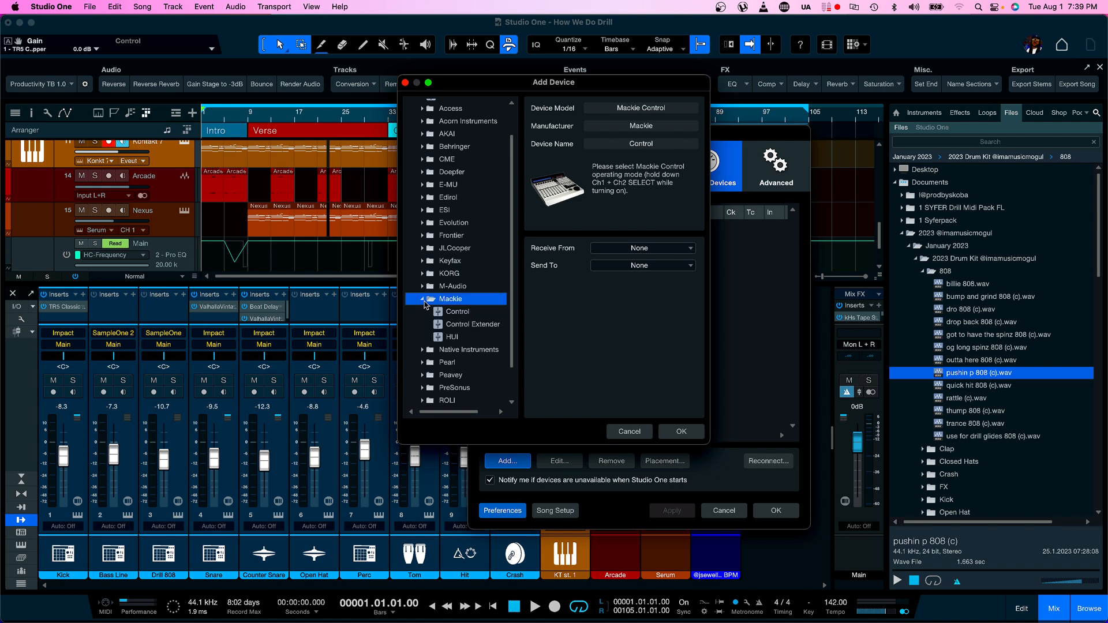
{"action": "left_click", "coordinate": [457, 311]}
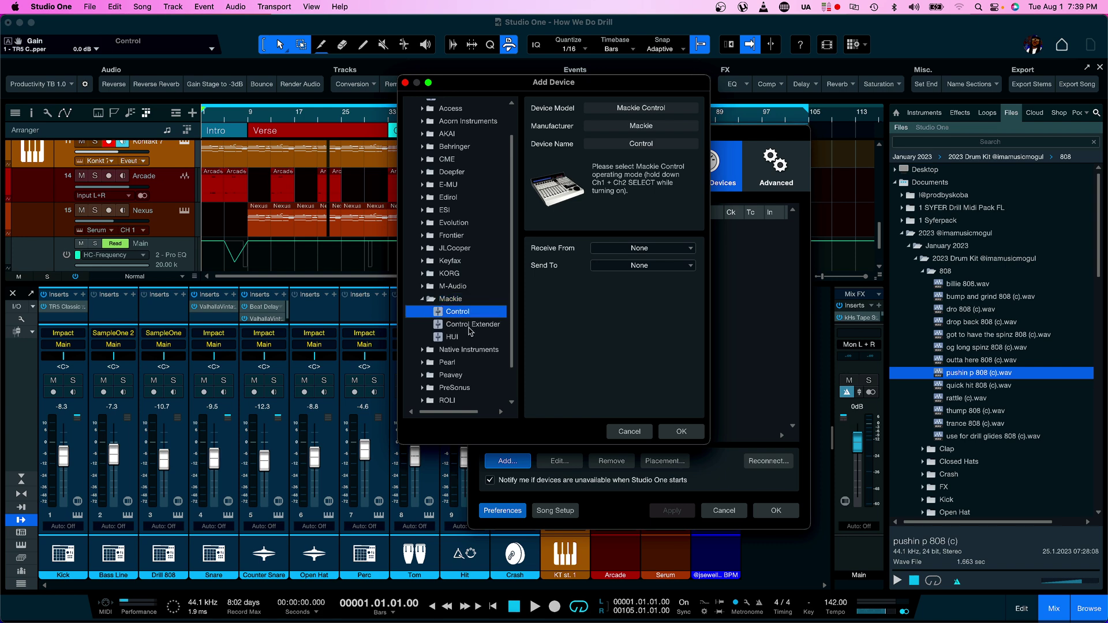
{"action": "left_click", "coordinate": [452, 336]}
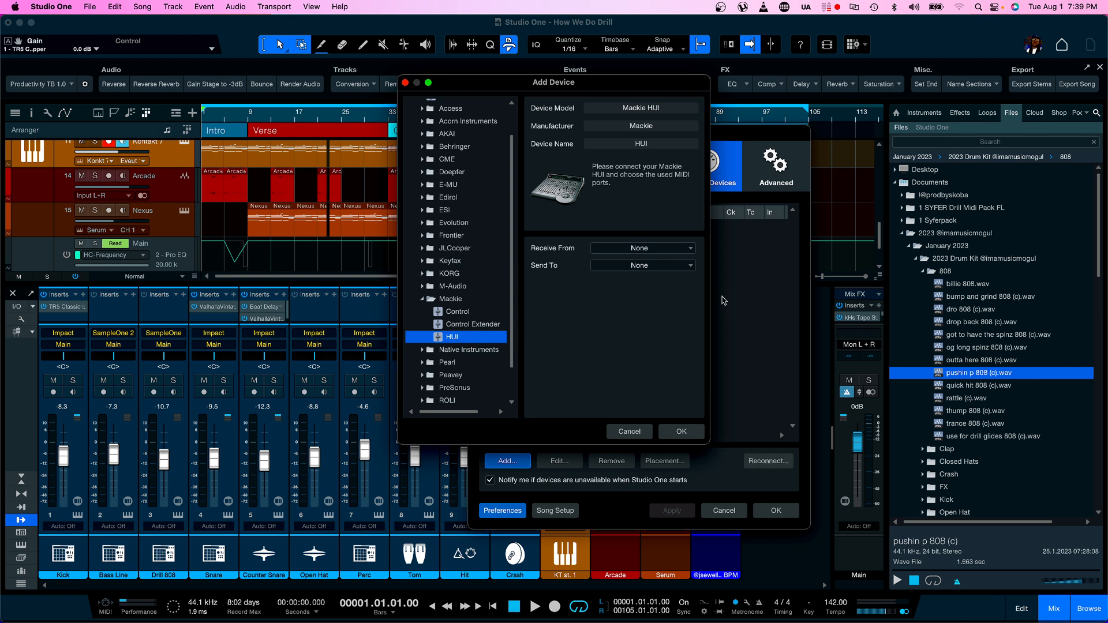
{"action": "mouse_move", "coordinate": [685, 250]}
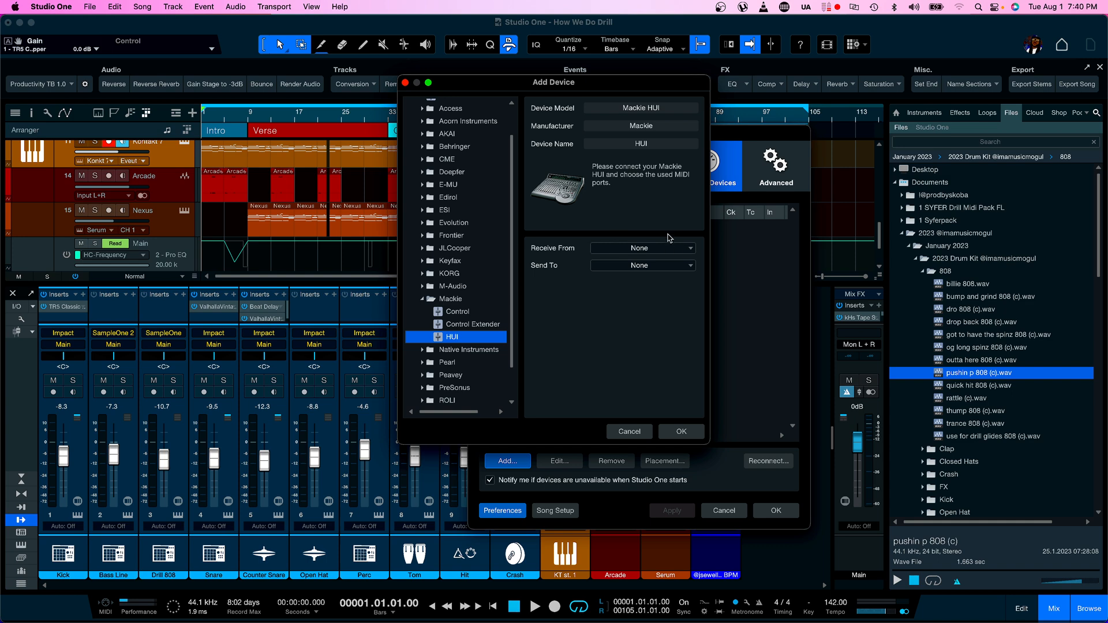
{"action": "mouse_move", "coordinate": [561, 271]}
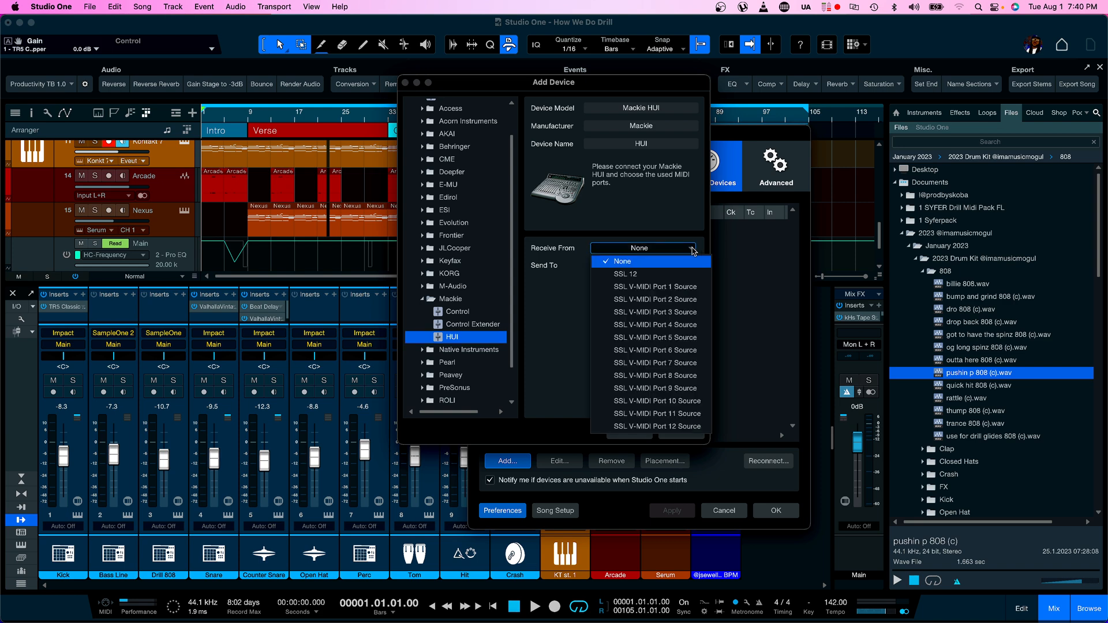
{"action": "left_click", "coordinate": [623, 261]}
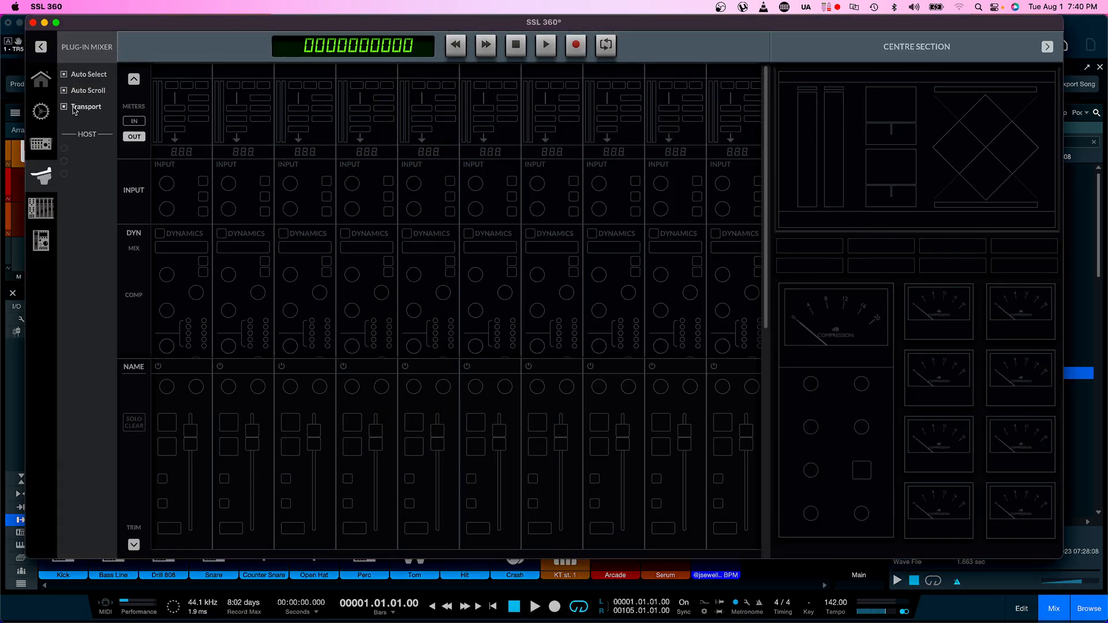
- Check SSL 360's DAW configuration with Studio One on V-MIDI ports 5–8, then return to Studio One
{"action": "left_click", "coordinate": [41, 113]}
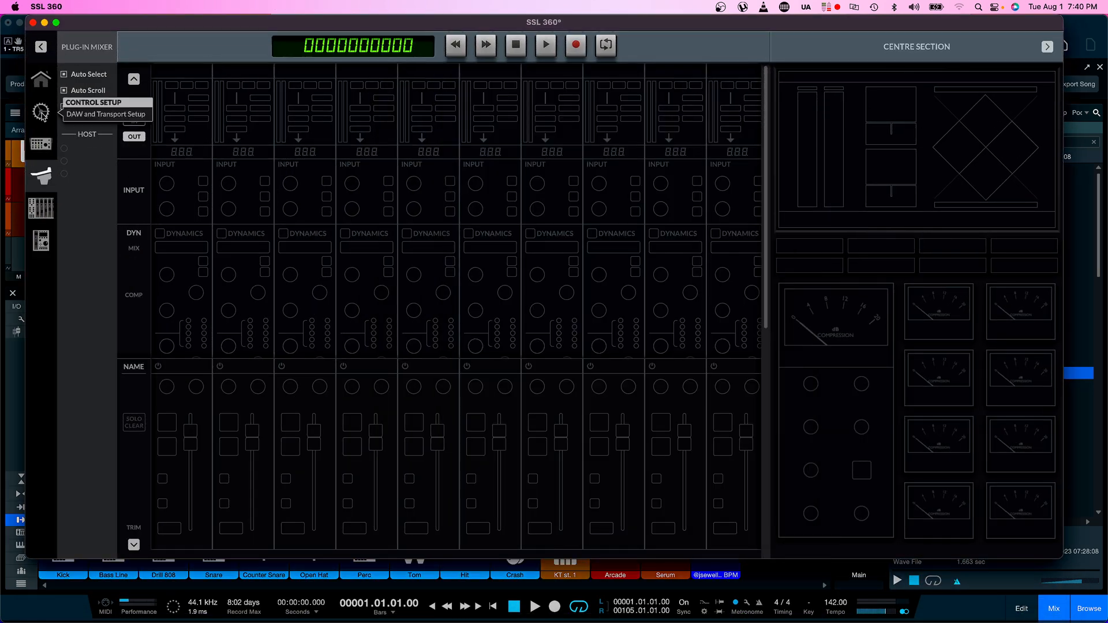
{"action": "left_click", "coordinate": [106, 114]}
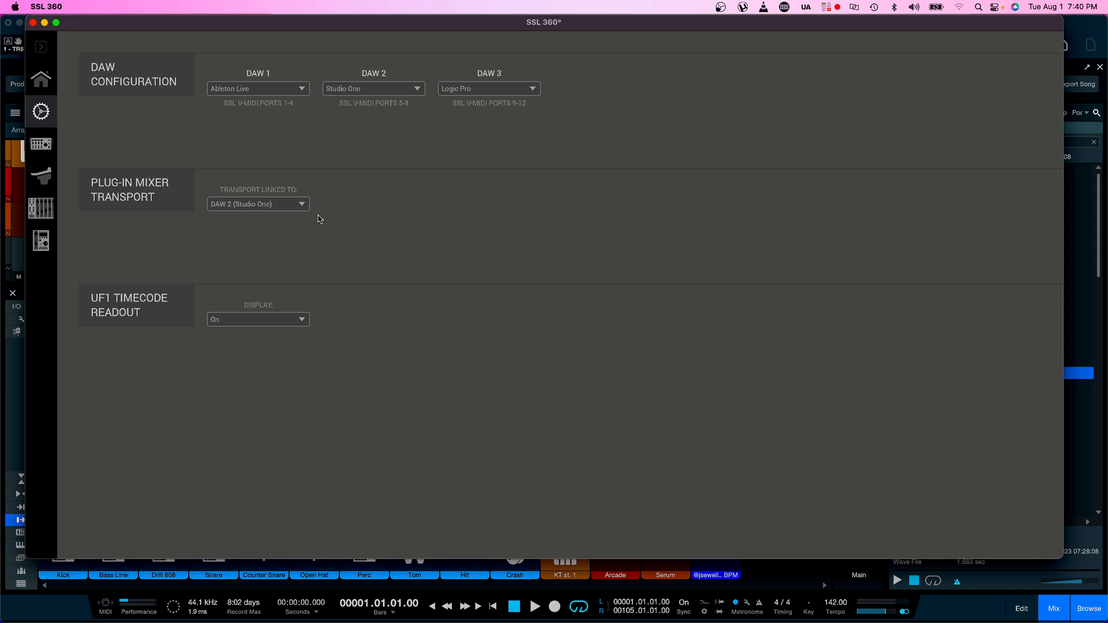
{"action": "mouse_move", "coordinate": [371, 89]}
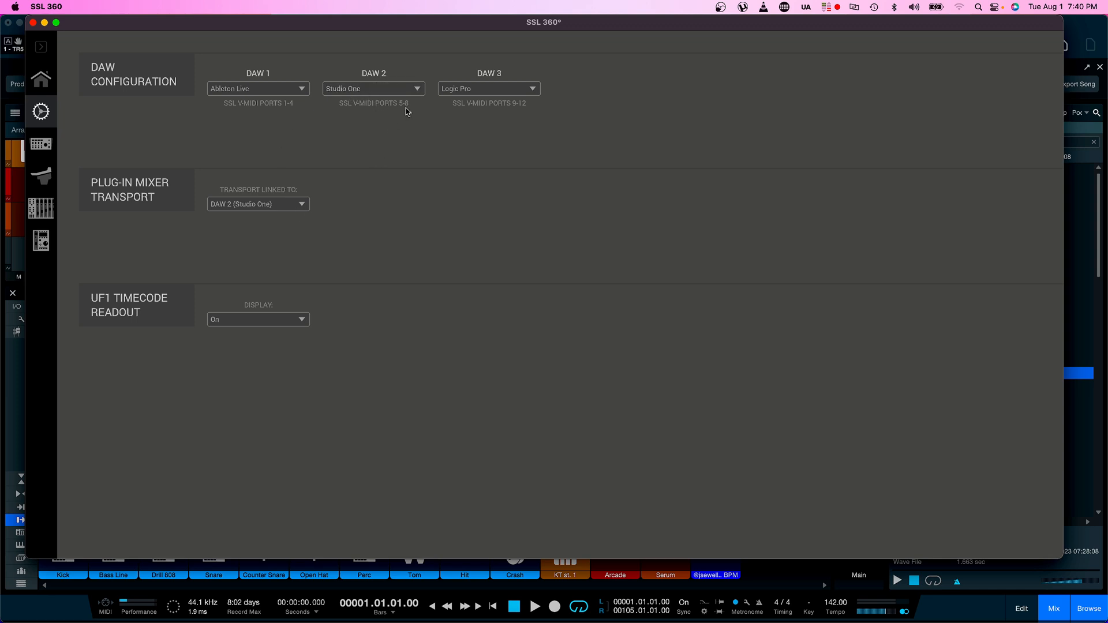
{"action": "mouse_move", "coordinate": [11, 367]}
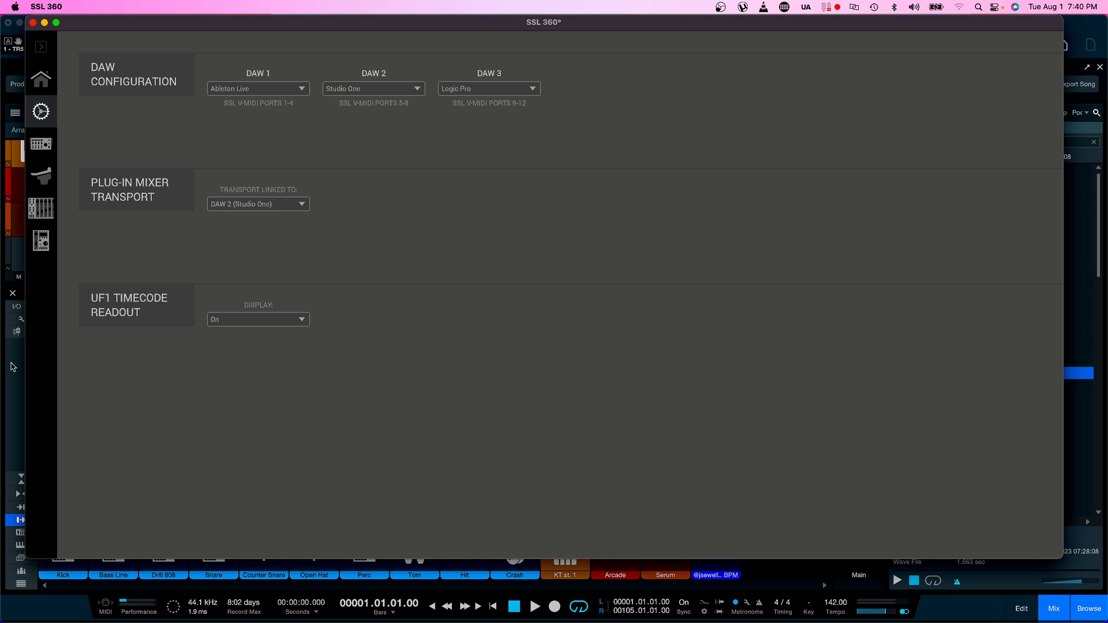
{"action": "left_click", "coordinate": [507, 461]}
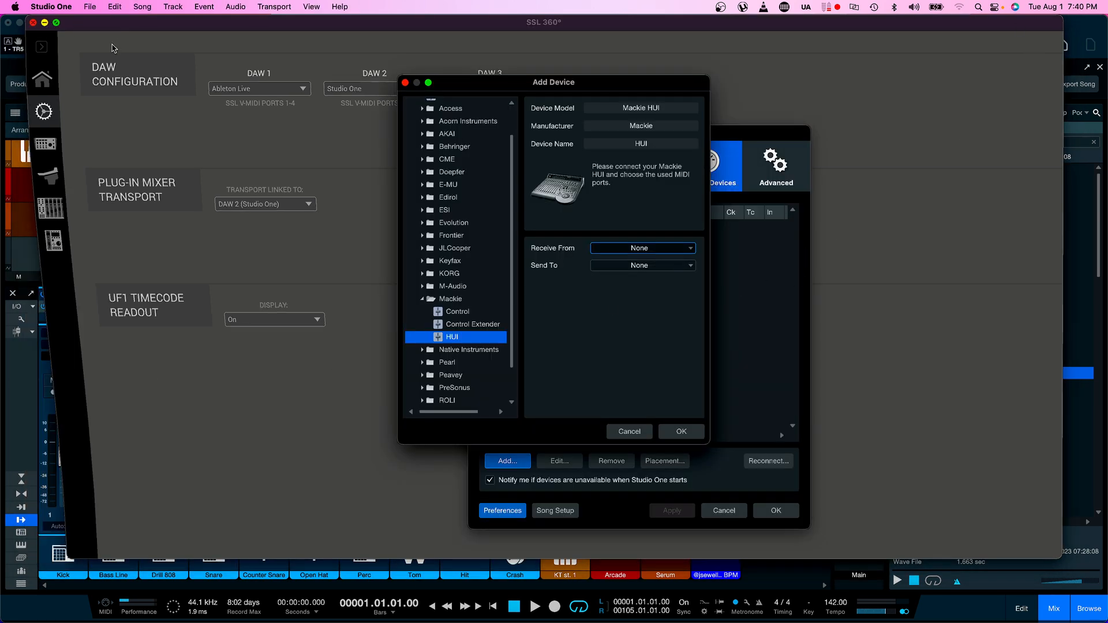
- Confirm the Mackie HUI device using SSL V-MIDI Port 5 for receive and send
{"action": "left_click", "coordinate": [643, 248]}
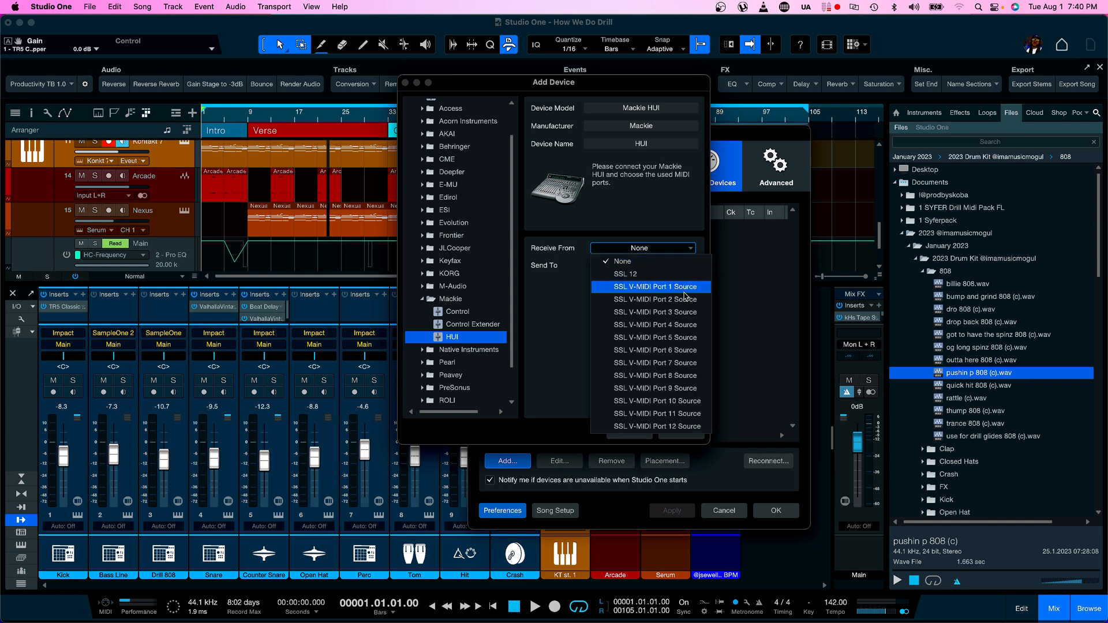
{"action": "mouse_move", "coordinate": [677, 342]}
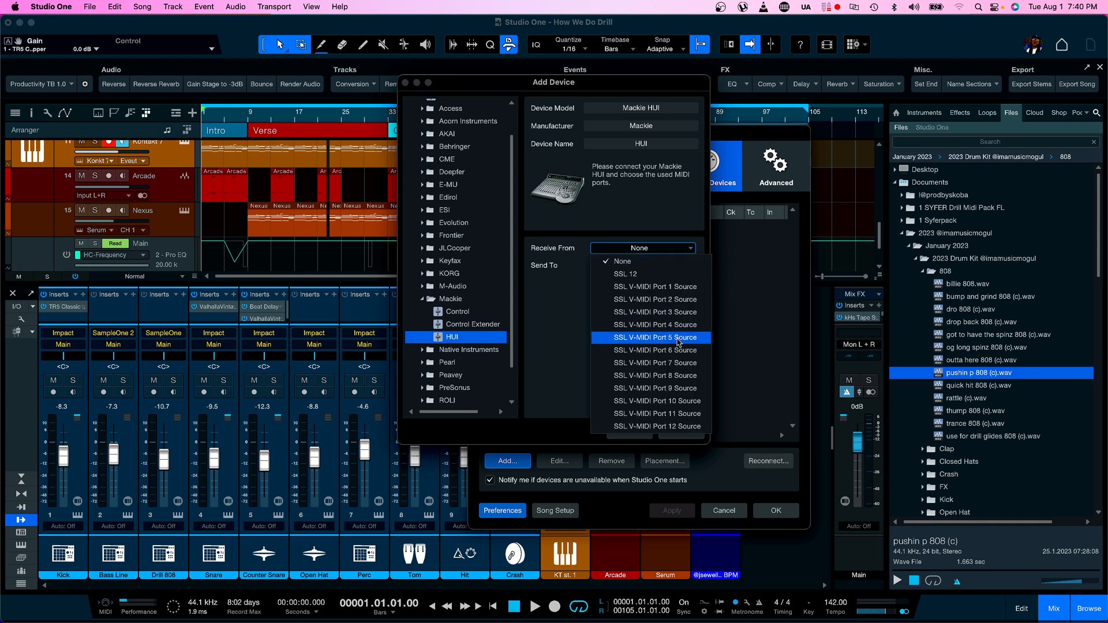
{"action": "left_click", "coordinate": [642, 266]}
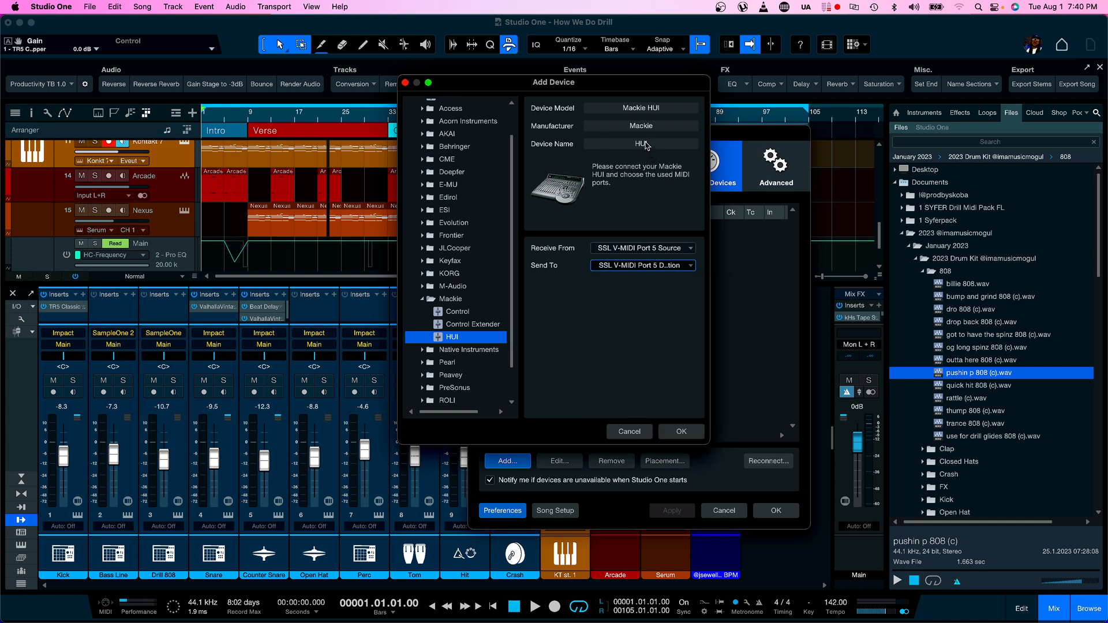
{"action": "mouse_move", "coordinate": [476, 344]}
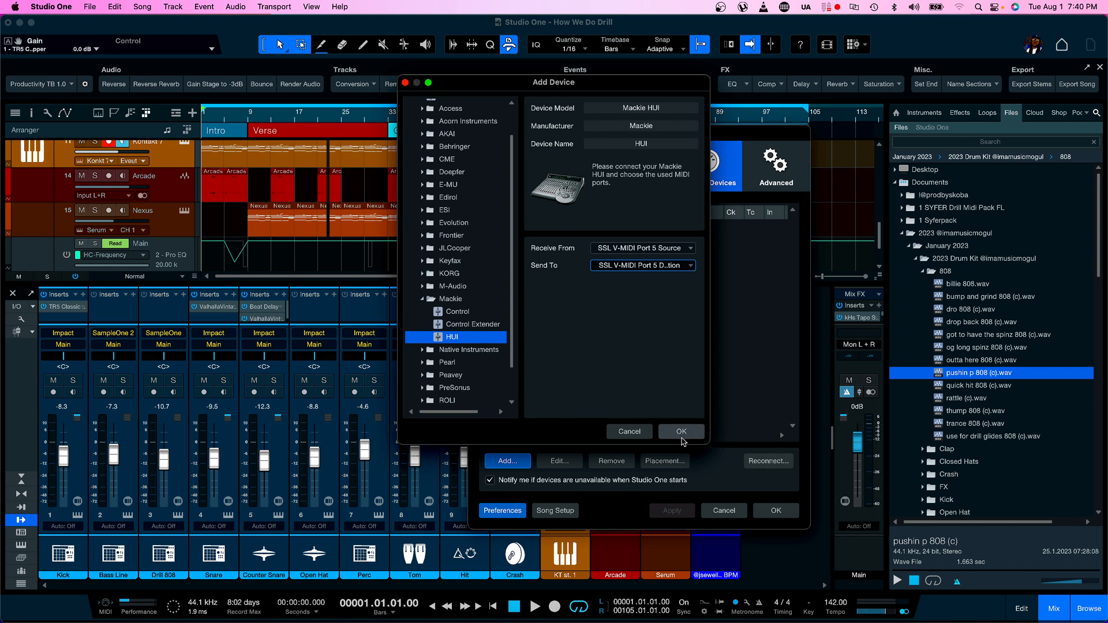
{"action": "left_click", "coordinate": [682, 432]}
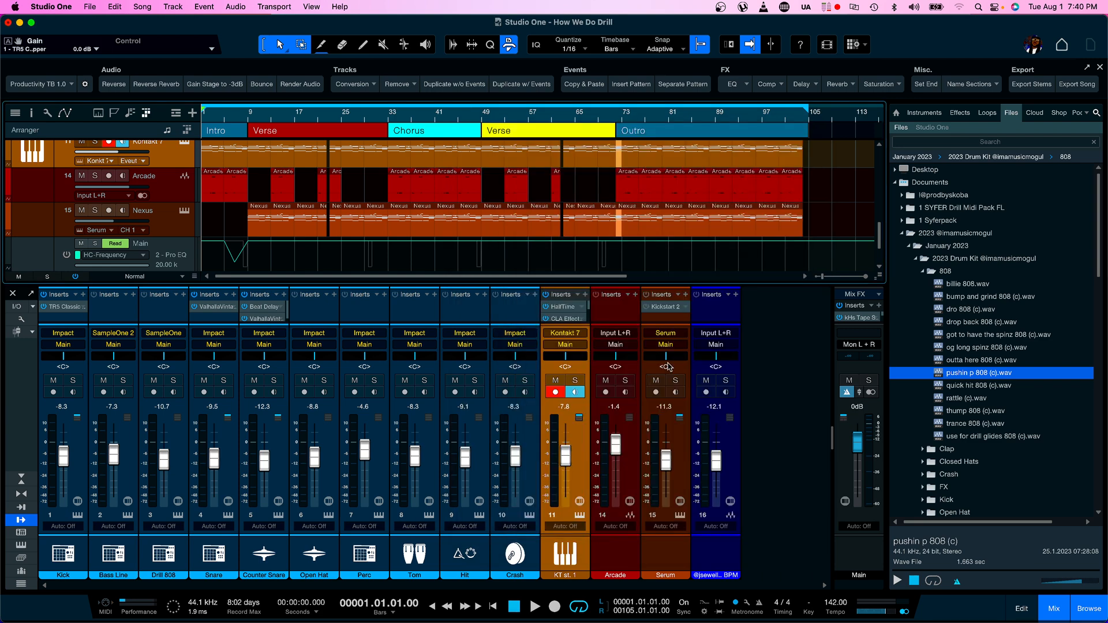
{"action": "mouse_move", "coordinate": [1028, 603]}
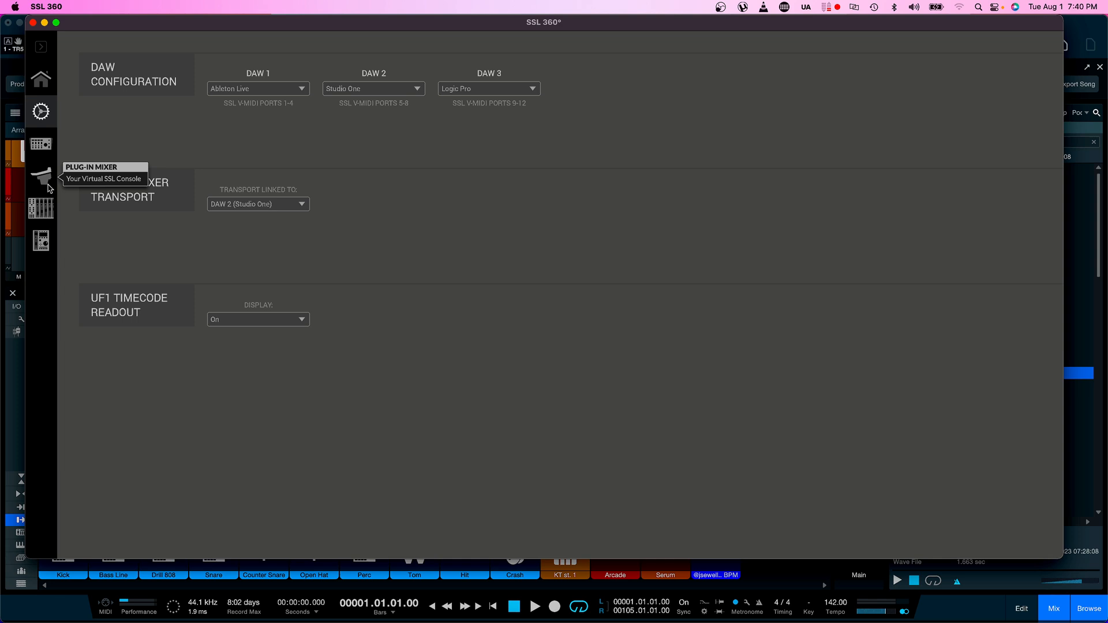
- Reopen SSL 360's plug-in mixer console with its transport controls
{"action": "left_click", "coordinate": [40, 175]}
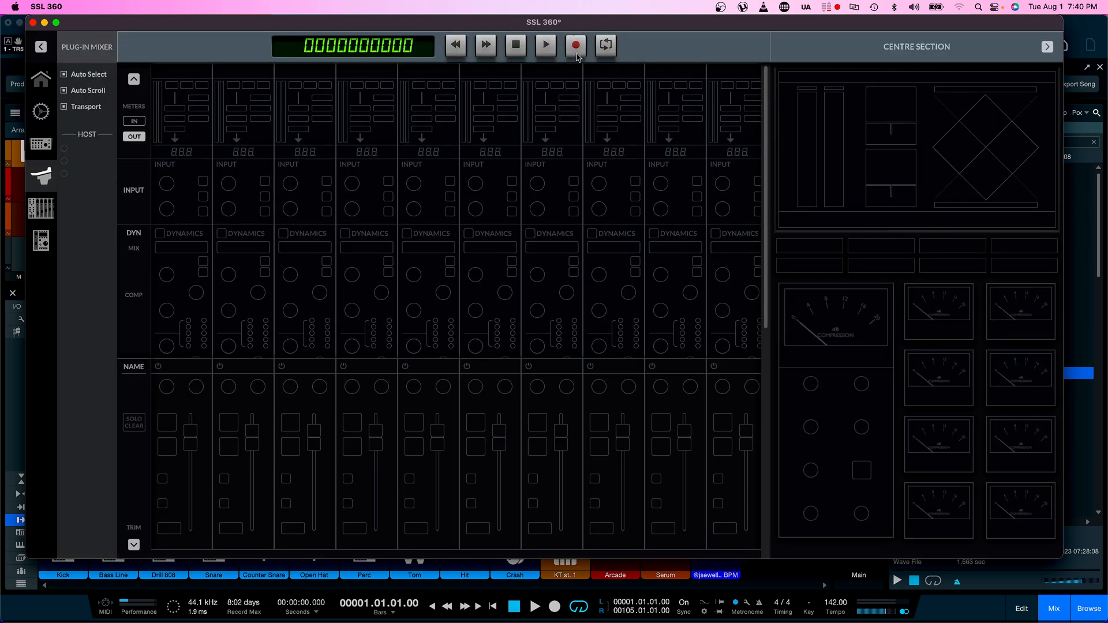
{"action": "mouse_move", "coordinate": [546, 45]}
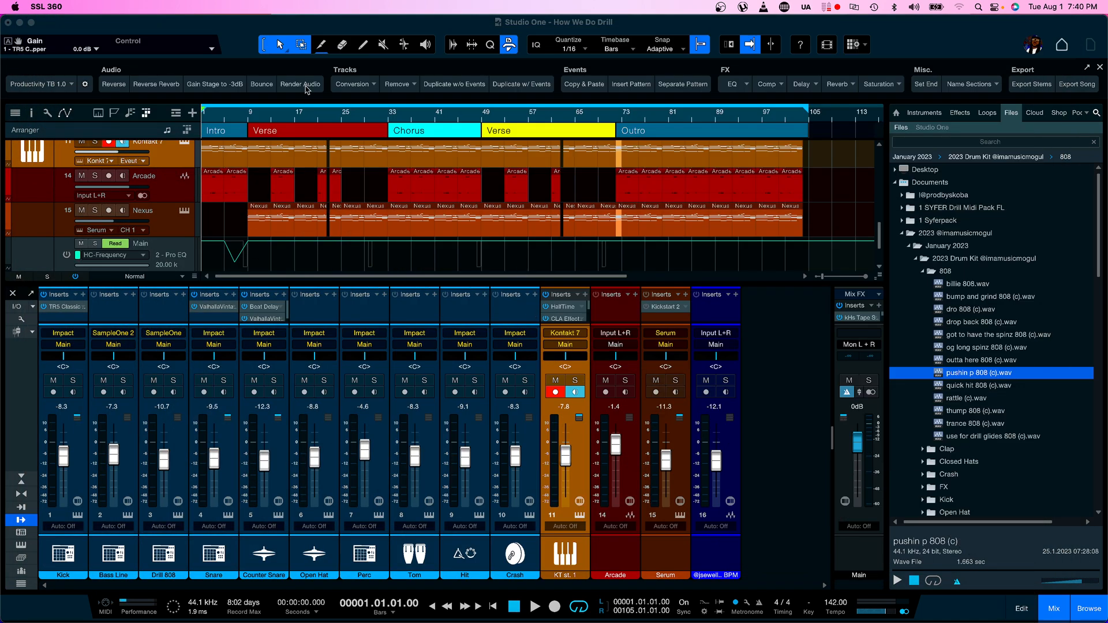
- Inspect and remove the HUI external device, then start adding a new device
{"action": "left_click", "coordinate": [52, 6]}
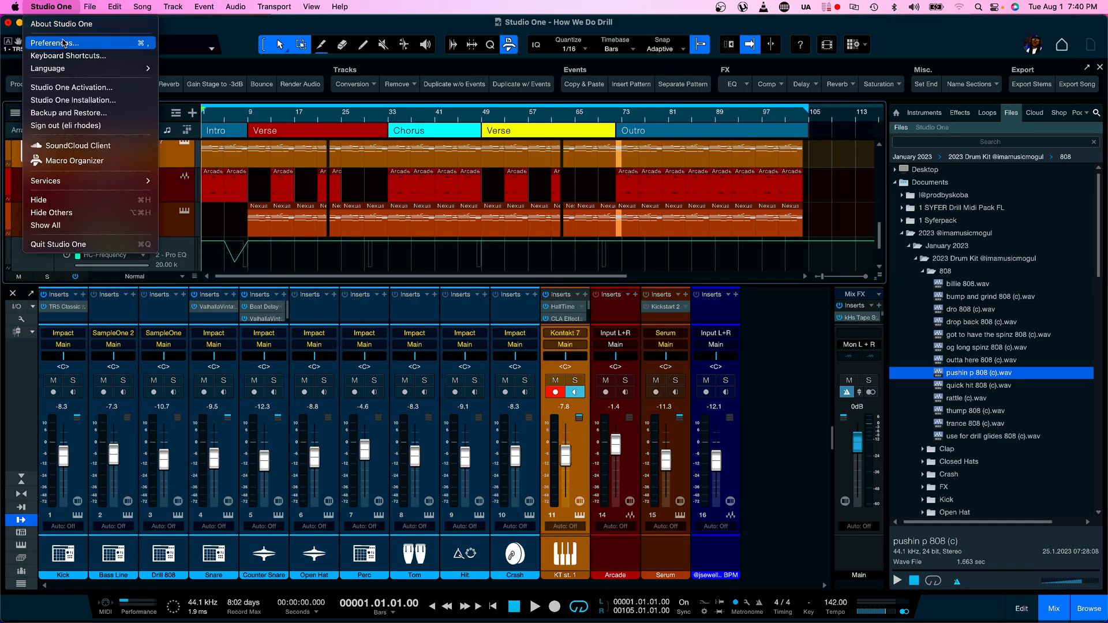
{"action": "left_click", "coordinate": [57, 43]}
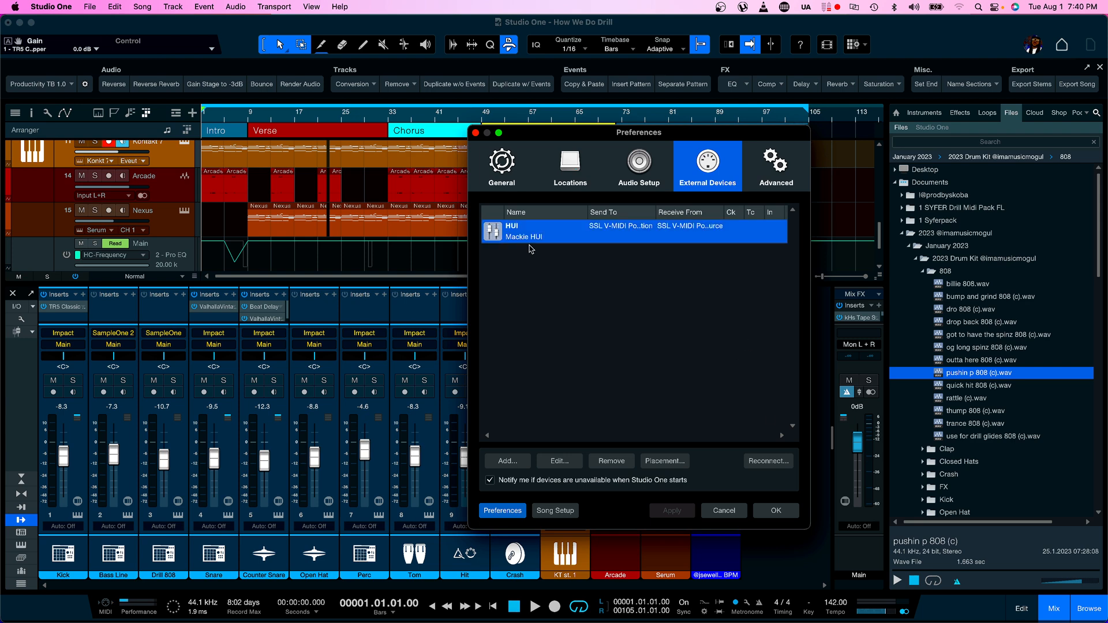
{"action": "left_click", "coordinate": [559, 461]}
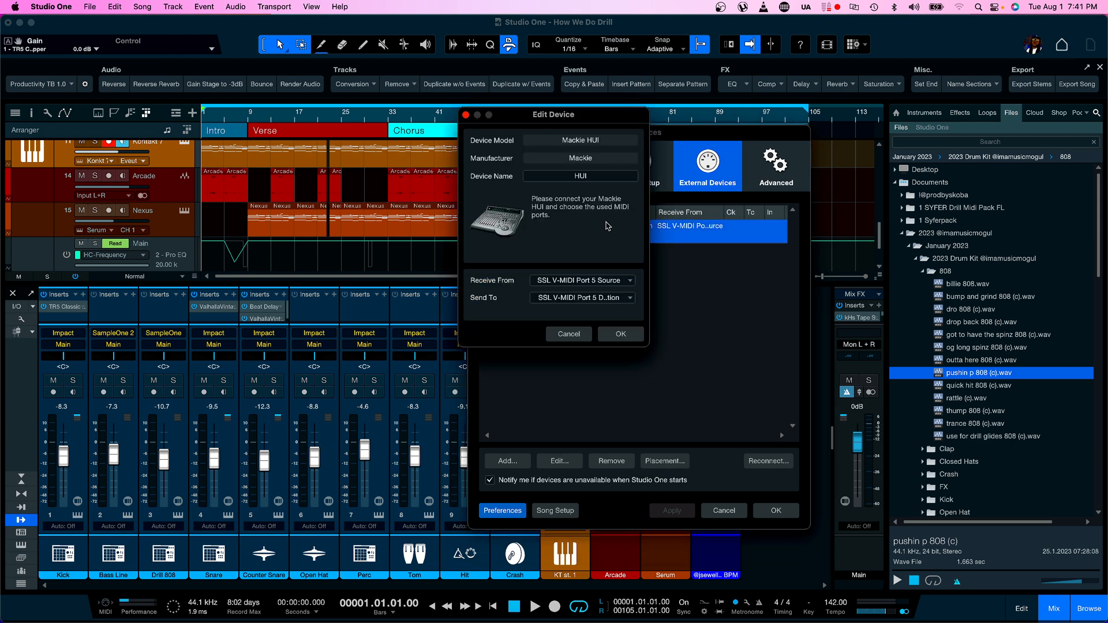
{"action": "left_click", "coordinate": [569, 333]}
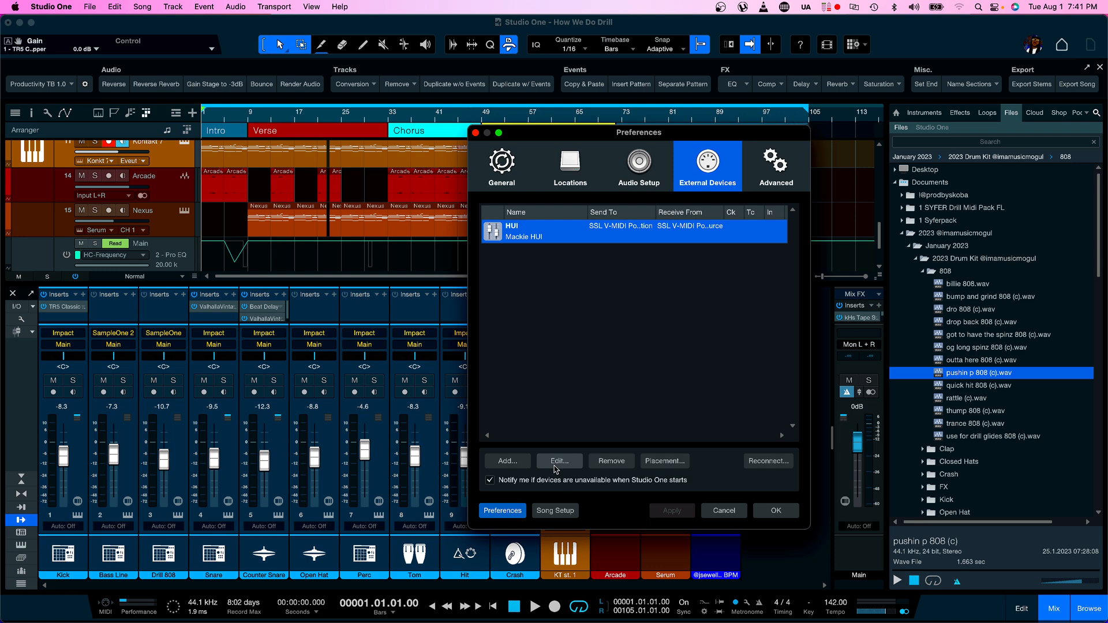
{"action": "left_click", "coordinate": [612, 461]}
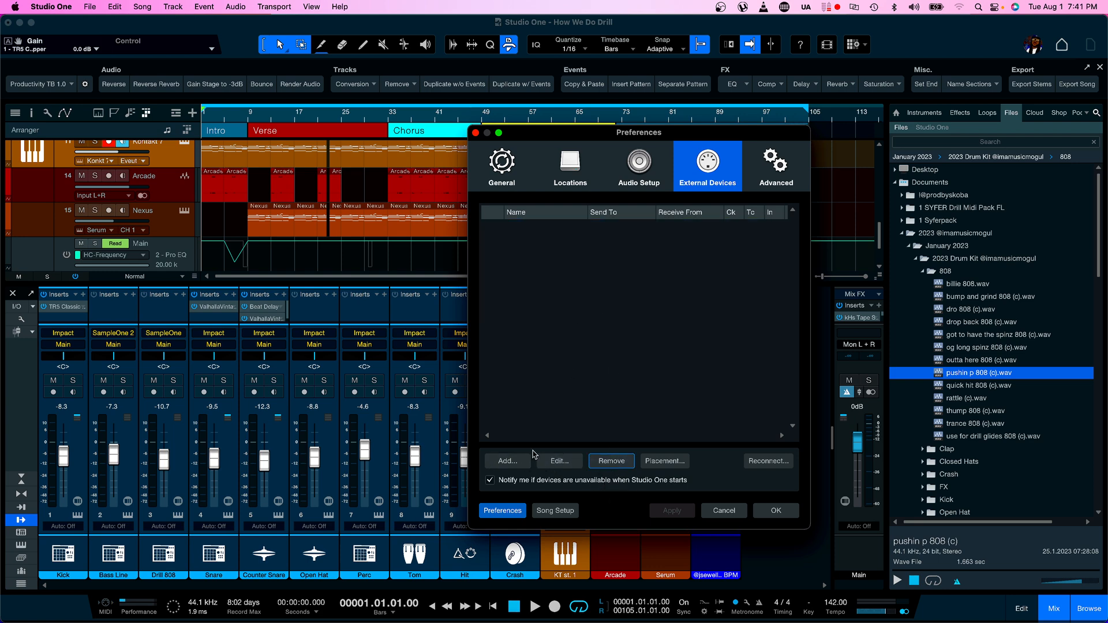
{"action": "left_click", "coordinate": [507, 461]}
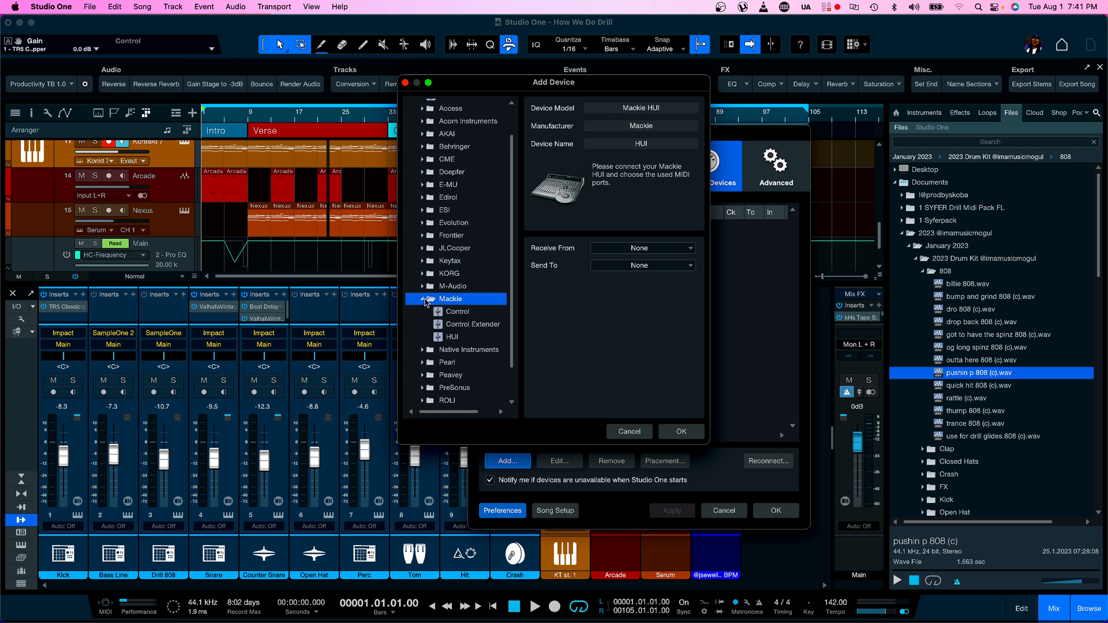
- Add a Mackie Control device on SSL V-MIDI Port 5 Source and Destination, then close Preferences
{"action": "left_click", "coordinate": [456, 311]}
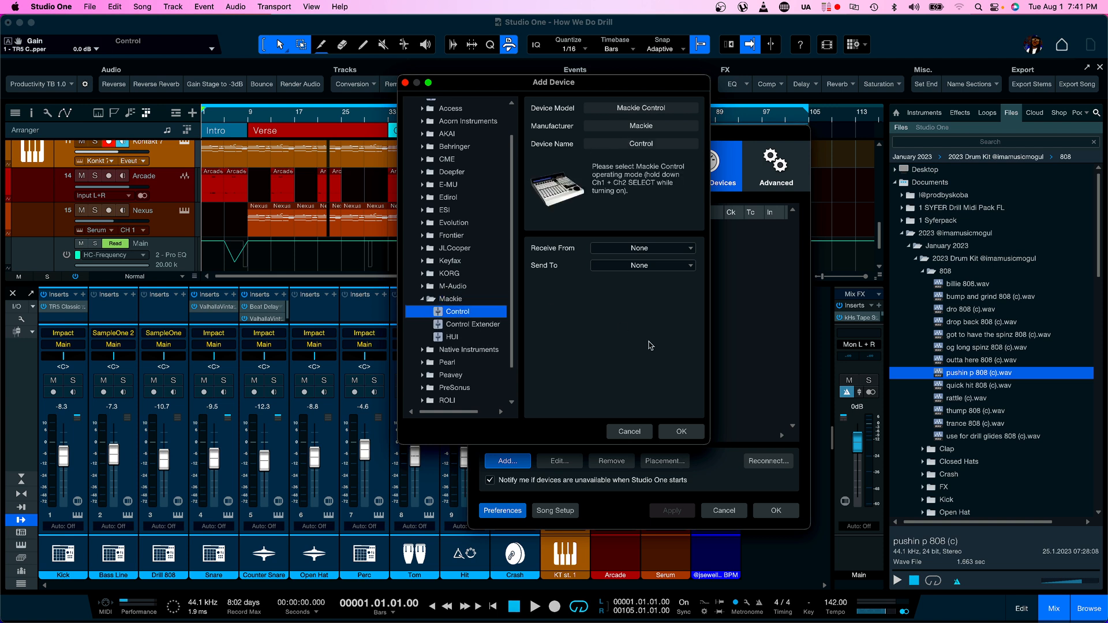
{"action": "mouse_move", "coordinate": [689, 267]}
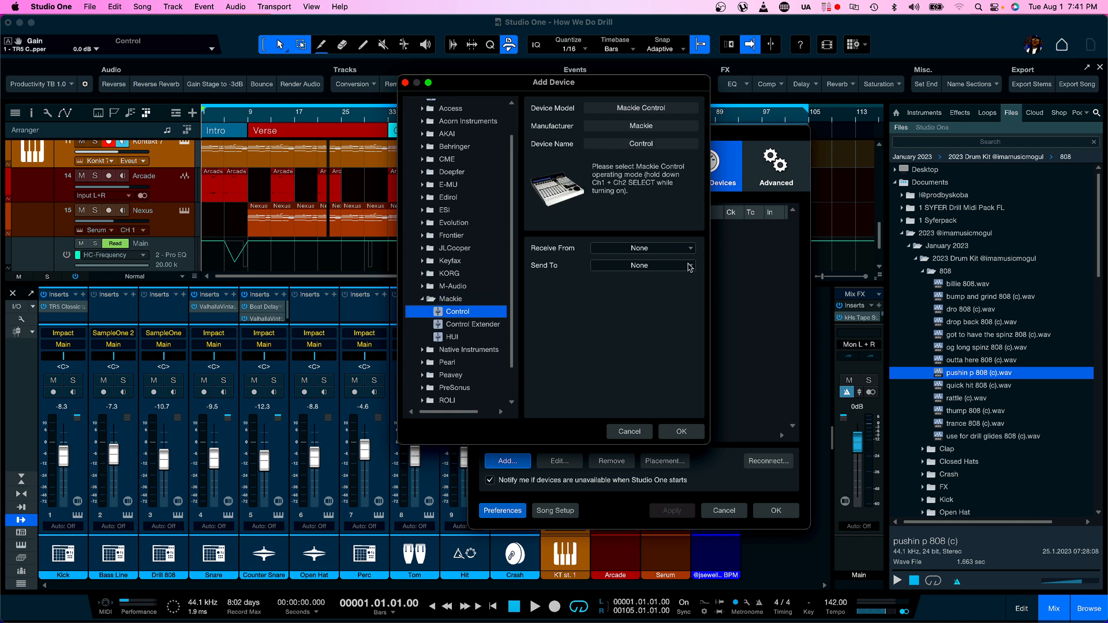
{"action": "left_click", "coordinate": [642, 249]}
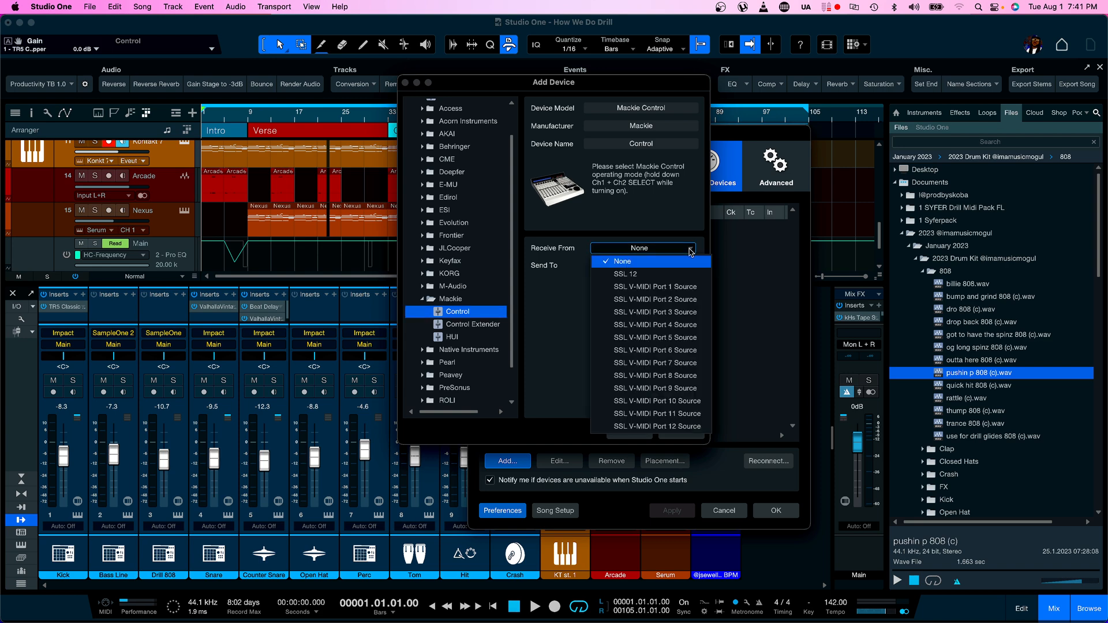
{"action": "left_click", "coordinate": [655, 338]}
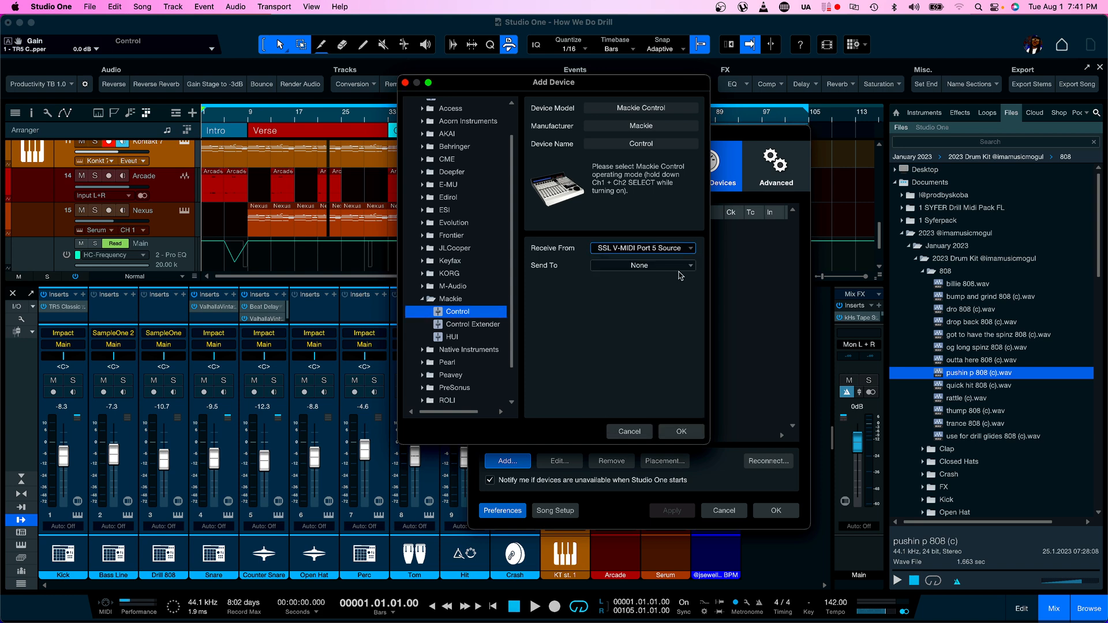
{"action": "left_click", "coordinate": [643, 265]}
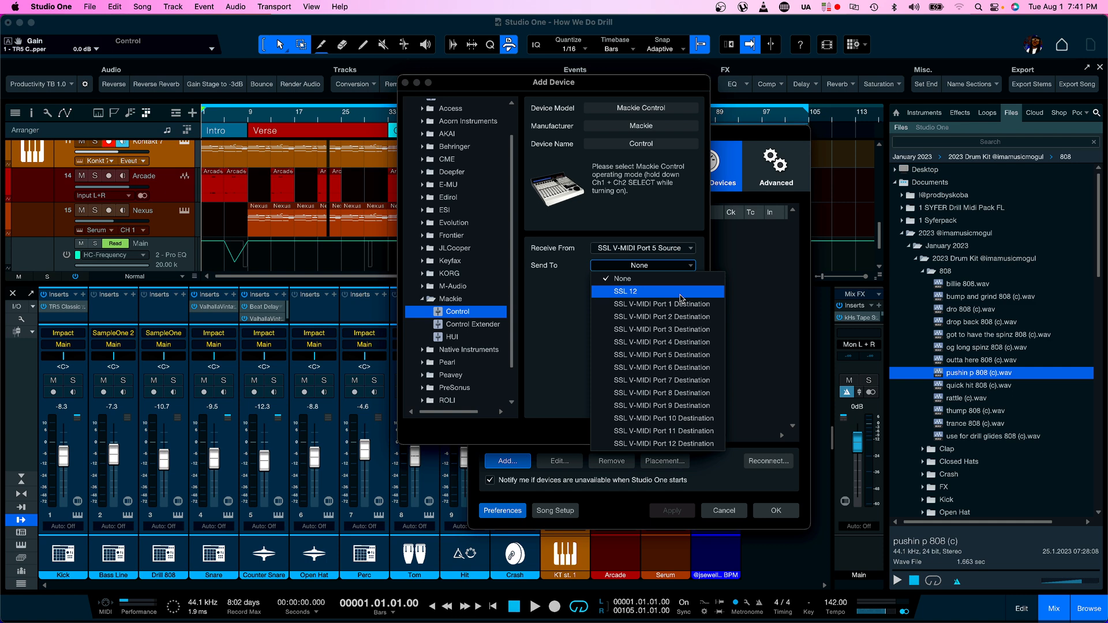
{"action": "left_click", "coordinate": [661, 355]}
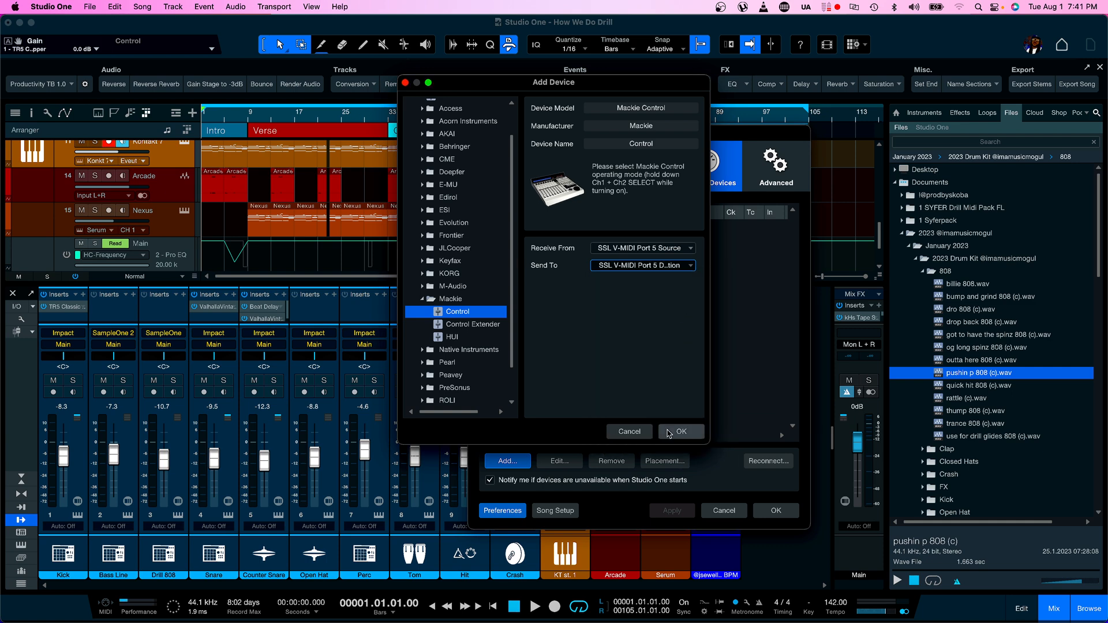
{"action": "left_click", "coordinate": [681, 432]}
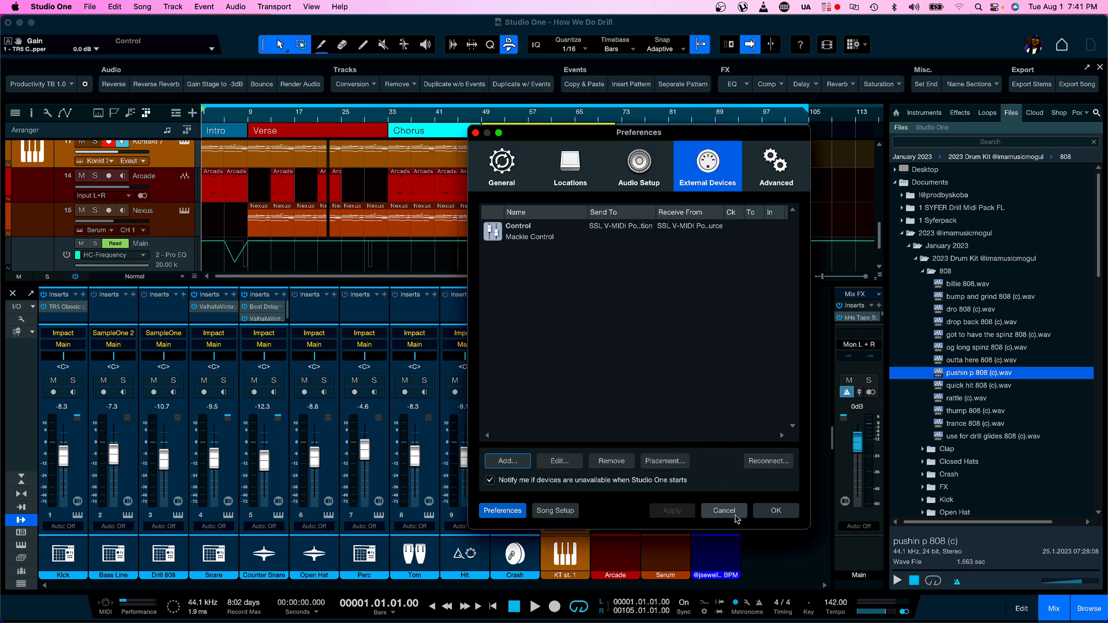
{"action": "left_click", "coordinate": [724, 511]}
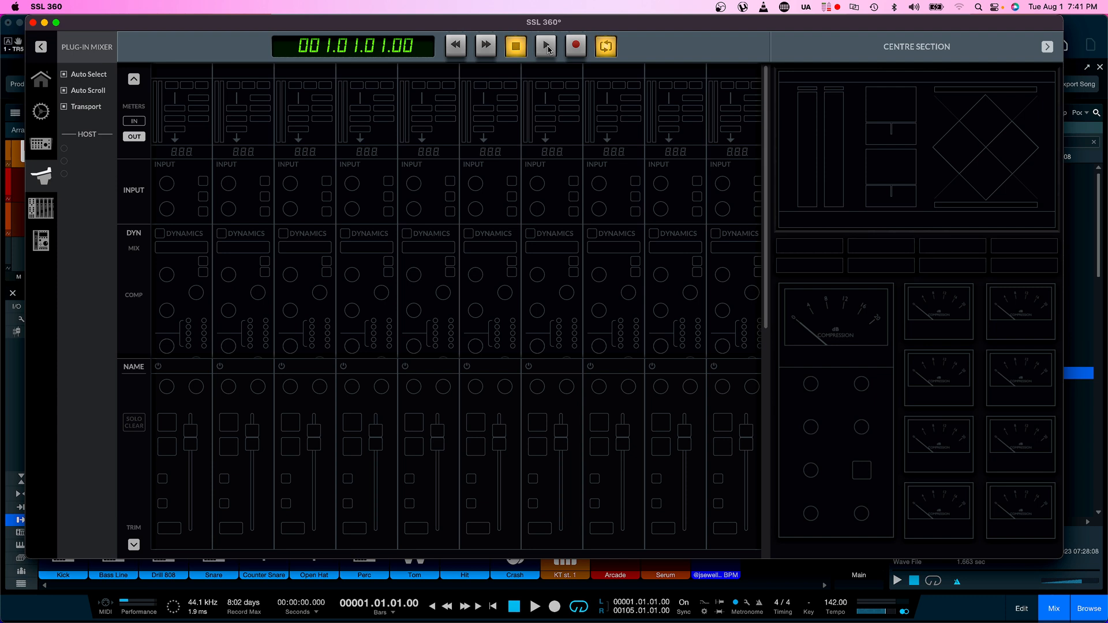
- Play the song from SSL 360's transport up to bar 13, then stop it
{"action": "left_click", "coordinate": [545, 47]}
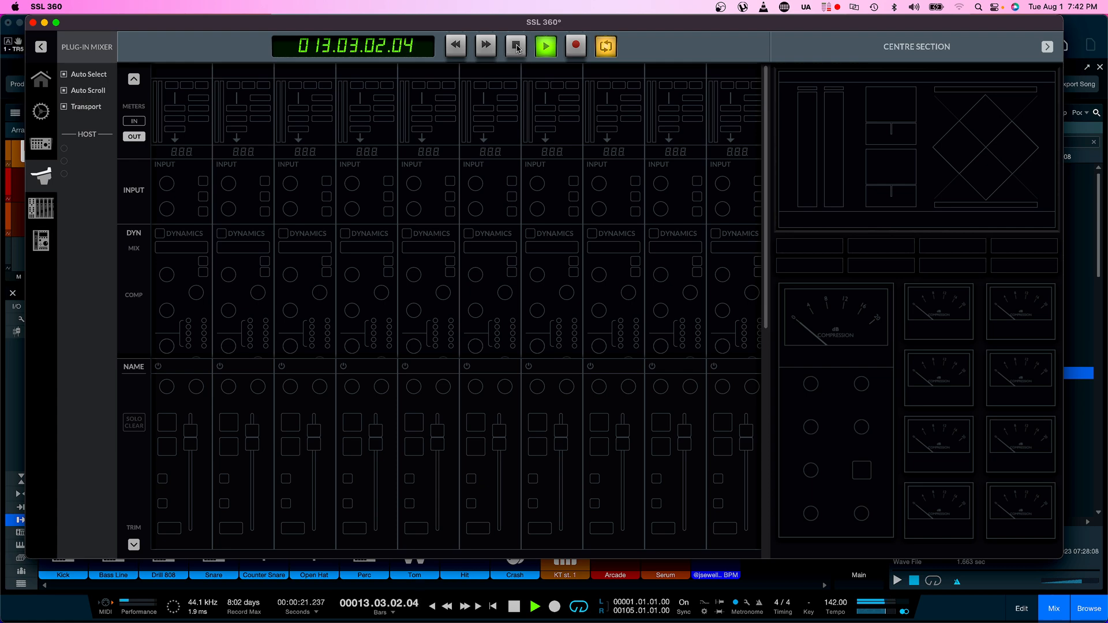
{"action": "left_click", "coordinate": [515, 46]}
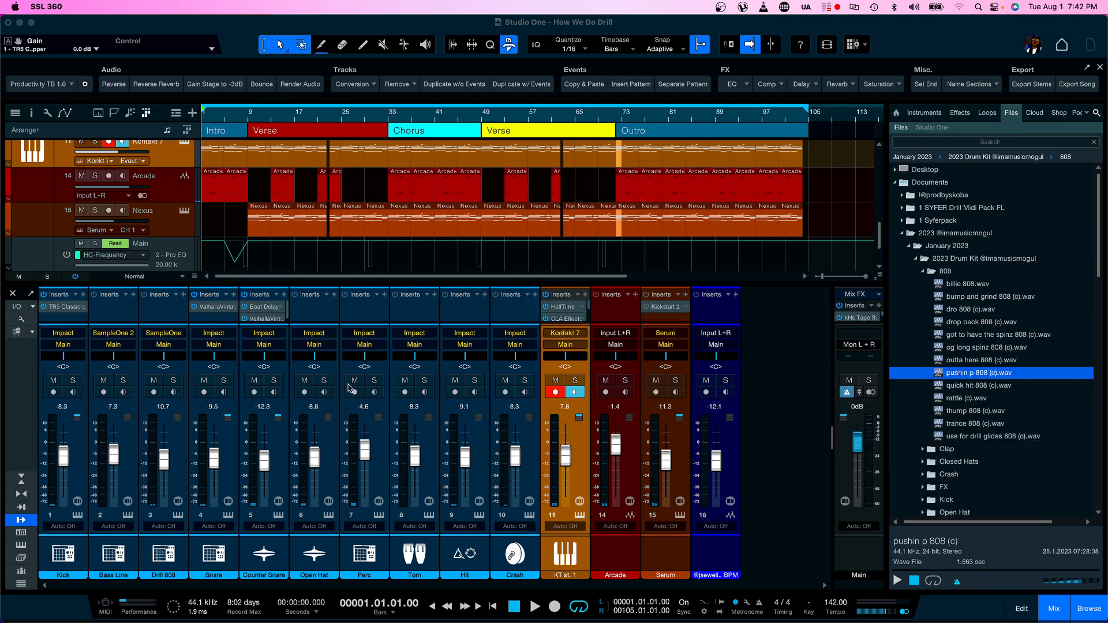
{"action": "mouse_move", "coordinate": [81, 301]}
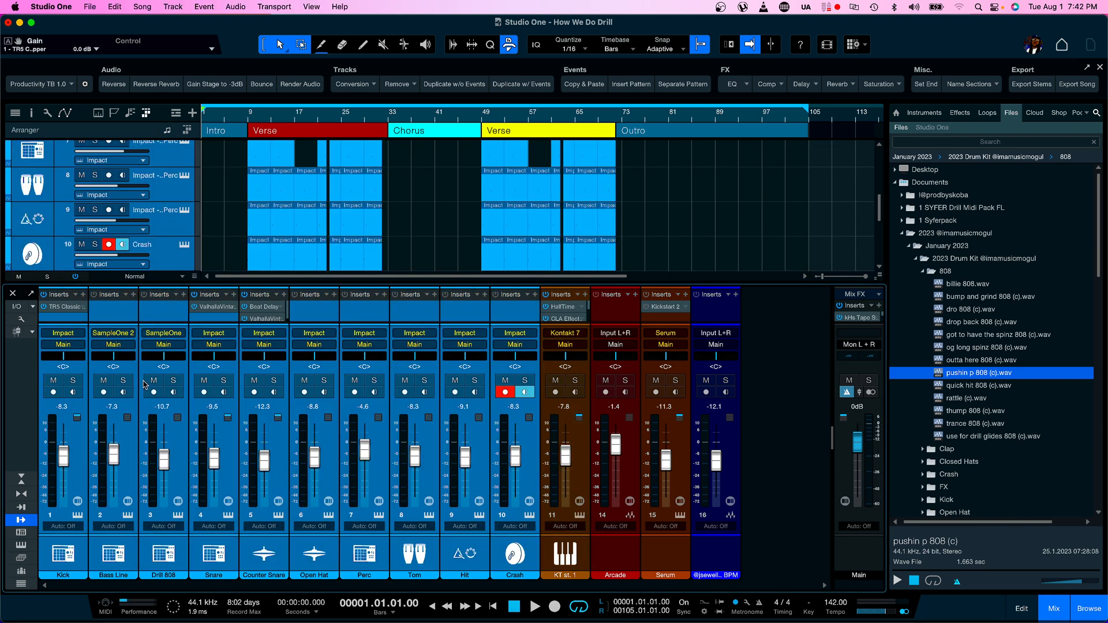
- Open the Kick channel's insert plug-in list and search for SSL
{"action": "left_click", "coordinate": [84, 295]}
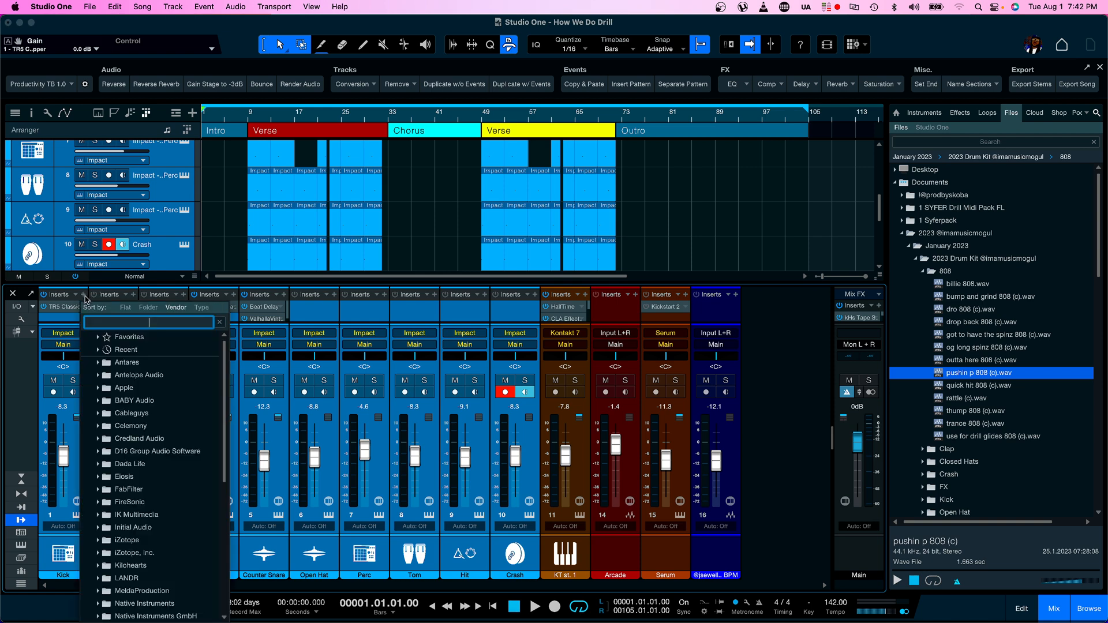
{"action": "type", "text": "s"}
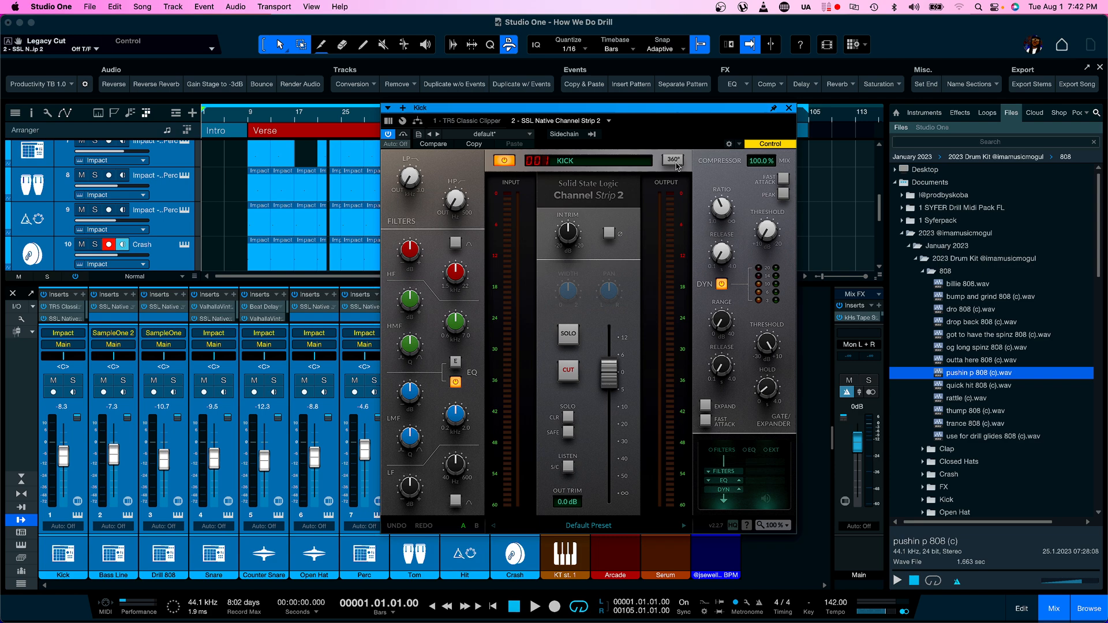
- Open the SSL 360 plug-in mixer from the Channel Strip 2 header's 360° button
{"action": "left_click", "coordinate": [672, 160]}
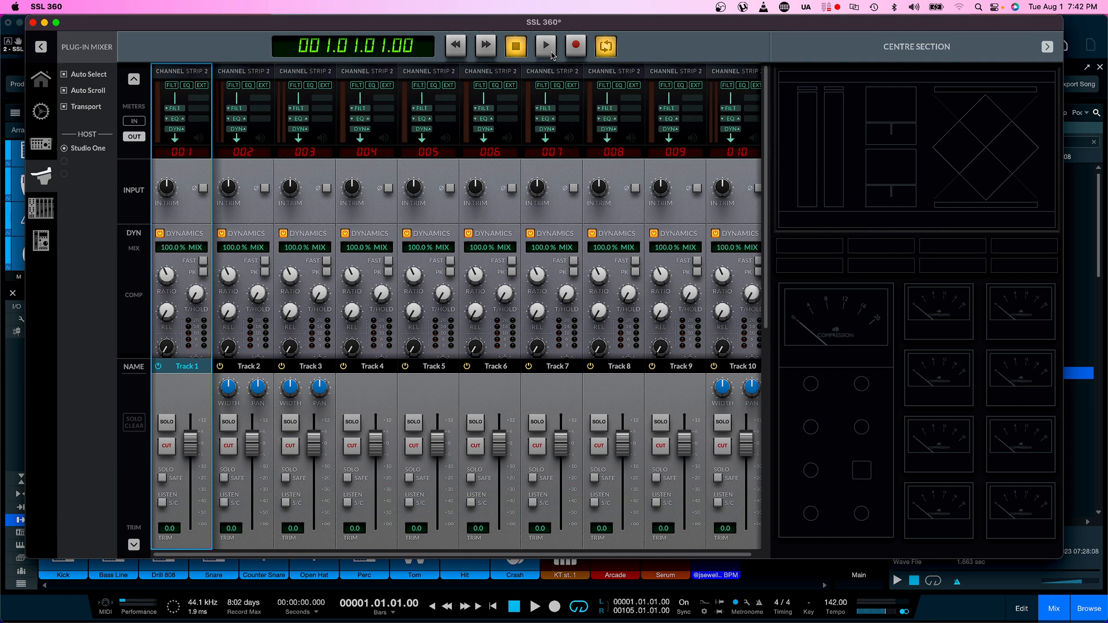
- Play the song, pull Track 2's fader down, toggle its solo, then stop
{"action": "left_click", "coordinate": [546, 45]}
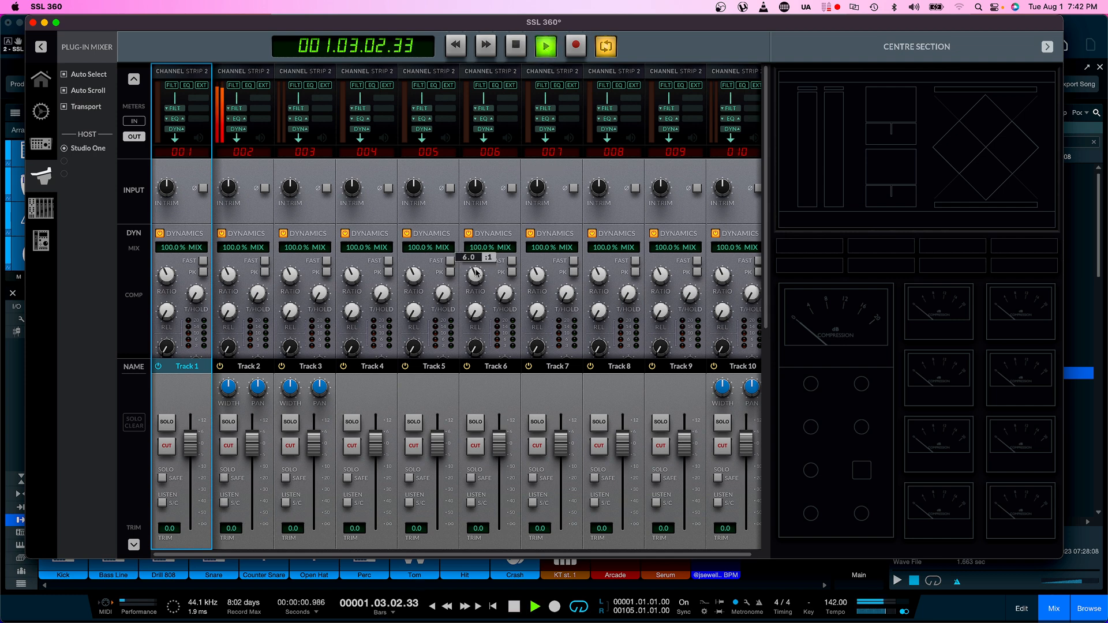
{"action": "left_click_drag", "start_coordinate": [253, 445], "coordinate": [253, 530]}
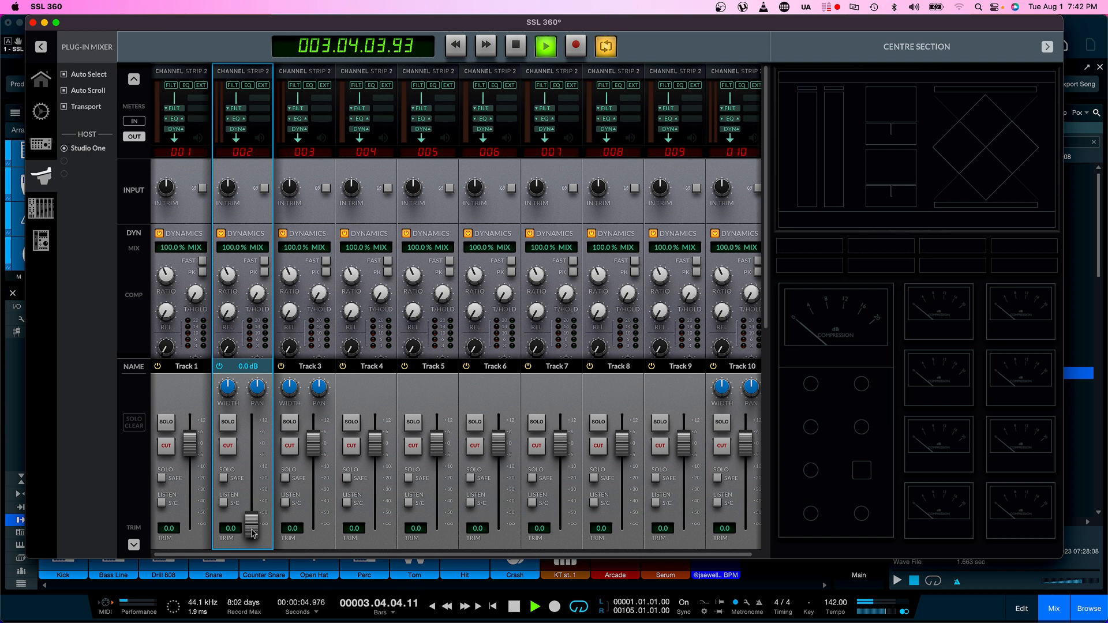
{"action": "left_click", "coordinate": [227, 423]}
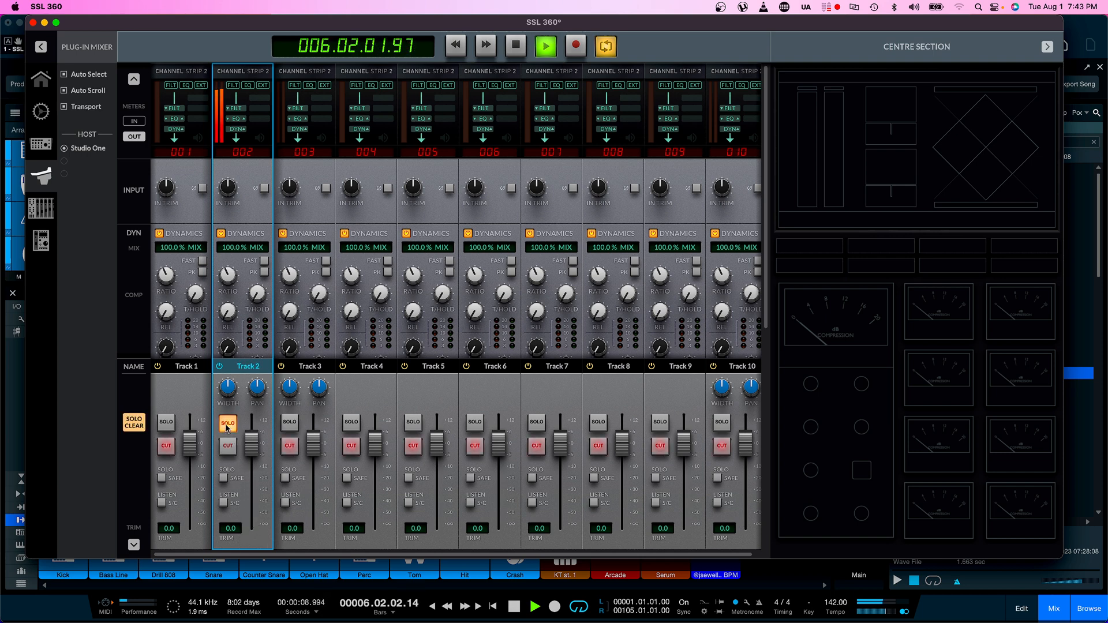
{"action": "left_click", "coordinate": [227, 423]}
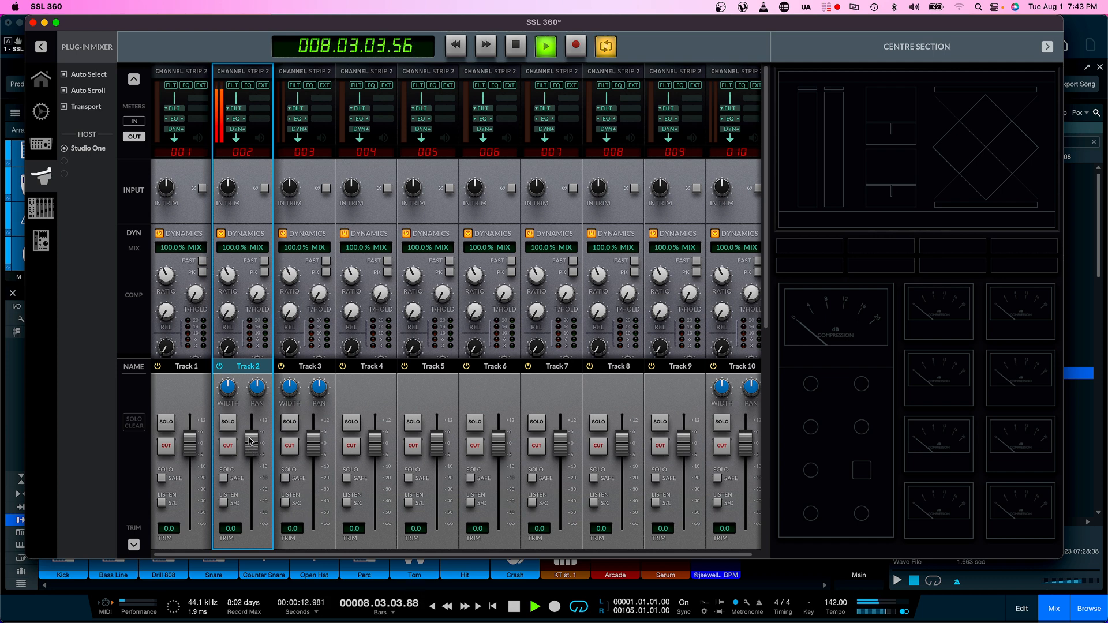
{"action": "left_click", "coordinate": [228, 423]}
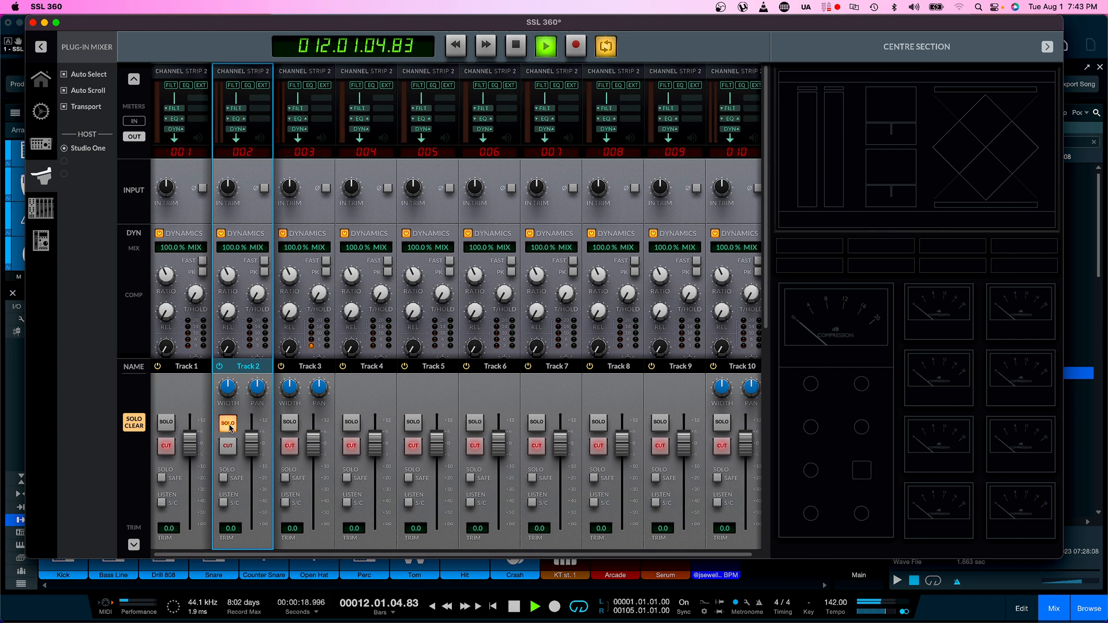
{"action": "left_click", "coordinate": [515, 45]}
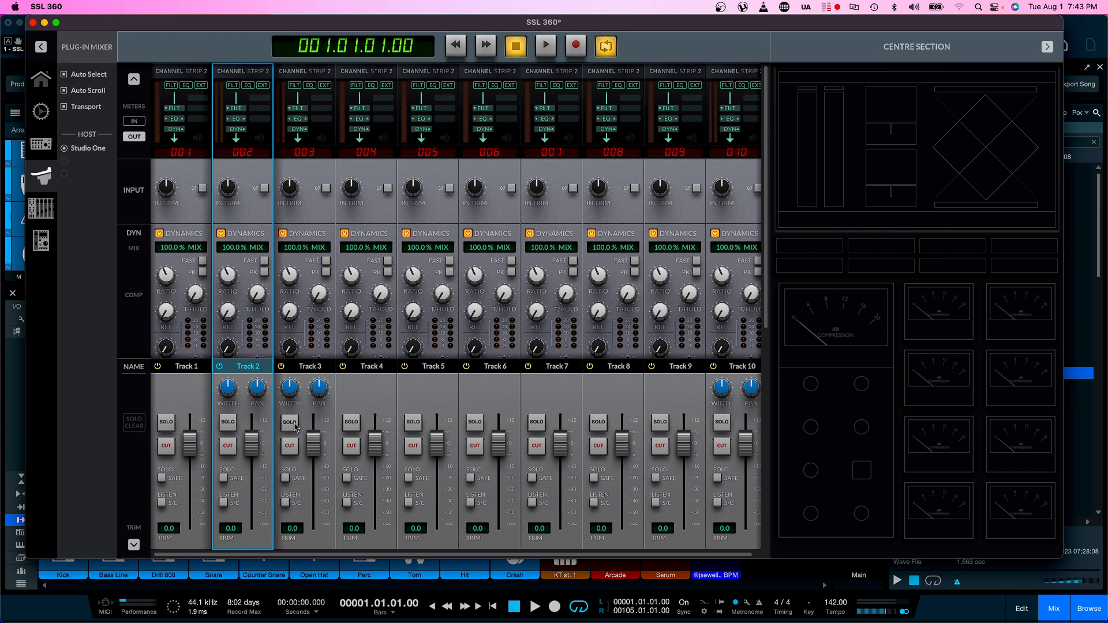
{"action": "mouse_move", "coordinate": [546, 46]}
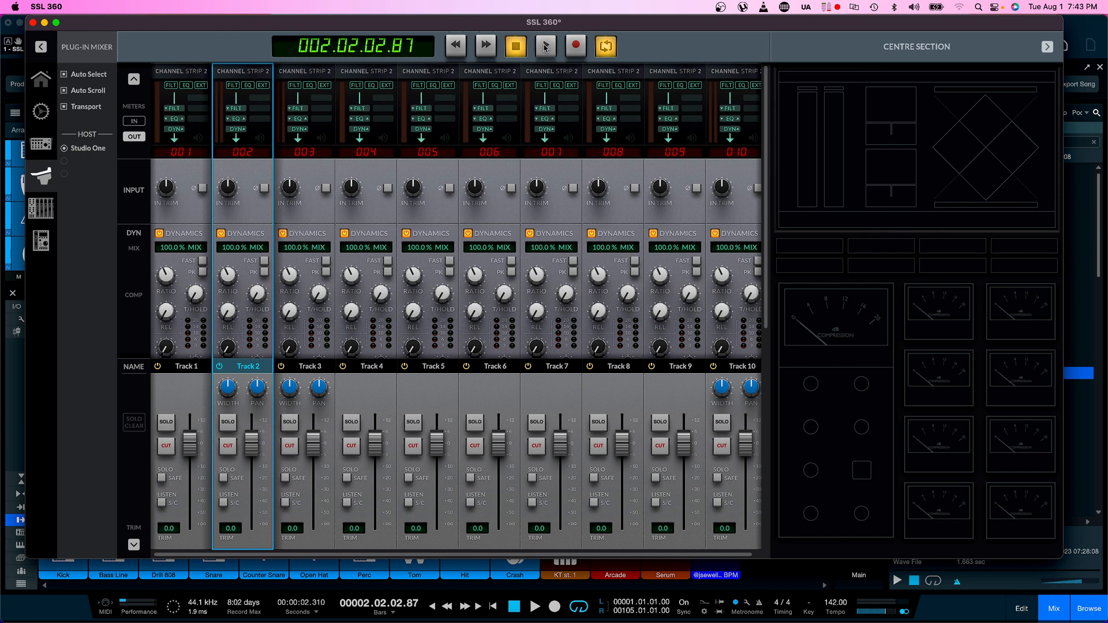
- Replay the song, solo Track 2 briefly, clear the solo, and stop at the start
{"action": "left_click", "coordinate": [545, 45]}
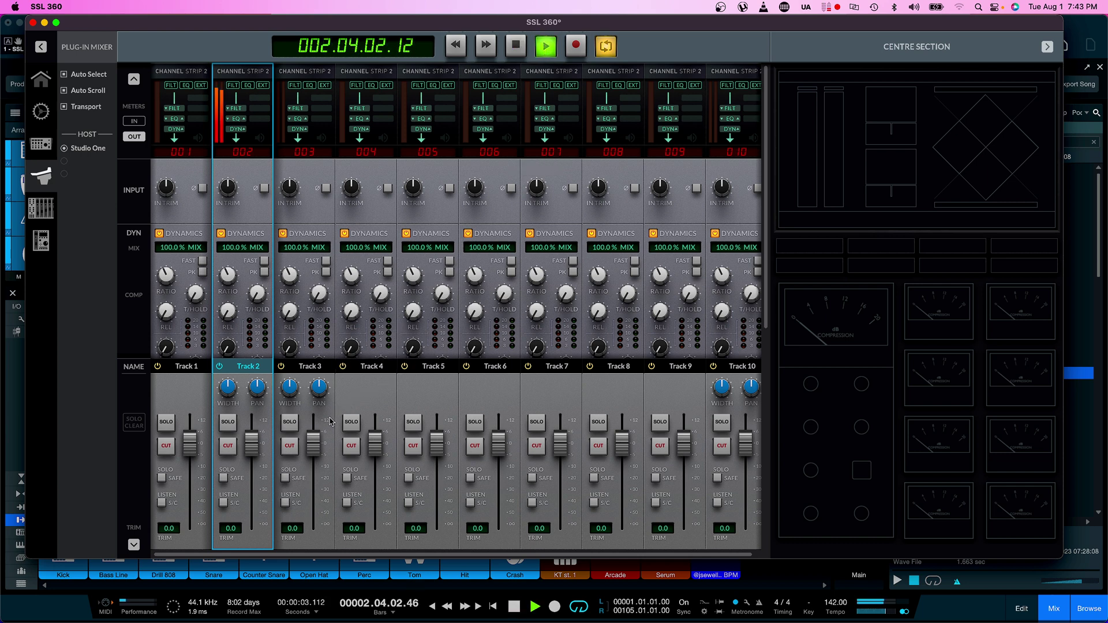
{"action": "left_click", "coordinate": [228, 423]}
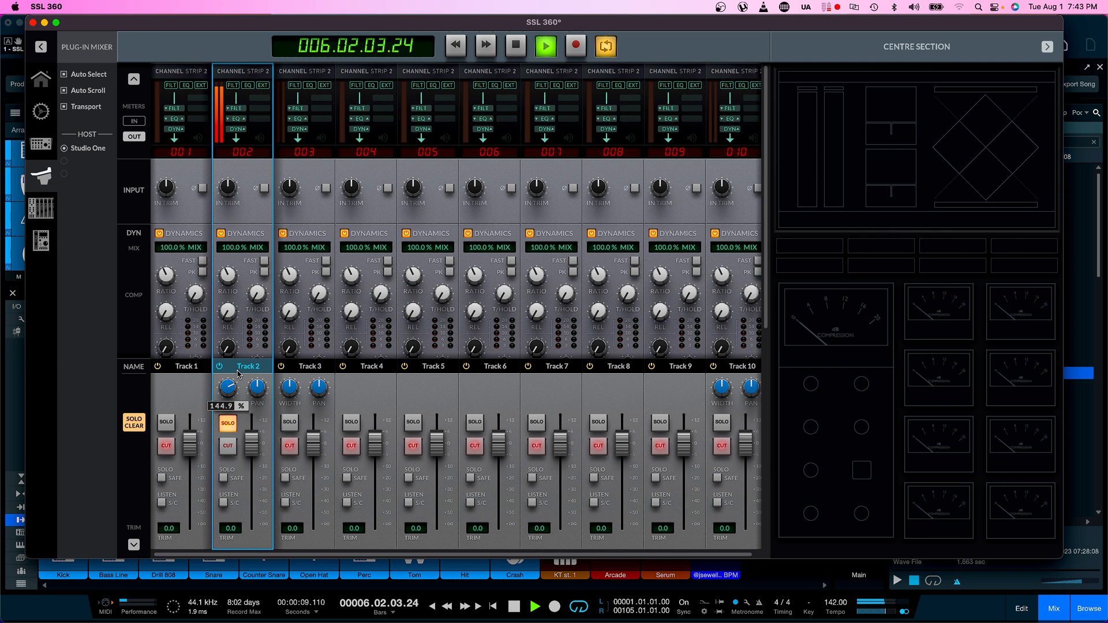
{"action": "left_click", "coordinate": [228, 423]}
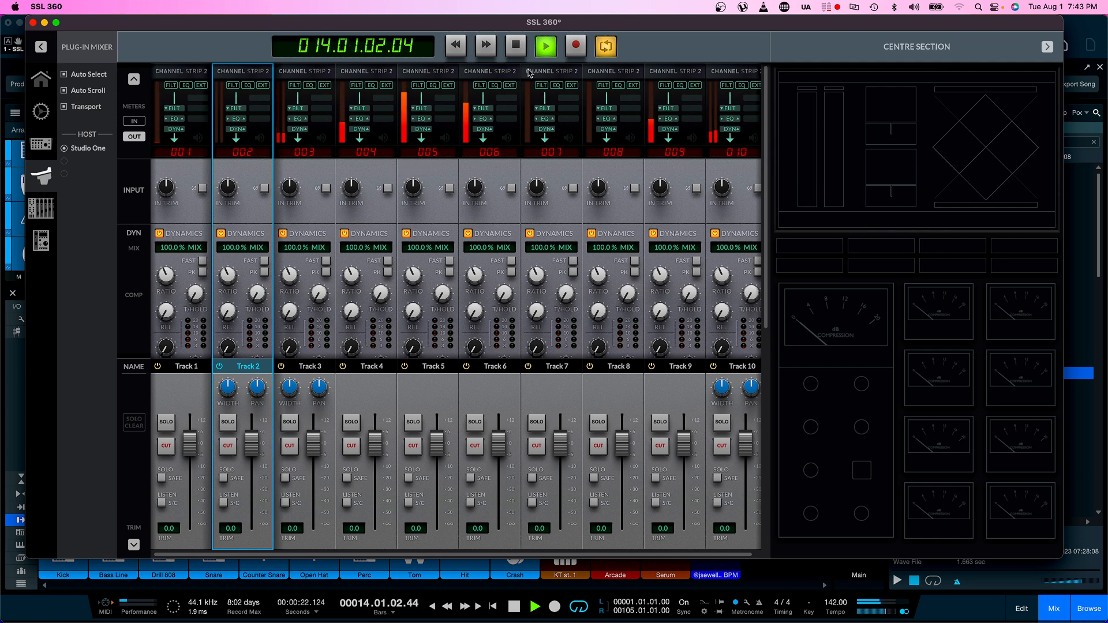
{"action": "left_click", "coordinate": [514, 44]}
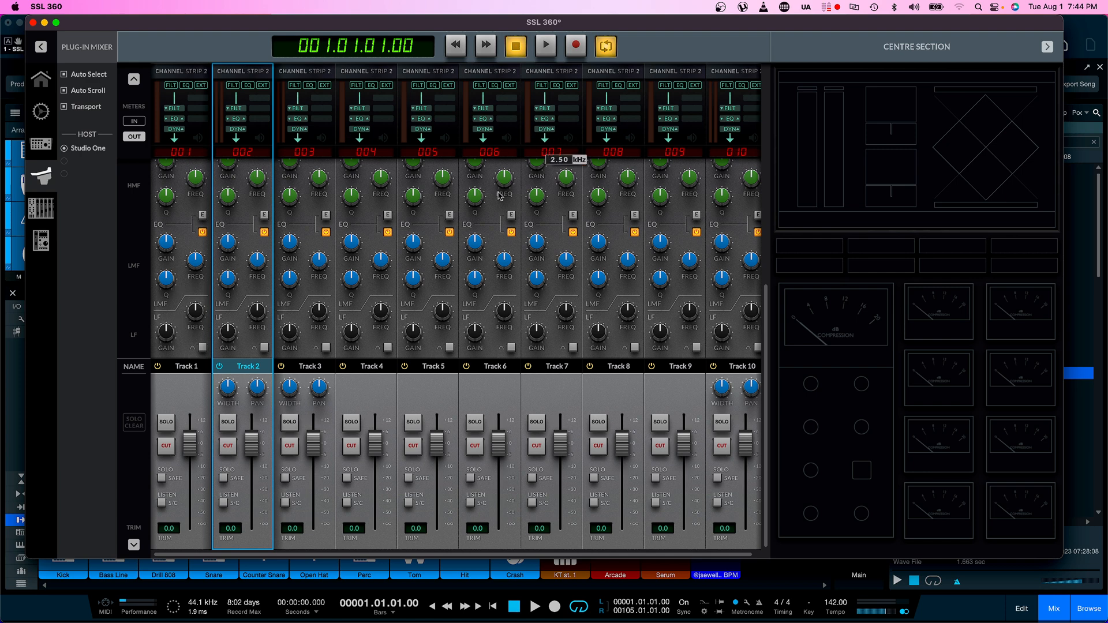
{"action": "mouse_move", "coordinate": [358, 374]}
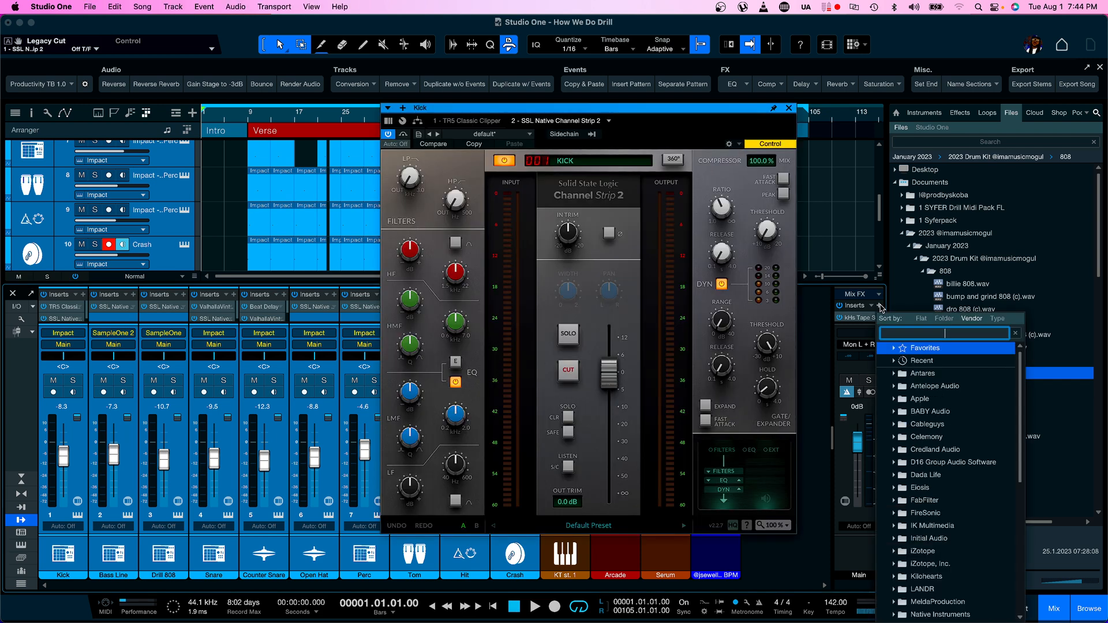
- Search the plug-in browser for 'ssl' and scroll to SSL Native Bus Compressor 2
{"action": "type", "text": "ss"}
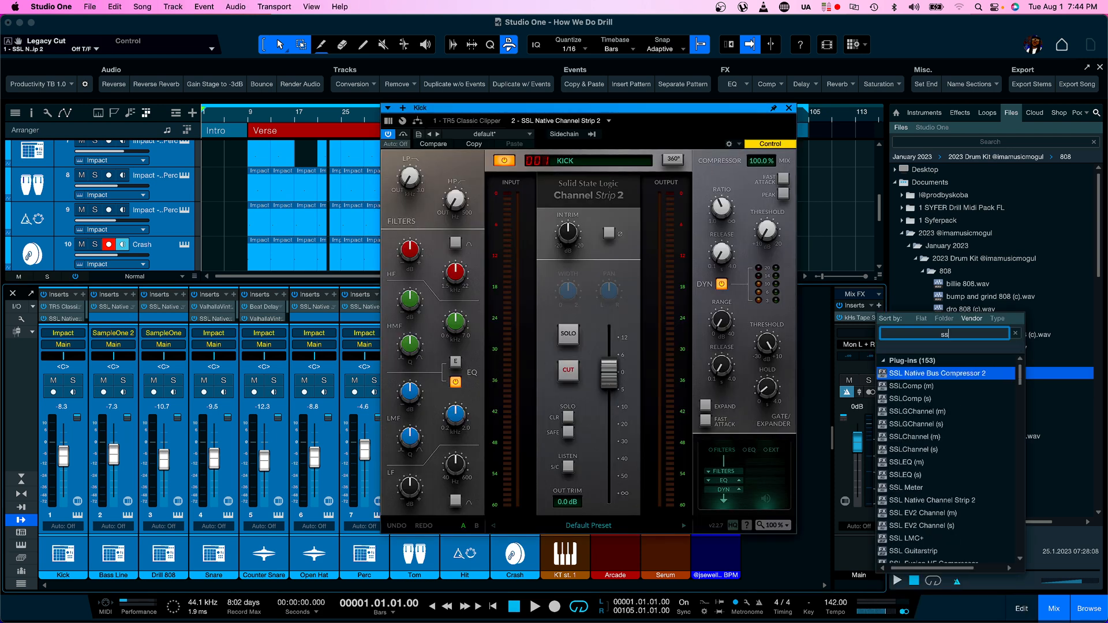
{"action": "type", "text": "ssl"}
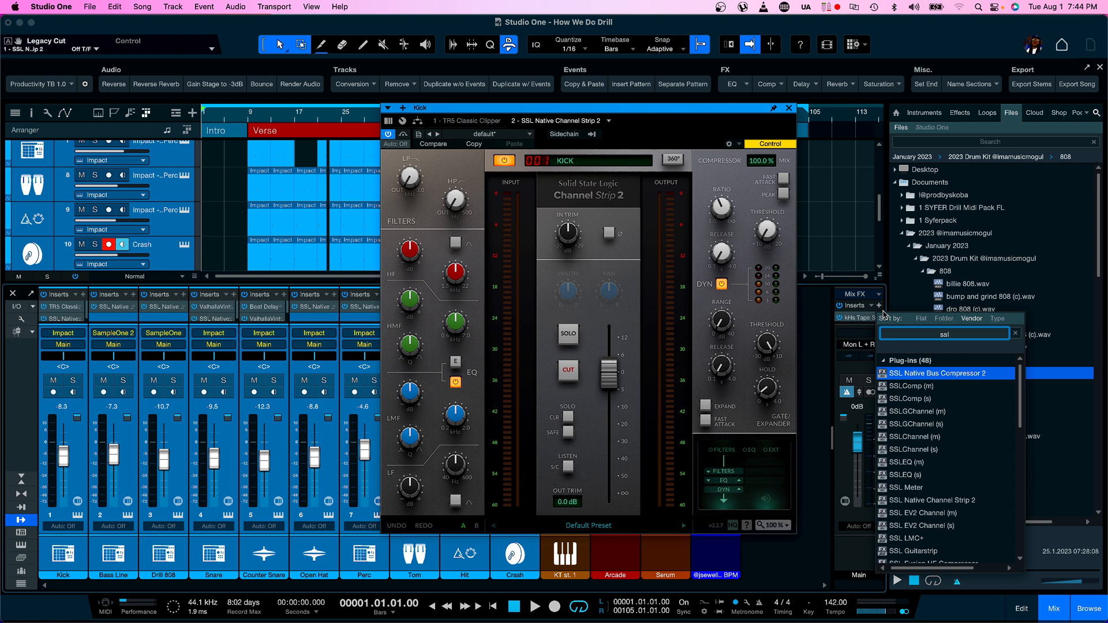
{"action": "scroll", "scroll_direction": "down", "scroll_amount": 3}
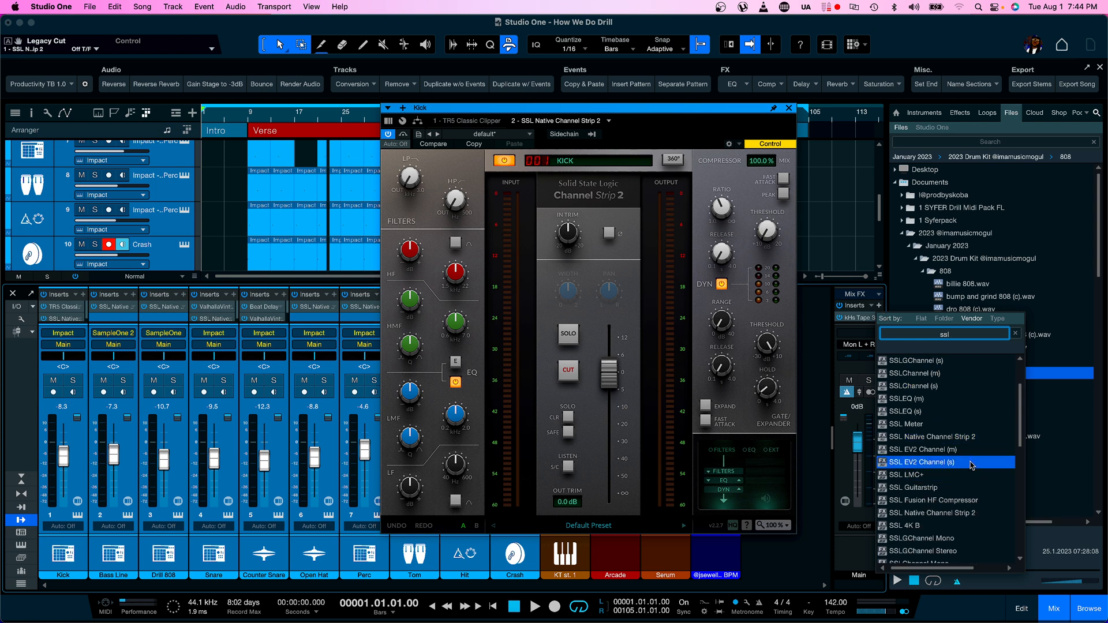
{"action": "scroll", "scroll_direction": "down", "scroll_amount": 3}
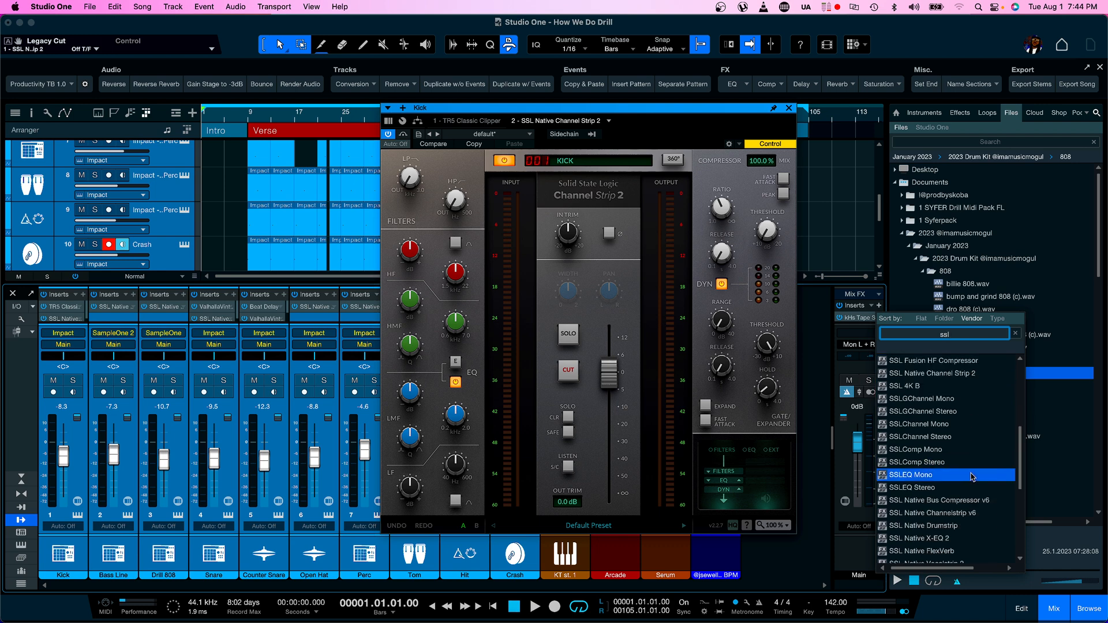
{"action": "scroll", "scroll_direction": "down", "scroll_amount": 3}
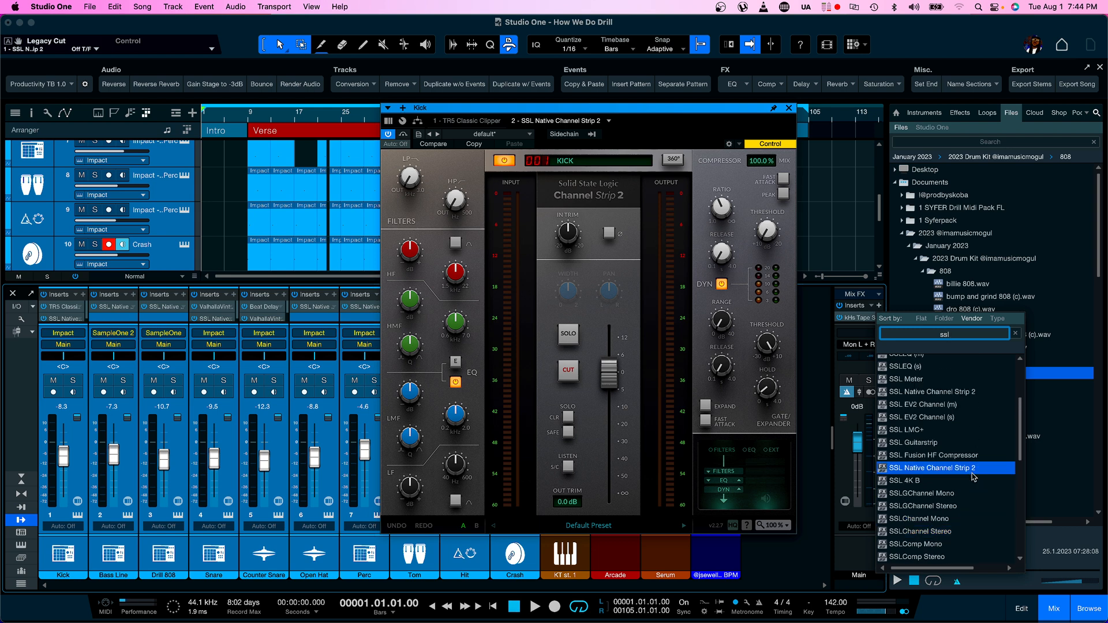
{"action": "scroll", "scroll_direction": "down", "scroll_amount": 3}
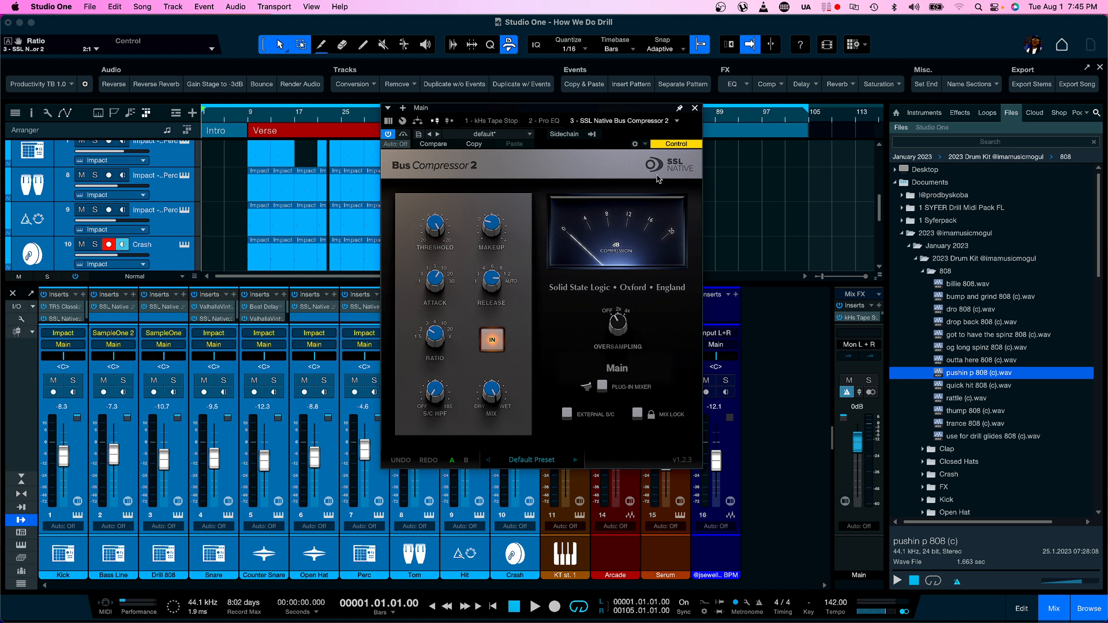
{"action": "mouse_move", "coordinate": [582, 169]}
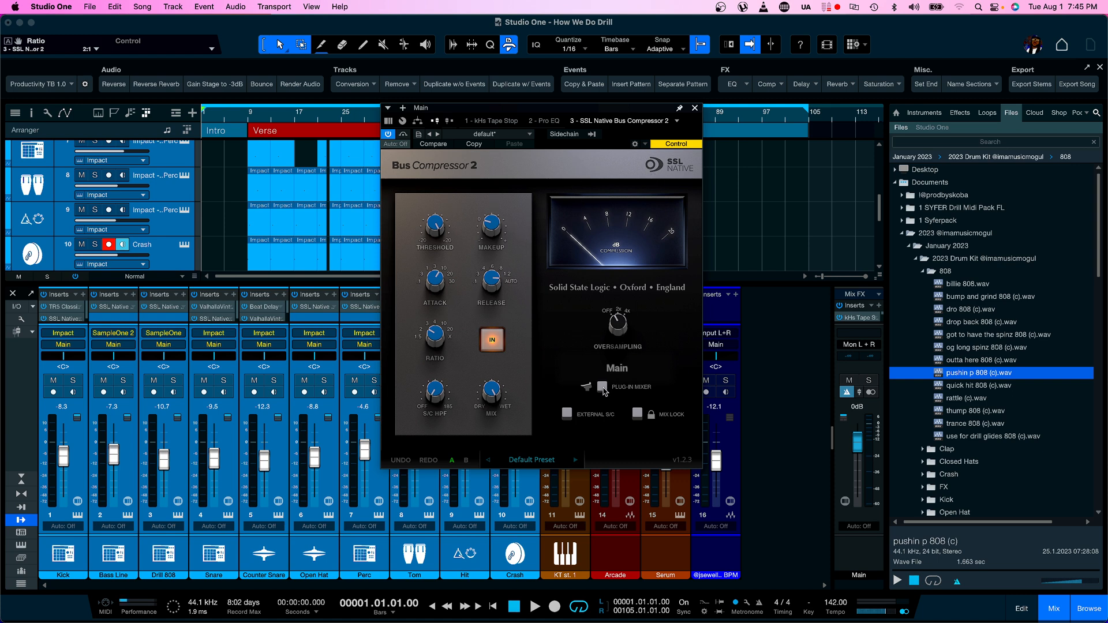
- Tick PLUG-IN MIXER in the Bus Compressor 2 window so it appears in SSL 360
{"action": "left_click", "coordinate": [602, 387]}
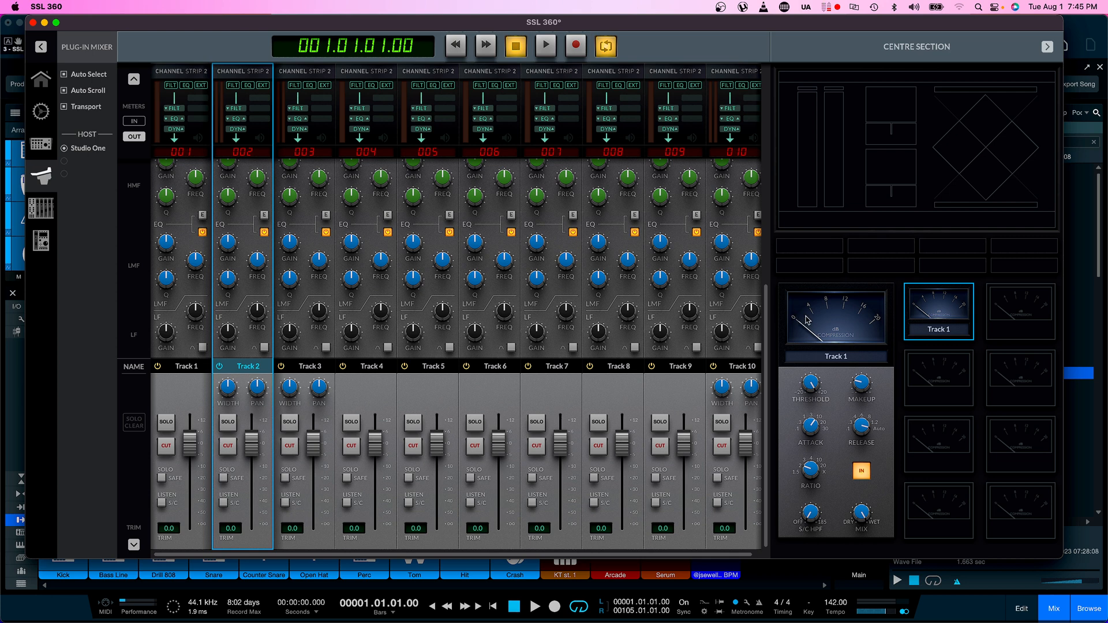
{"action": "mouse_move", "coordinate": [807, 322]}
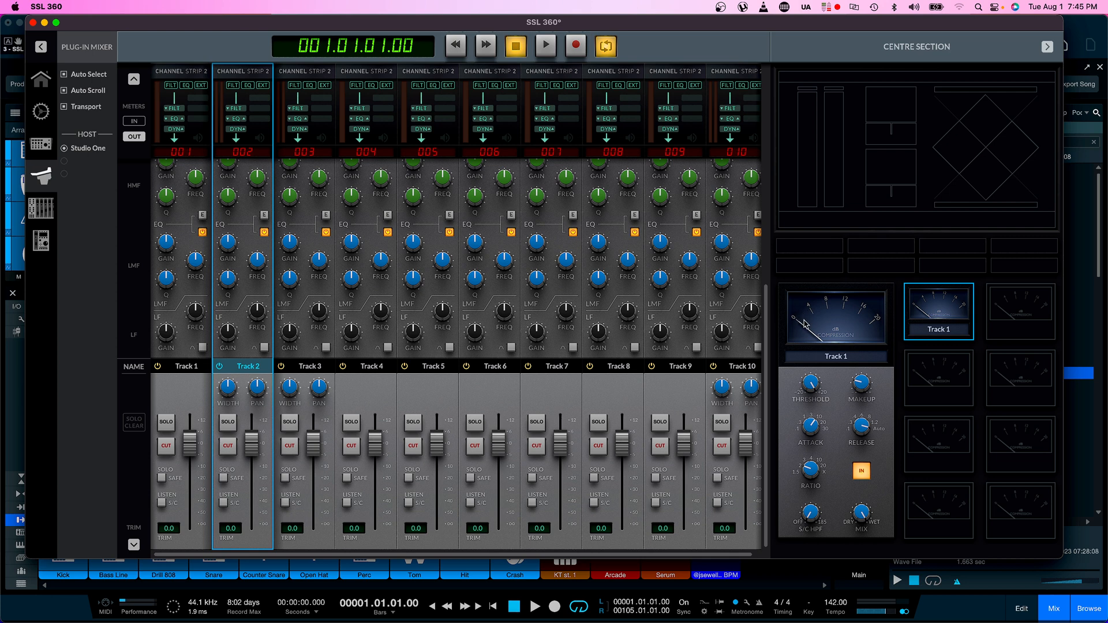
- Play the mix, solo Track 3 in the plug-in mixer, then open SSL 360 Settings
{"action": "left_click", "coordinate": [545, 45]}
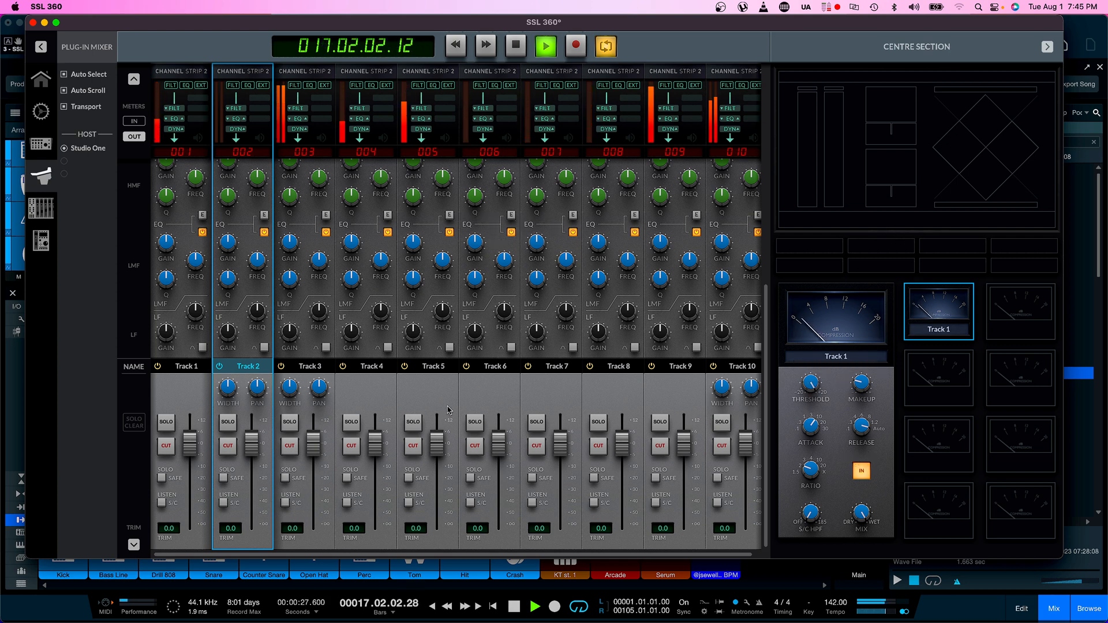
{"action": "left_click", "coordinate": [227, 423]}
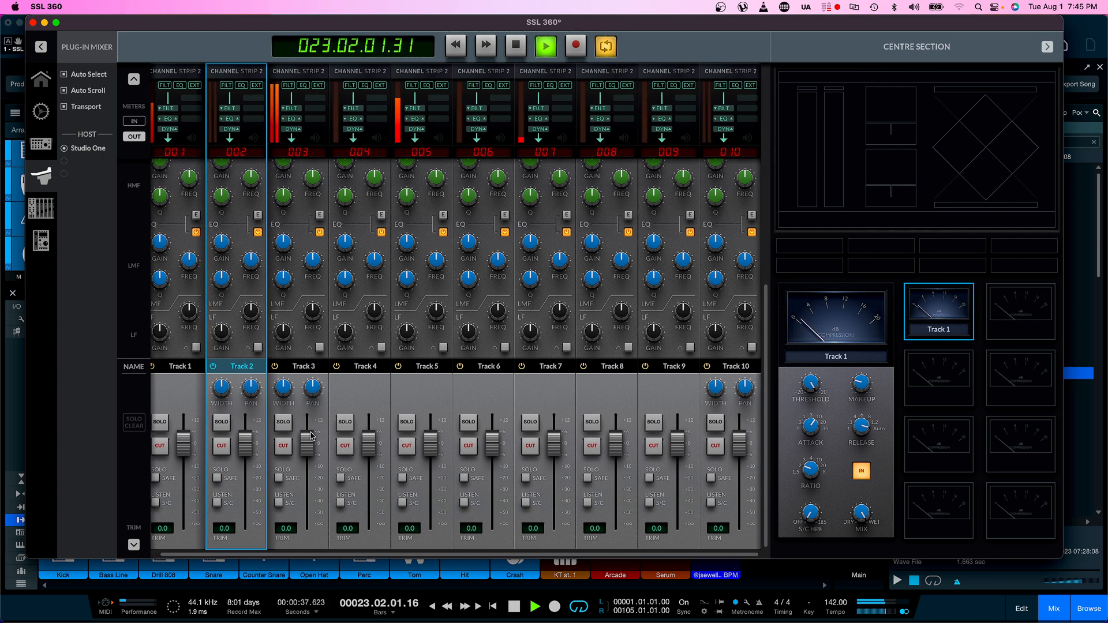
{"action": "left_click", "coordinate": [284, 424]}
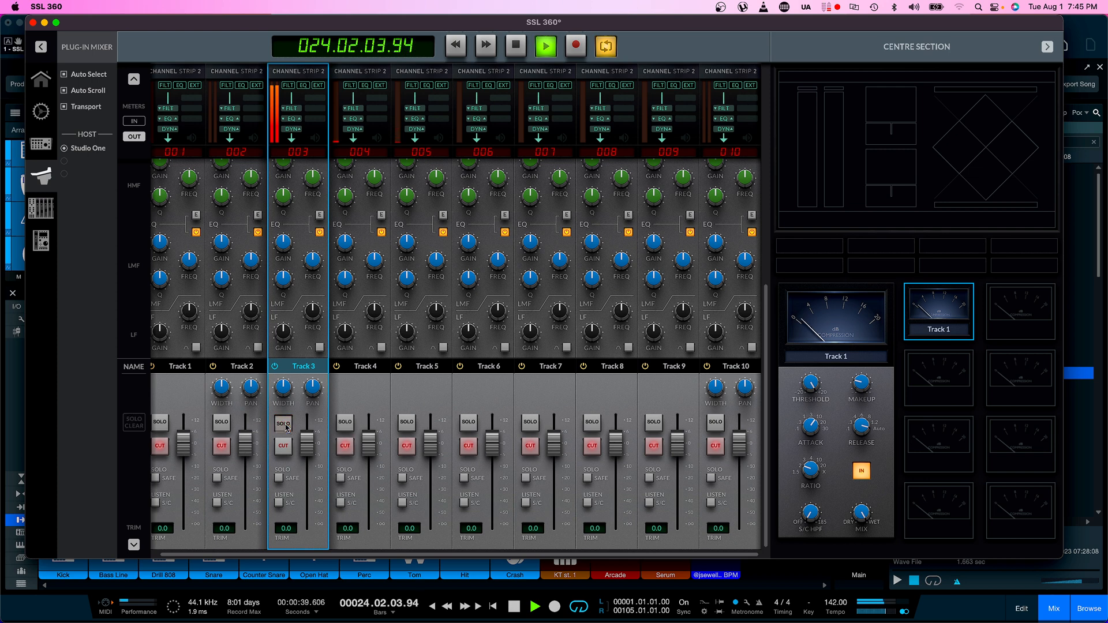
{"action": "left_click", "coordinate": [283, 422]}
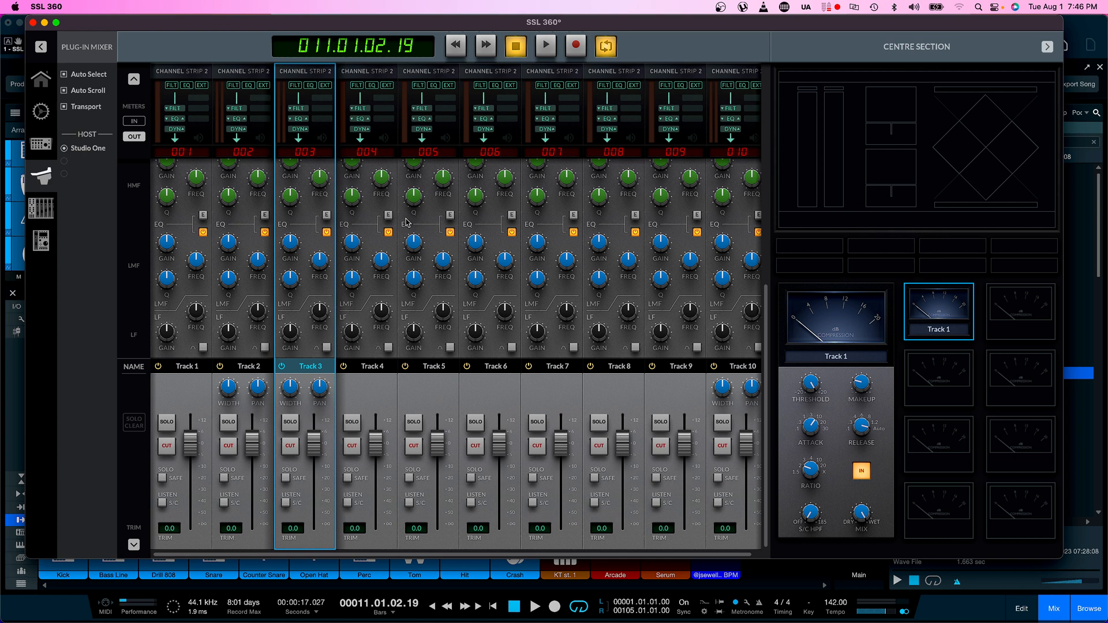
{"action": "left_click", "coordinate": [41, 111]}
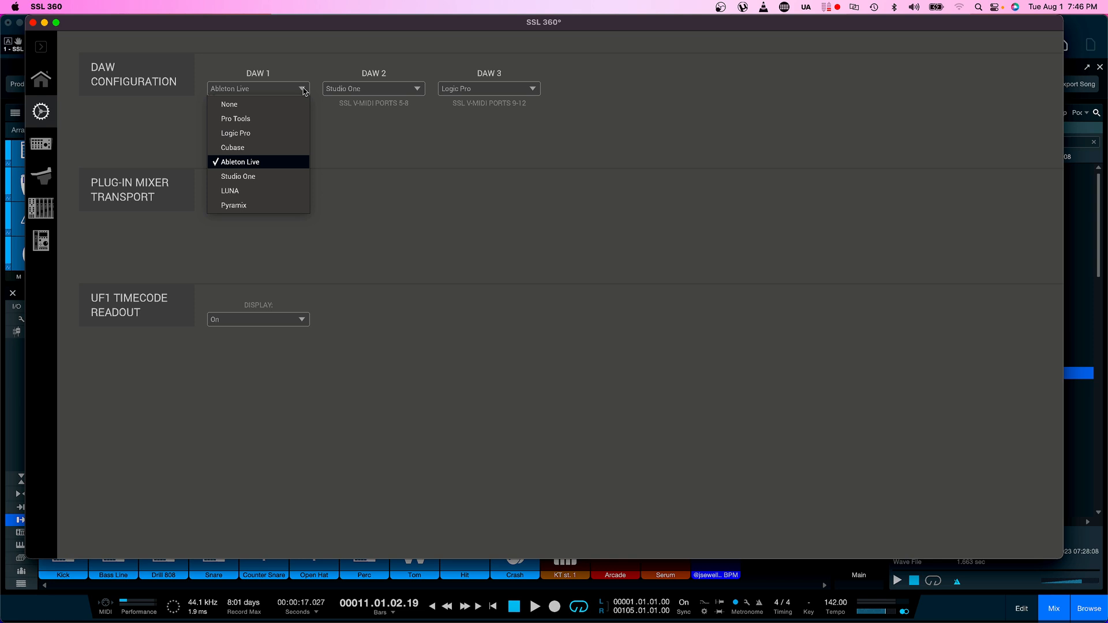
{"action": "mouse_move", "coordinate": [459, 176]}
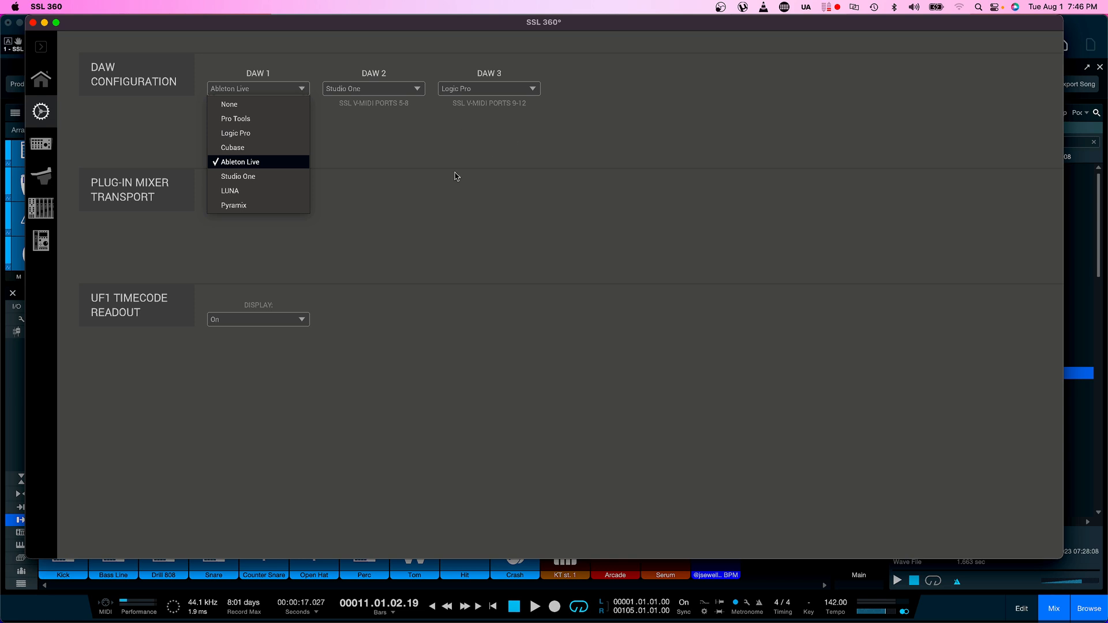
- Leave the DAW 1 setting unchanged and switch to the SSL 12 interface mixer
{"action": "left_click", "coordinate": [238, 162]}
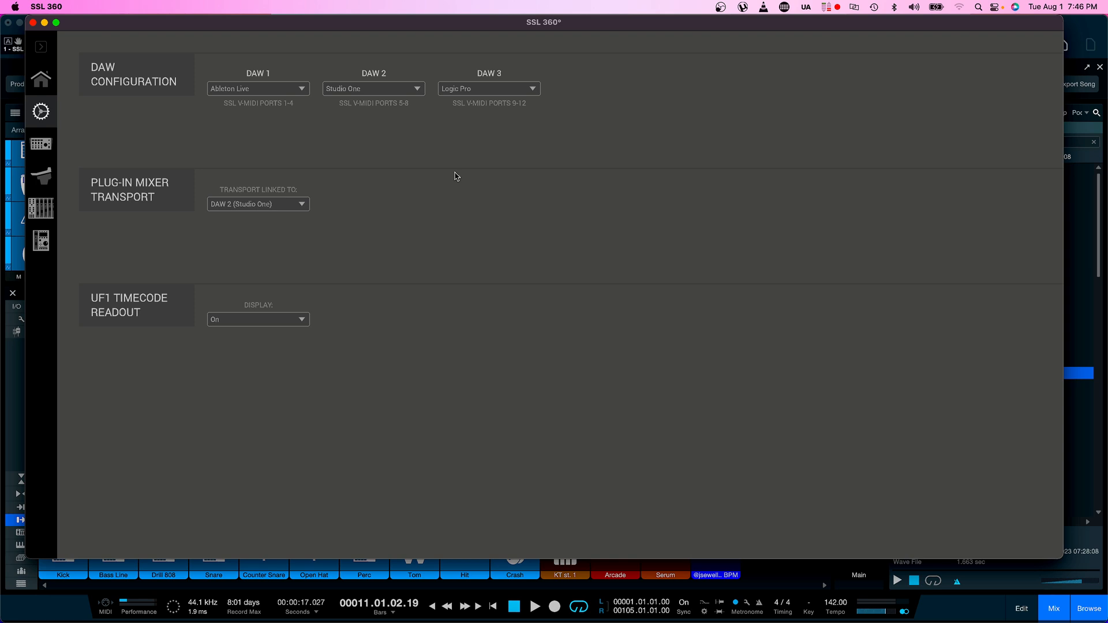
{"action": "mouse_move", "coordinate": [41, 147]}
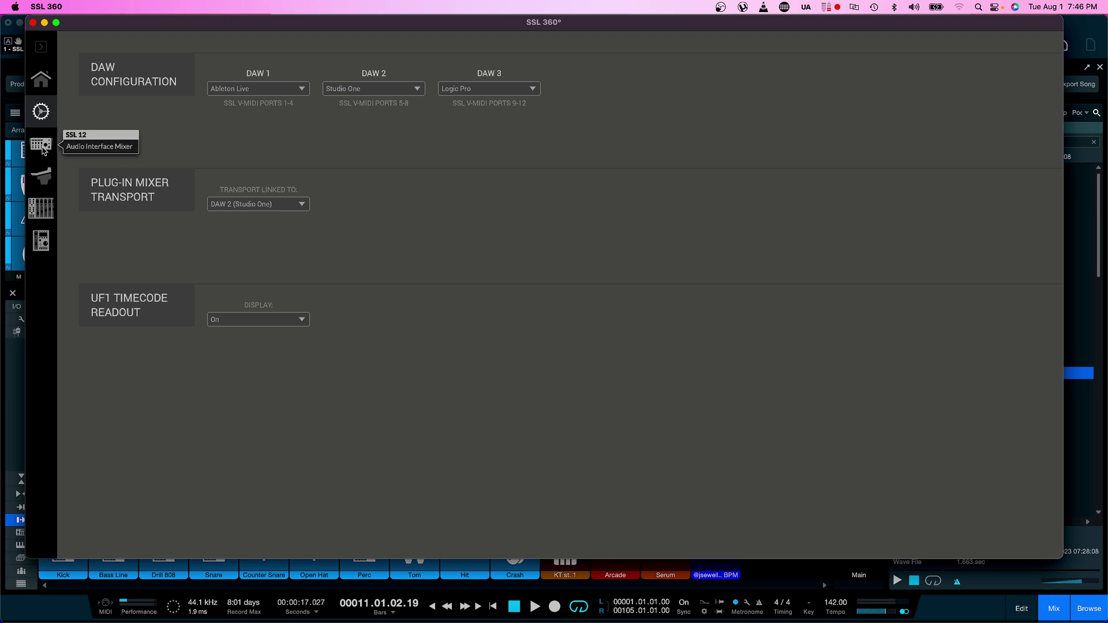
{"action": "left_click", "coordinate": [41, 145]}
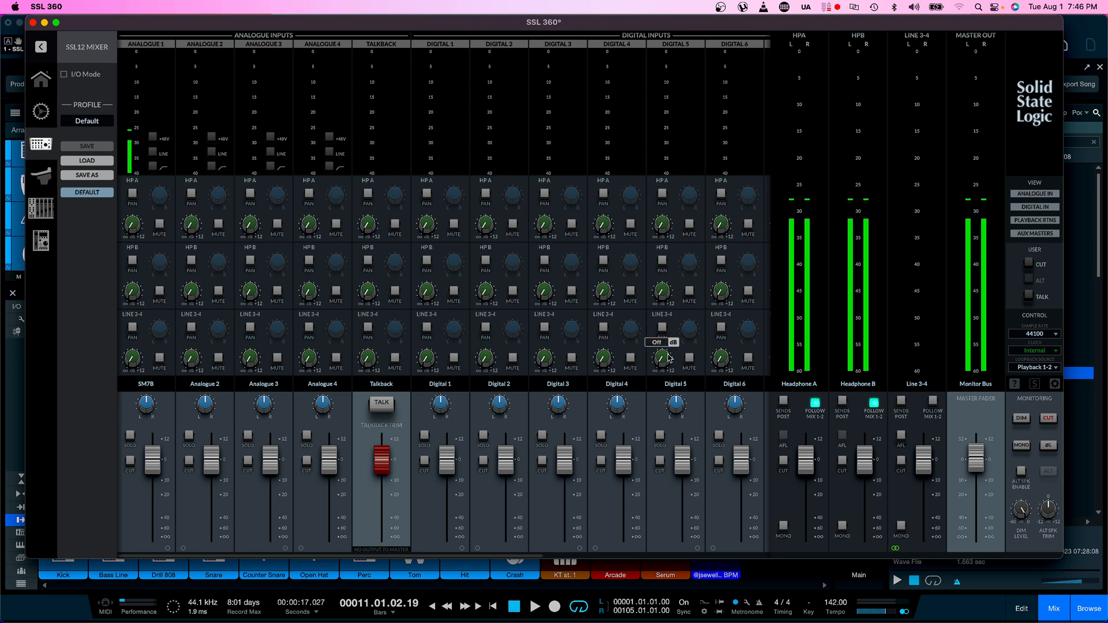